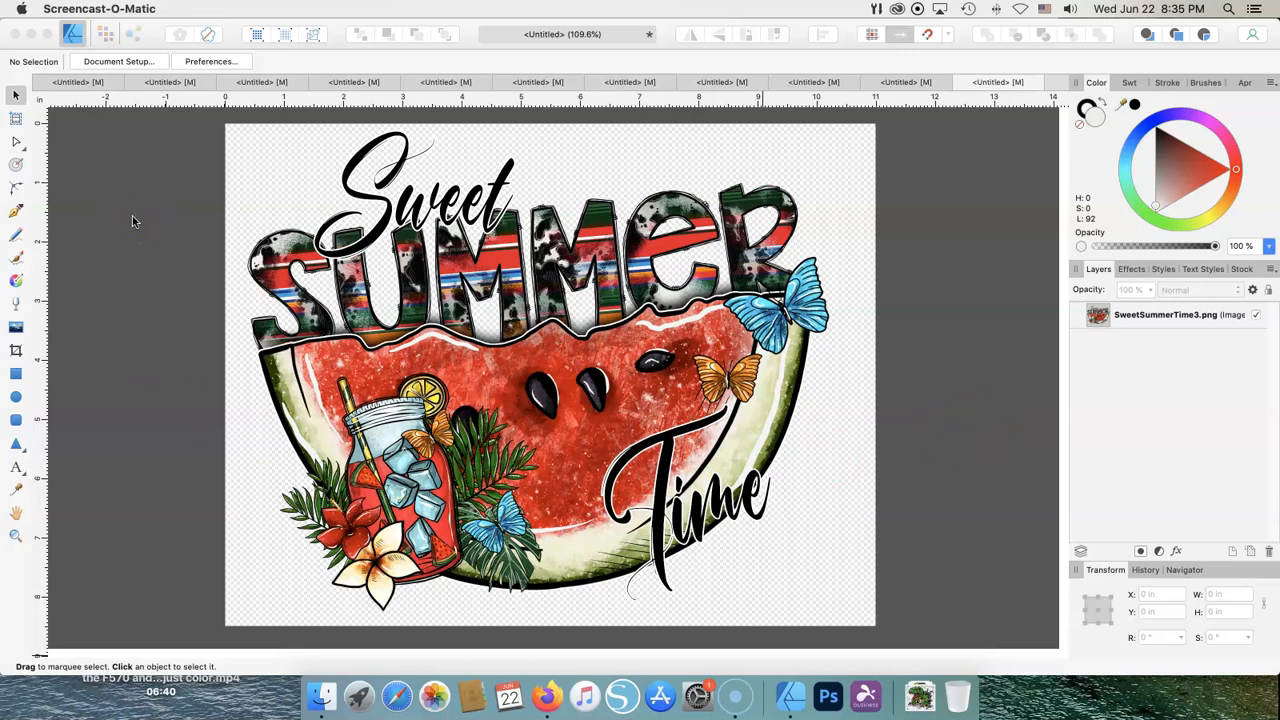
{"action": "mouse_move", "coordinate": [136, 228]}
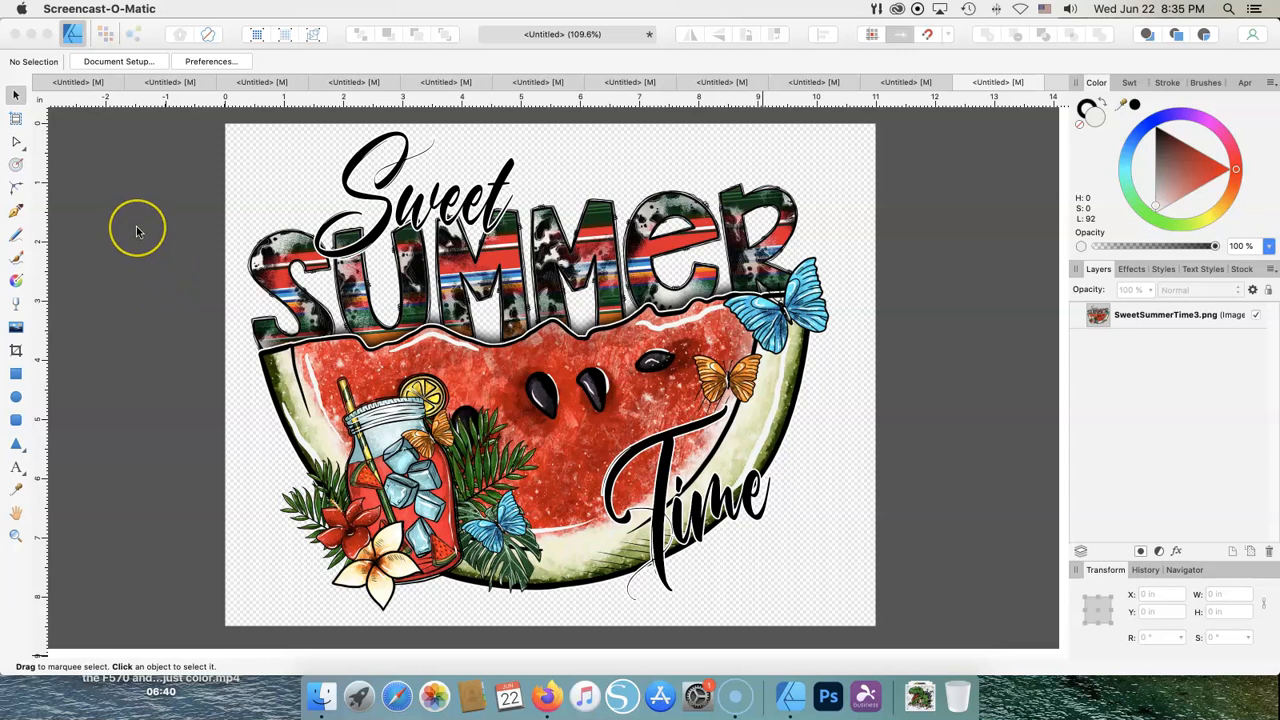
{"action": "mouse_move", "coordinate": [136, 230]}
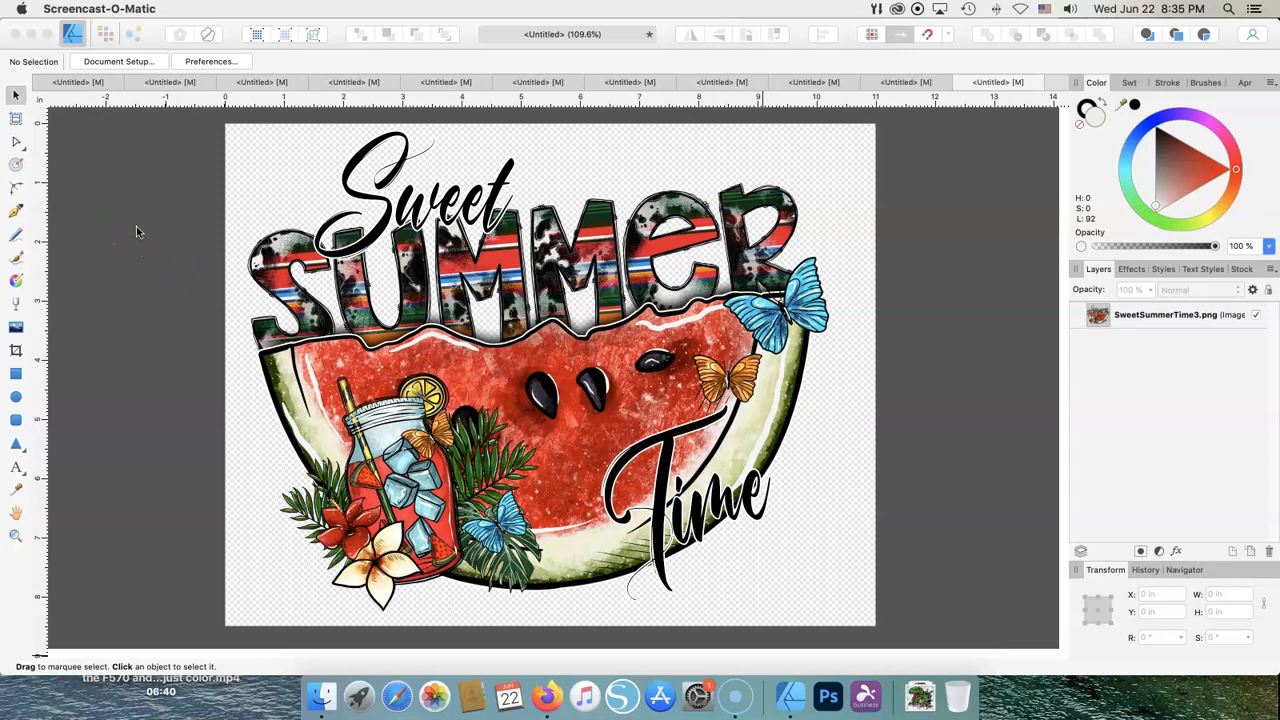
{"action": "mouse_move", "coordinate": [168, 236]}
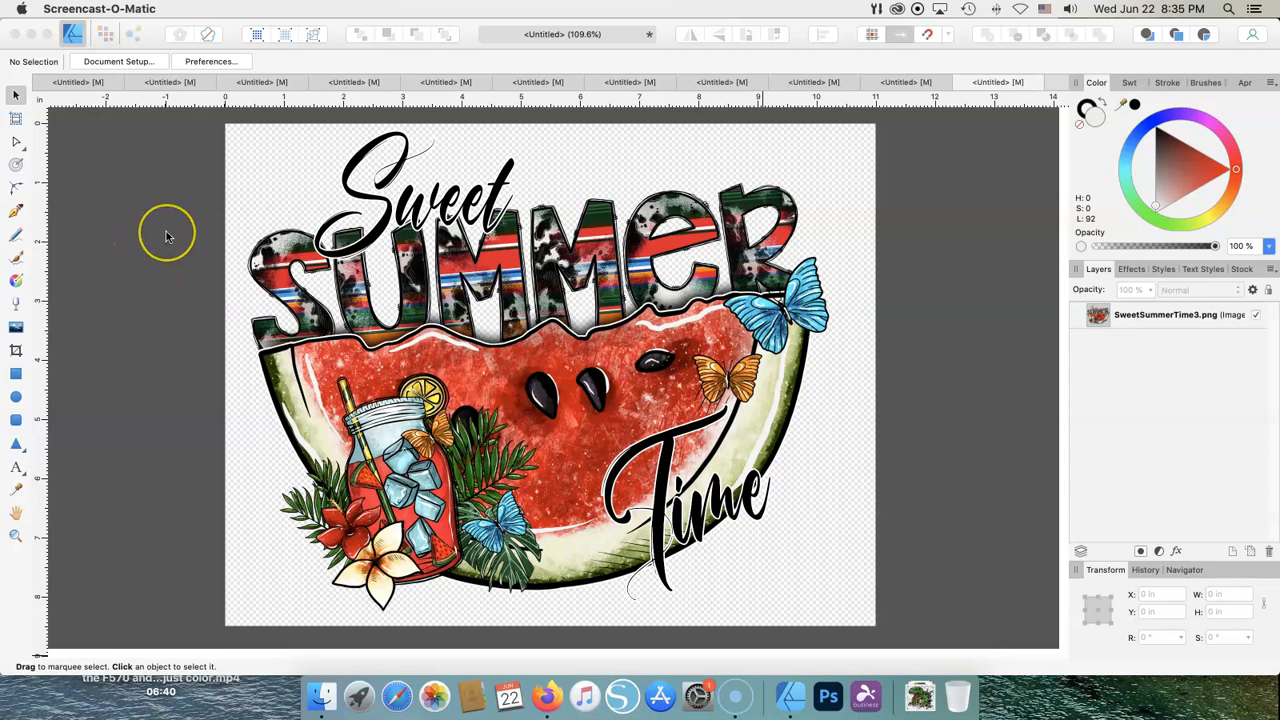
{"action": "mouse_move", "coordinate": [212, 276]}
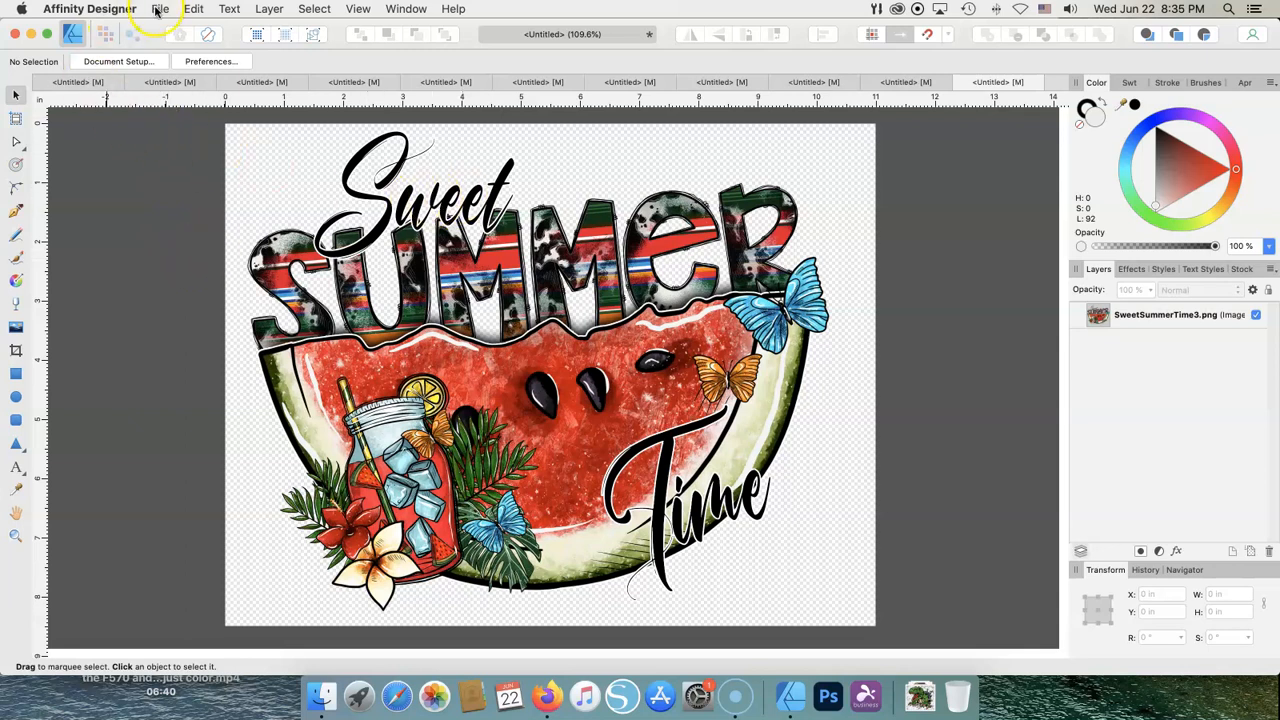
Bring up the New Document dialog showing the Print page presets
{"action": "left_click", "coordinate": [160, 8]}
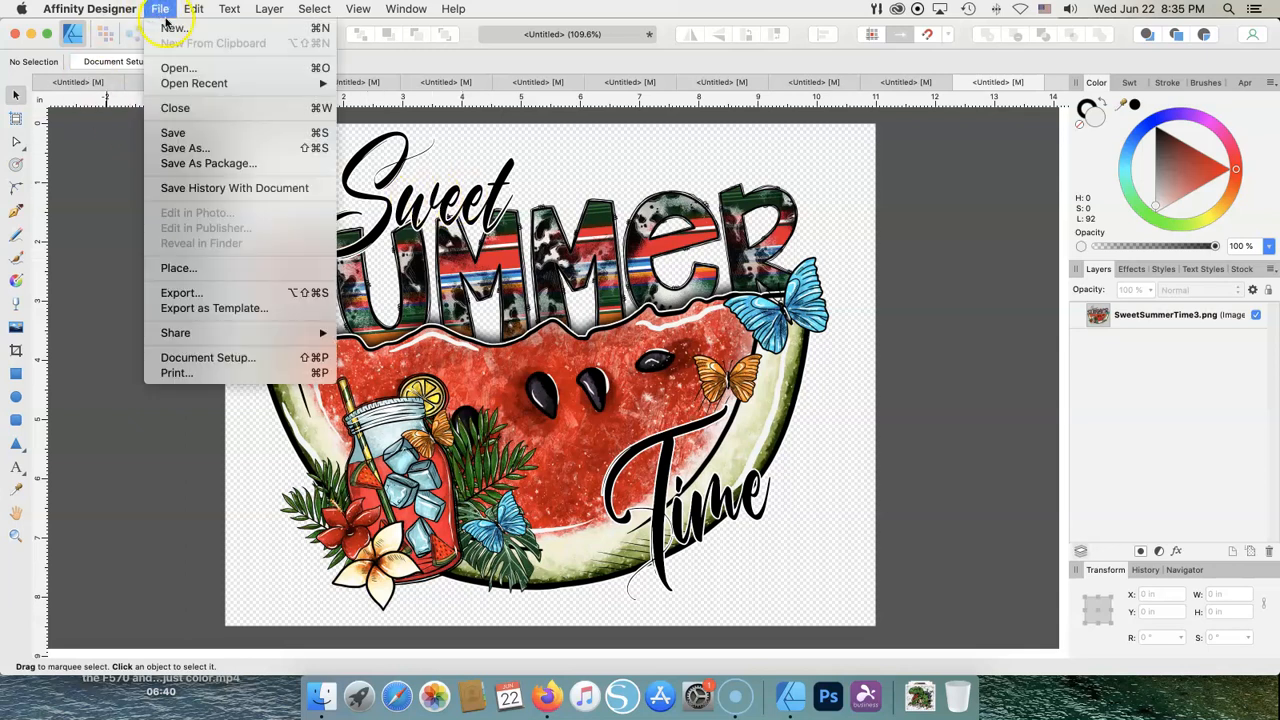
{"action": "left_click", "coordinate": [172, 28]}
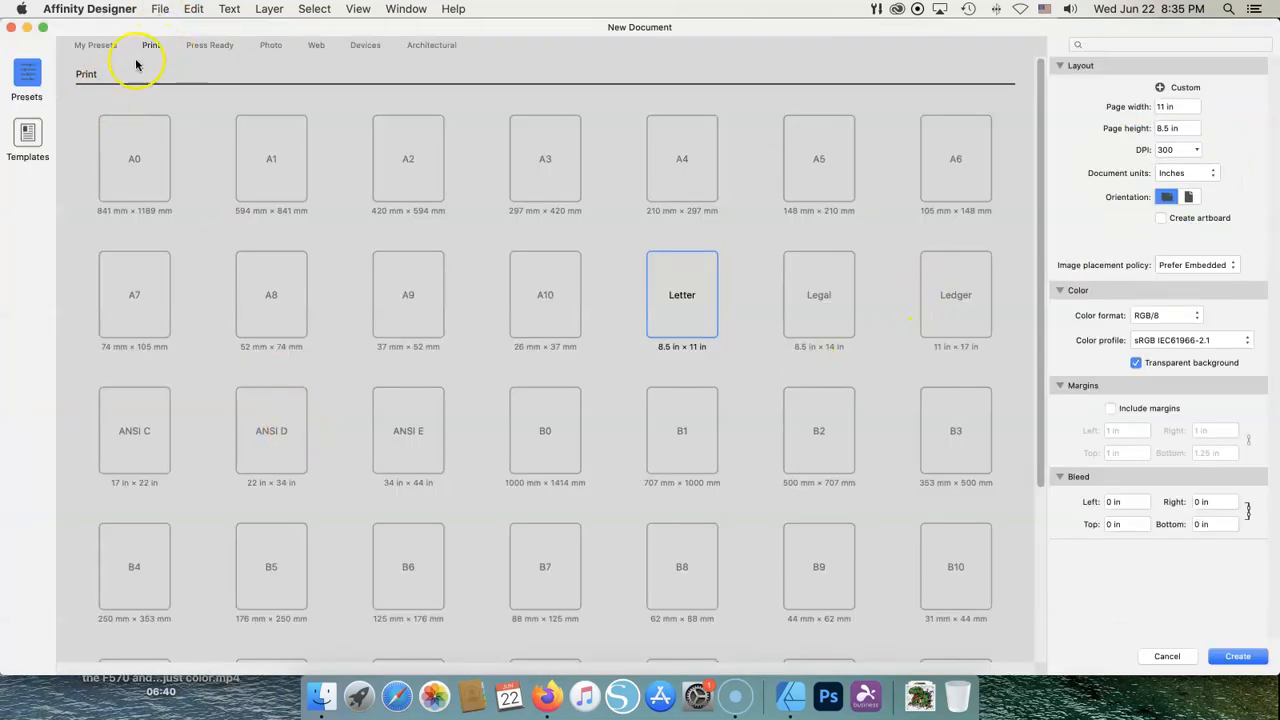
{"action": "mouse_move", "coordinate": [944, 318]}
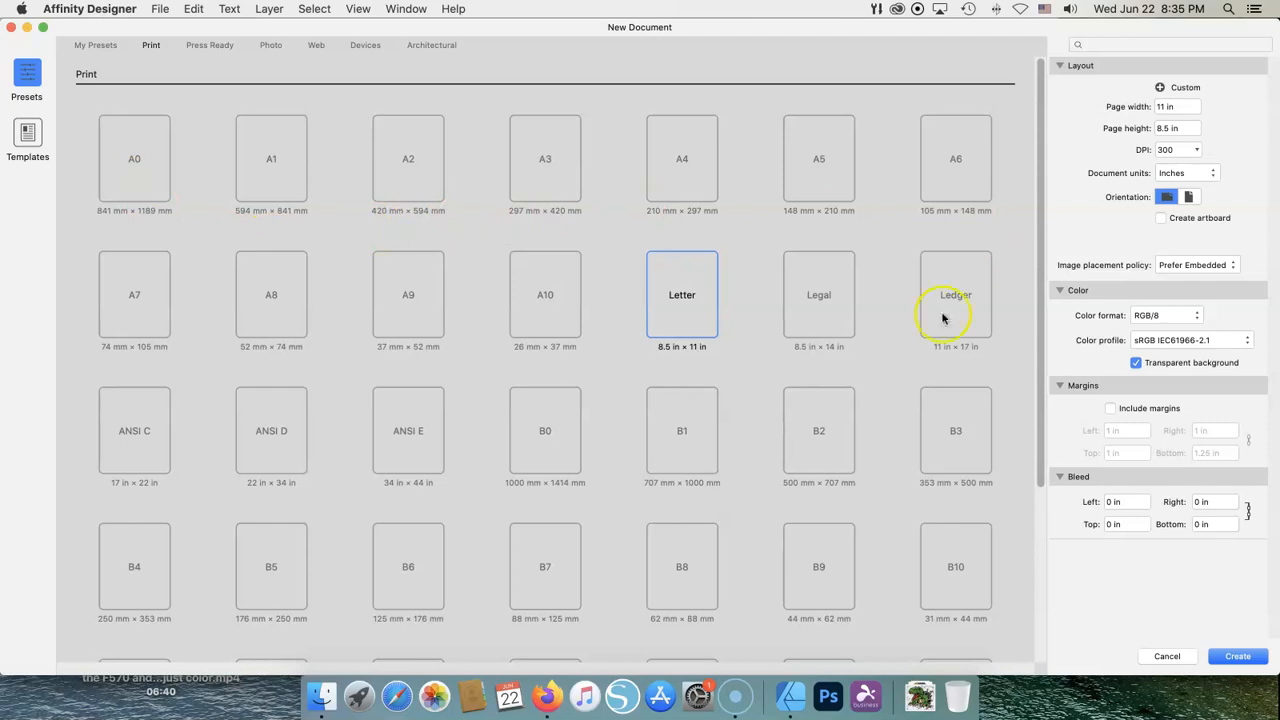
{"action": "mouse_move", "coordinate": [656, 490]}
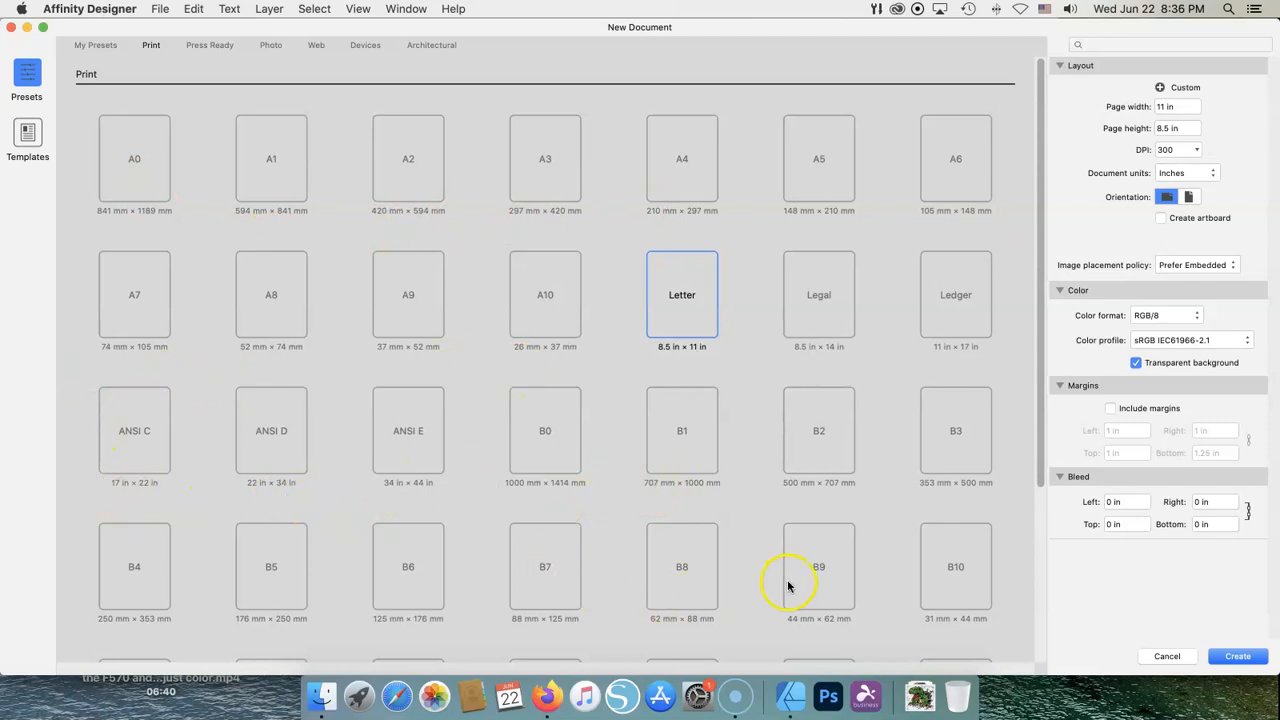
{"action": "mouse_move", "coordinate": [792, 362]}
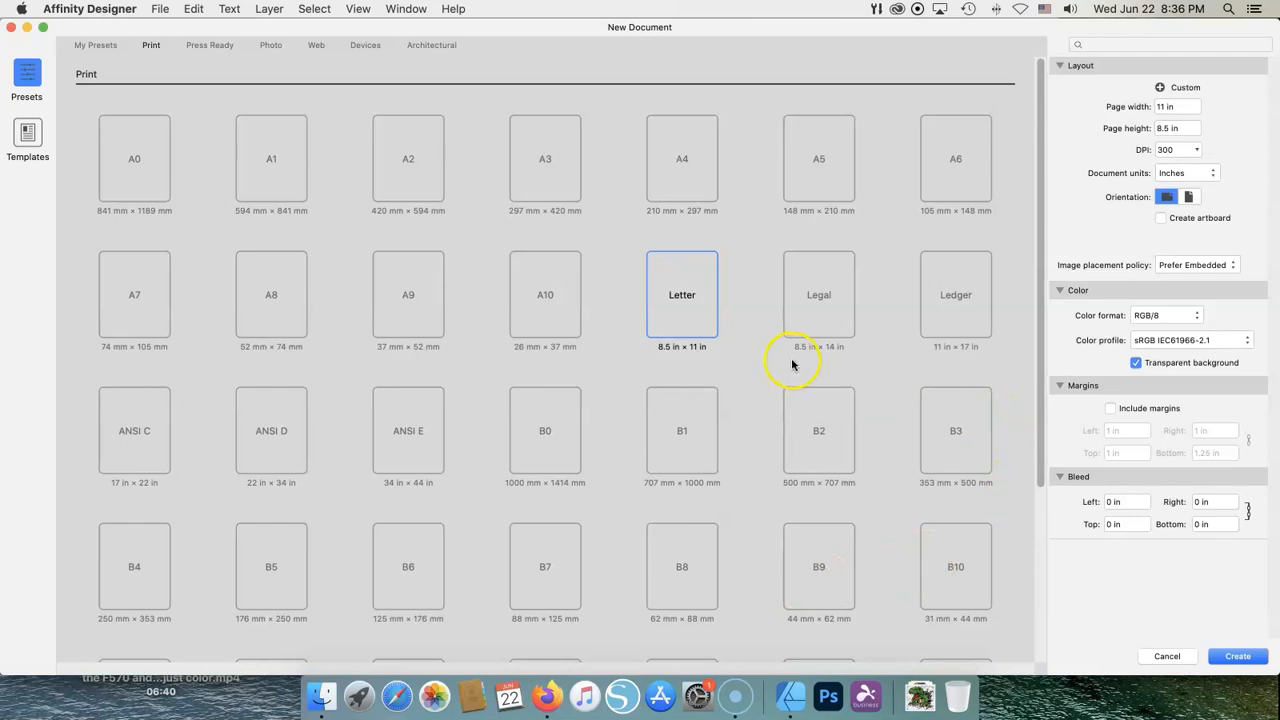
{"action": "mouse_move", "coordinate": [982, 292]}
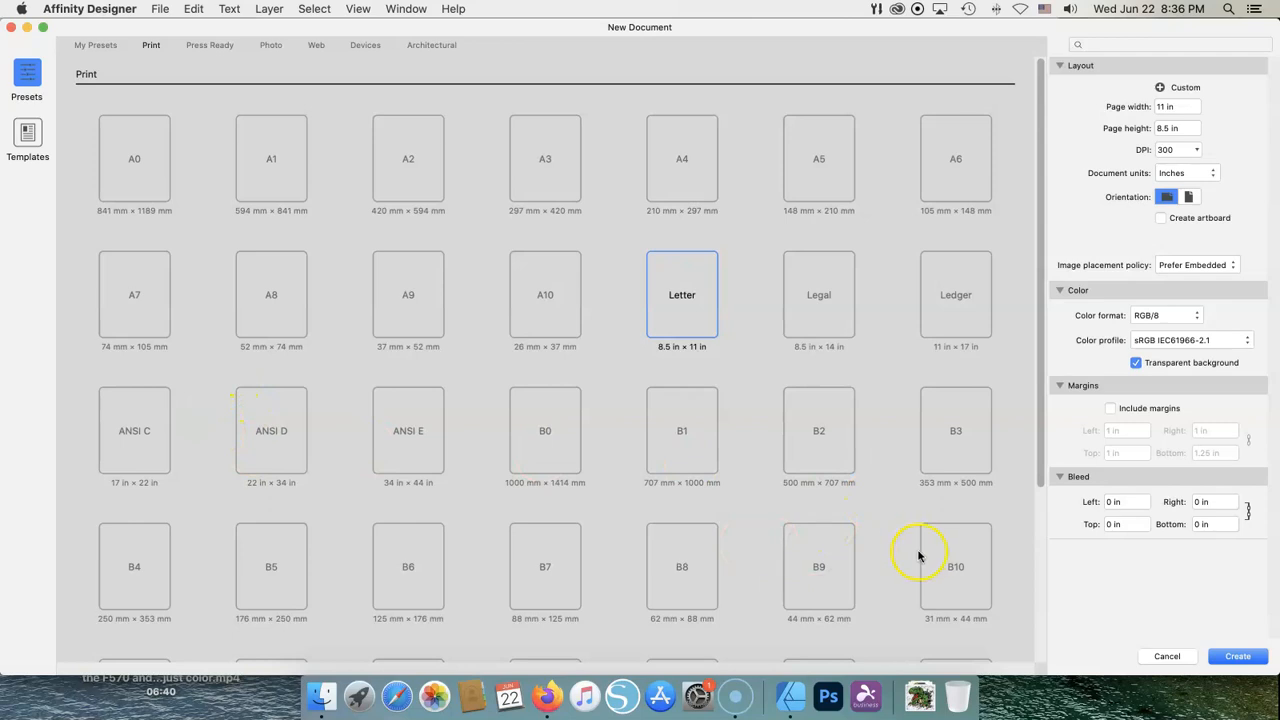
{"action": "left_click", "coordinate": [682, 294]}
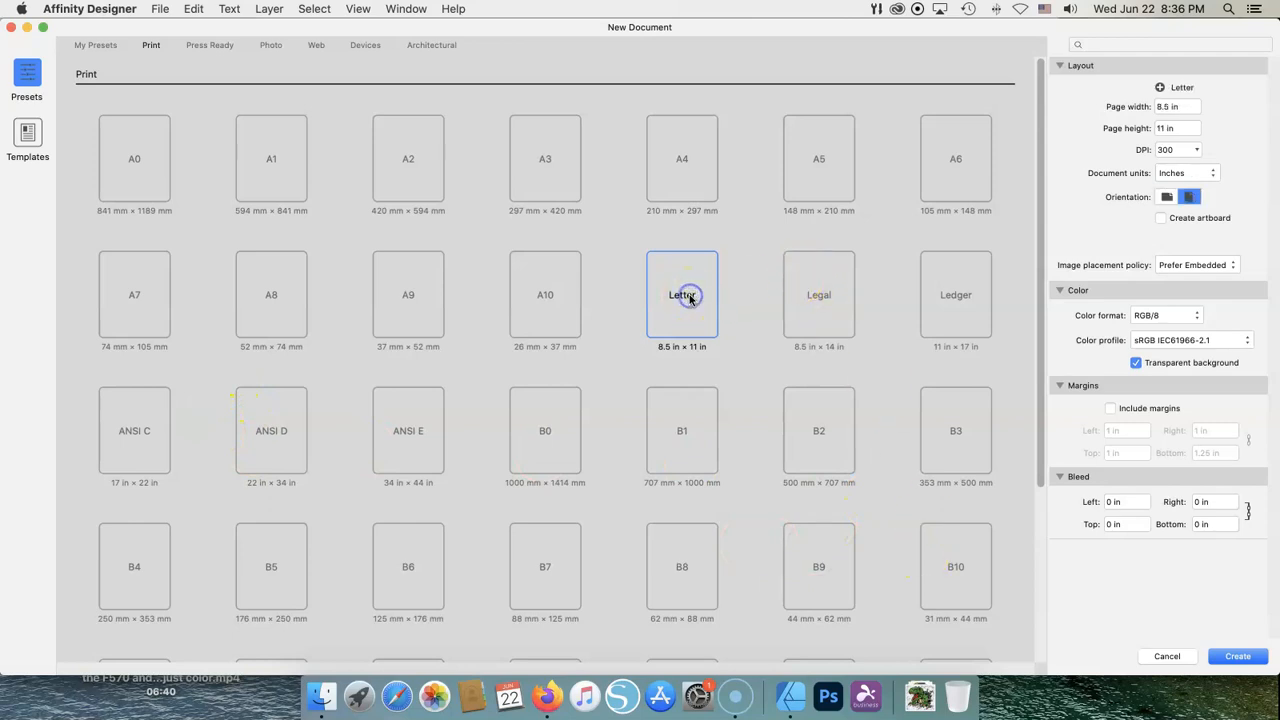
{"action": "mouse_move", "coordinate": [682, 296]}
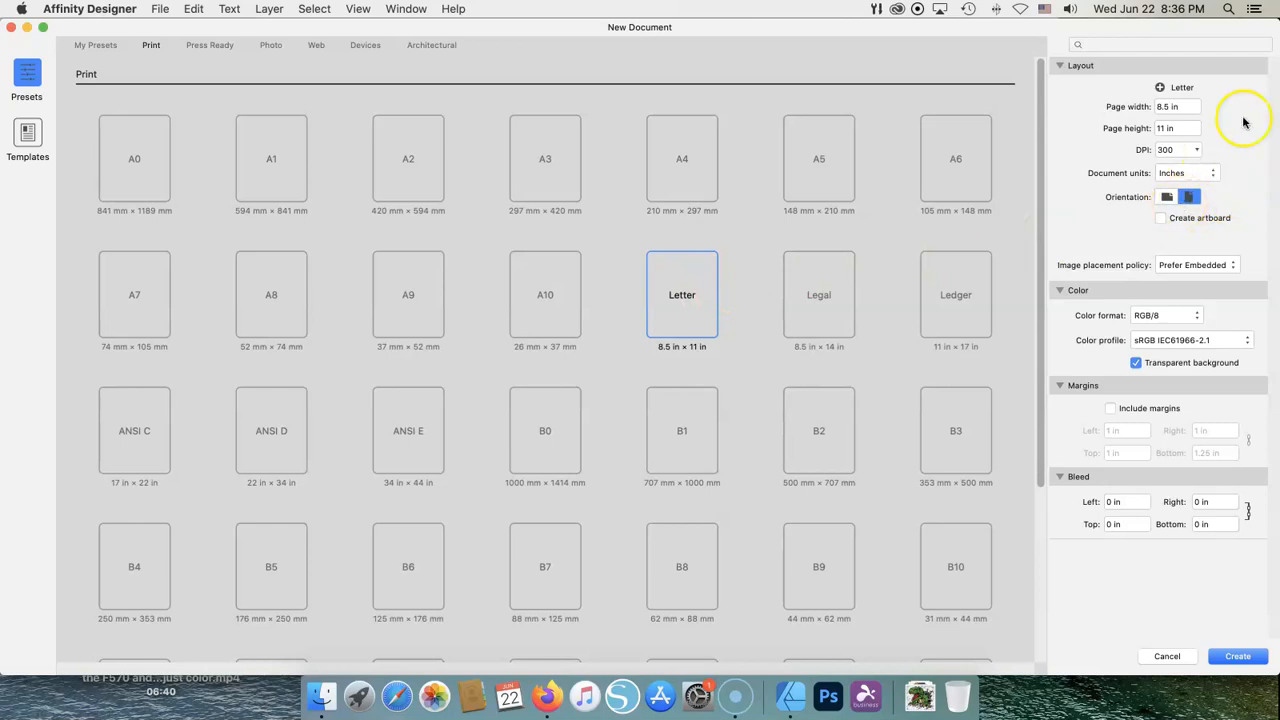
{"action": "mouse_move", "coordinate": [1178, 132]}
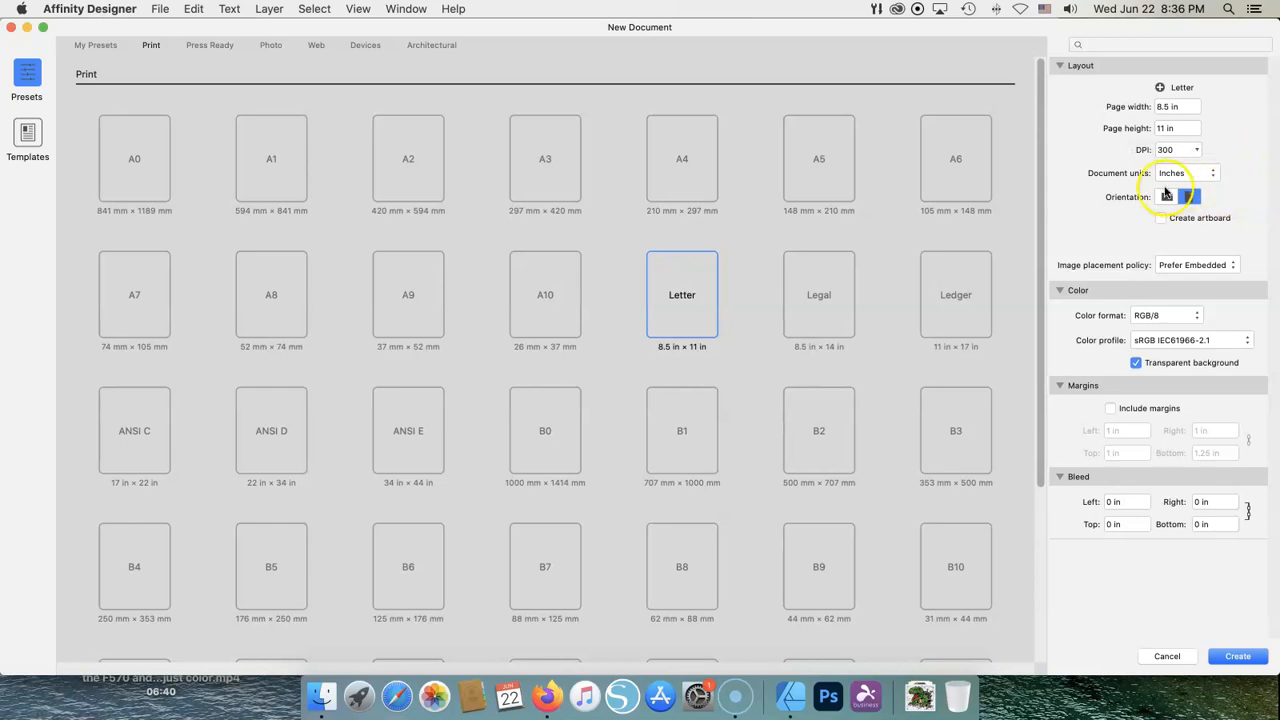
{"action": "left_click", "coordinate": [1166, 198]}
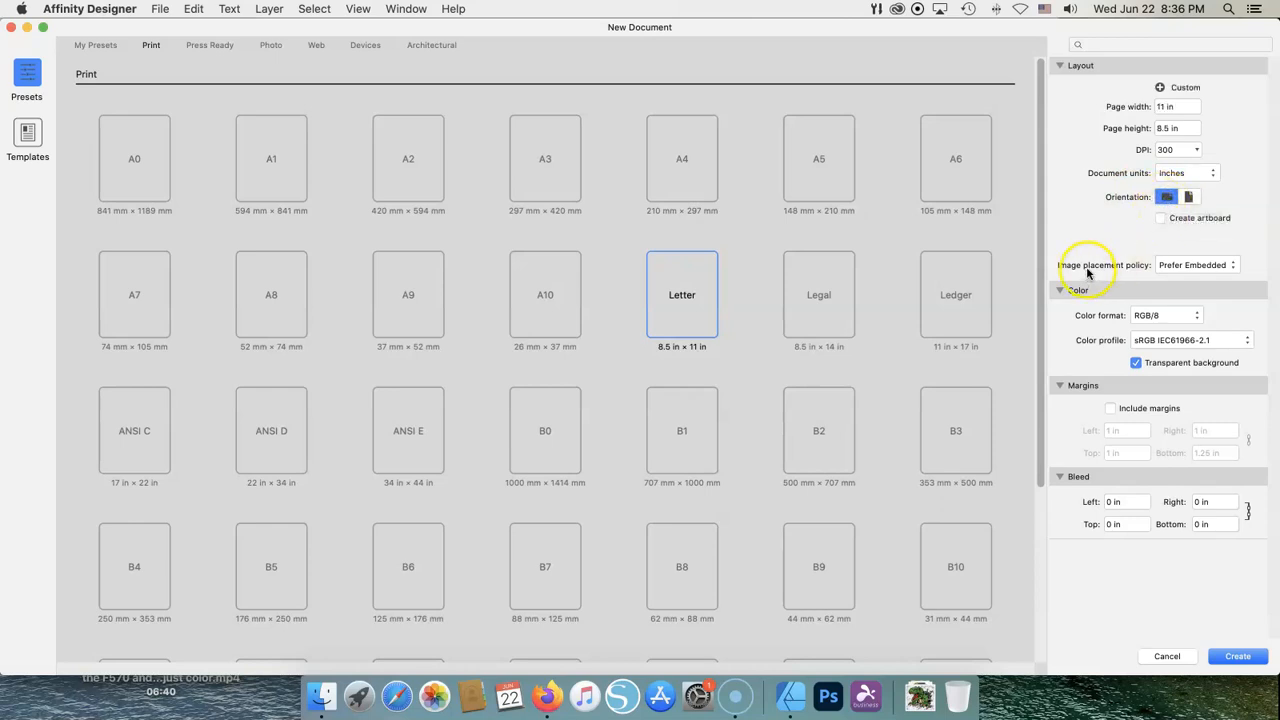
{"action": "mouse_move", "coordinate": [1240, 256]}
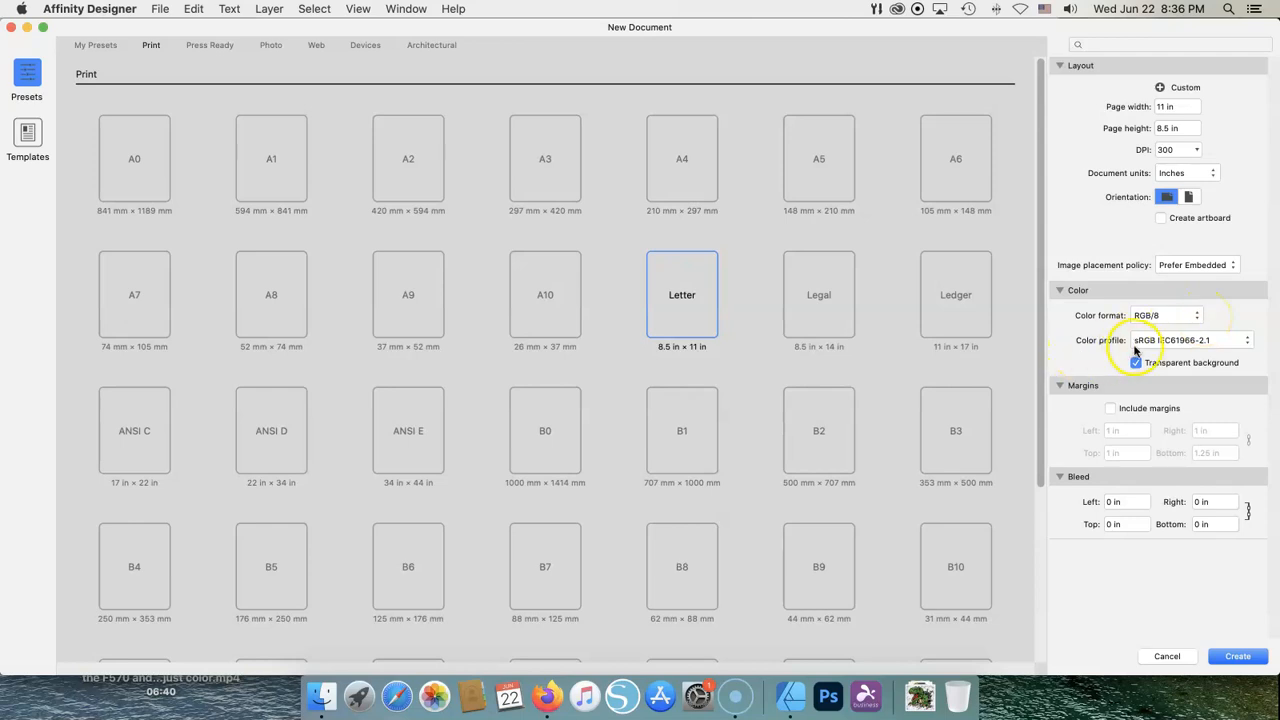
{"action": "left_click", "coordinate": [1136, 362]}
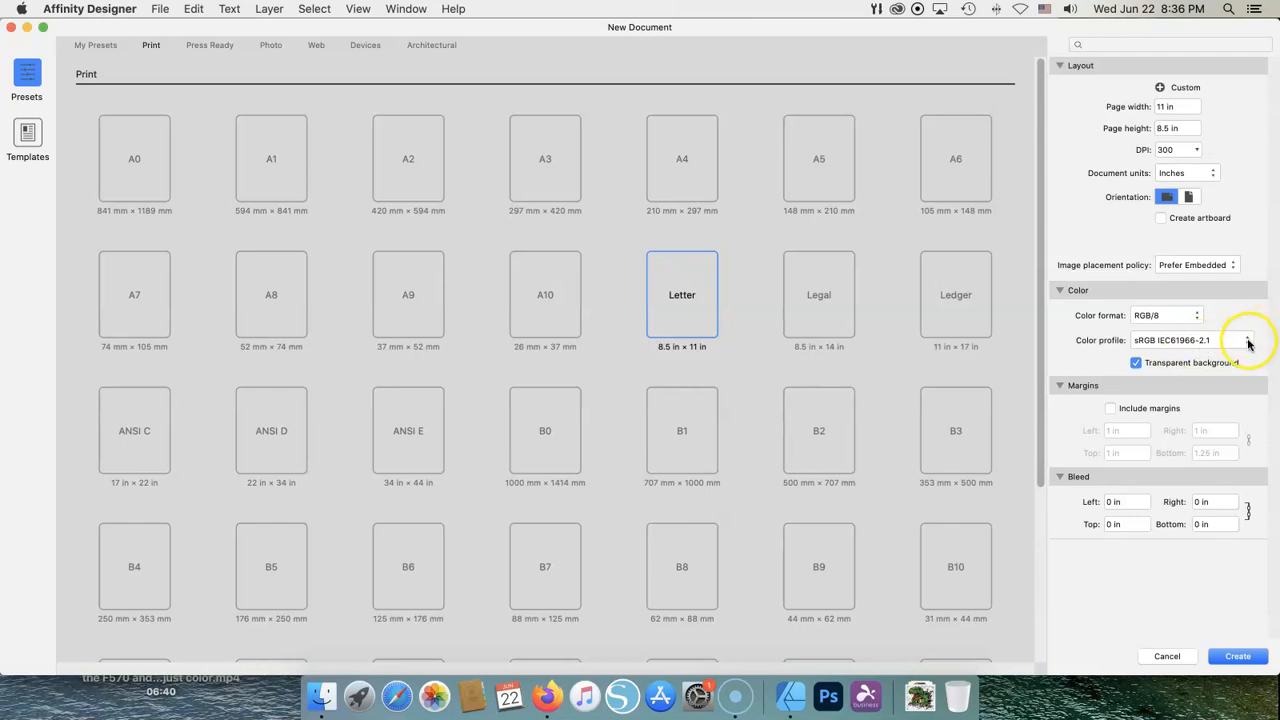
{"action": "left_click", "coordinate": [1248, 340]}
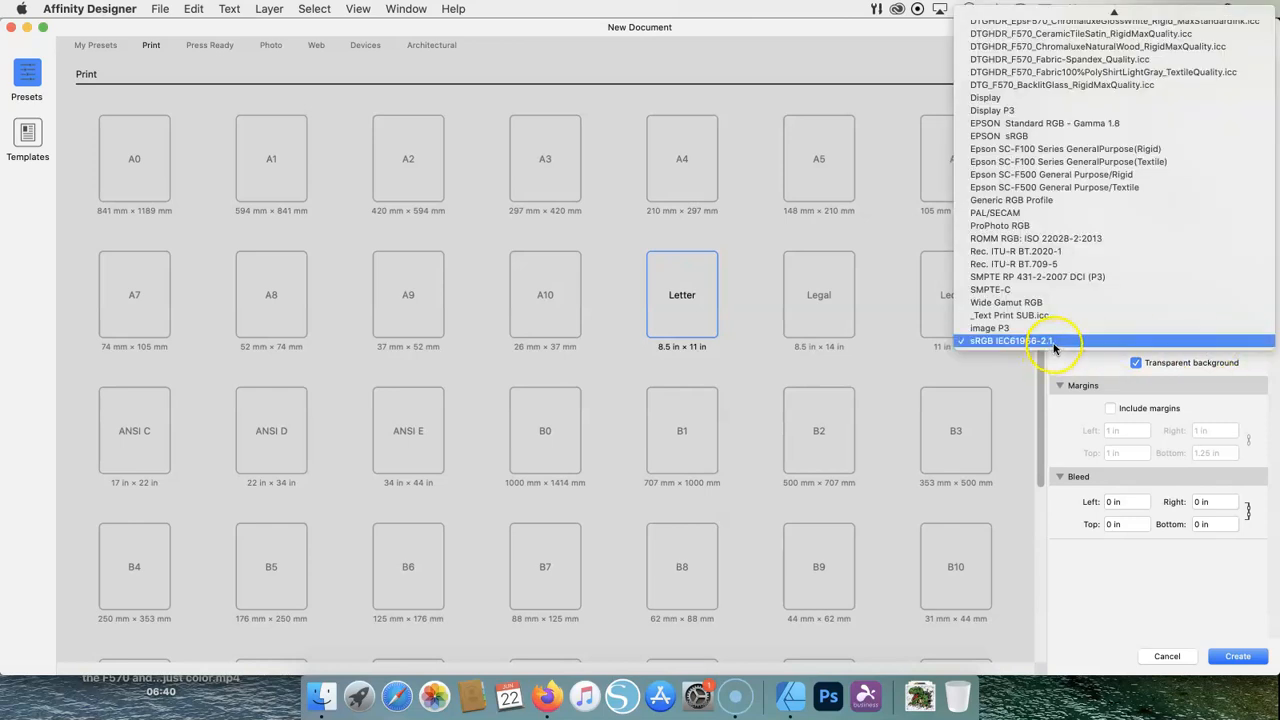
{"action": "left_click", "coordinate": [1016, 340]}
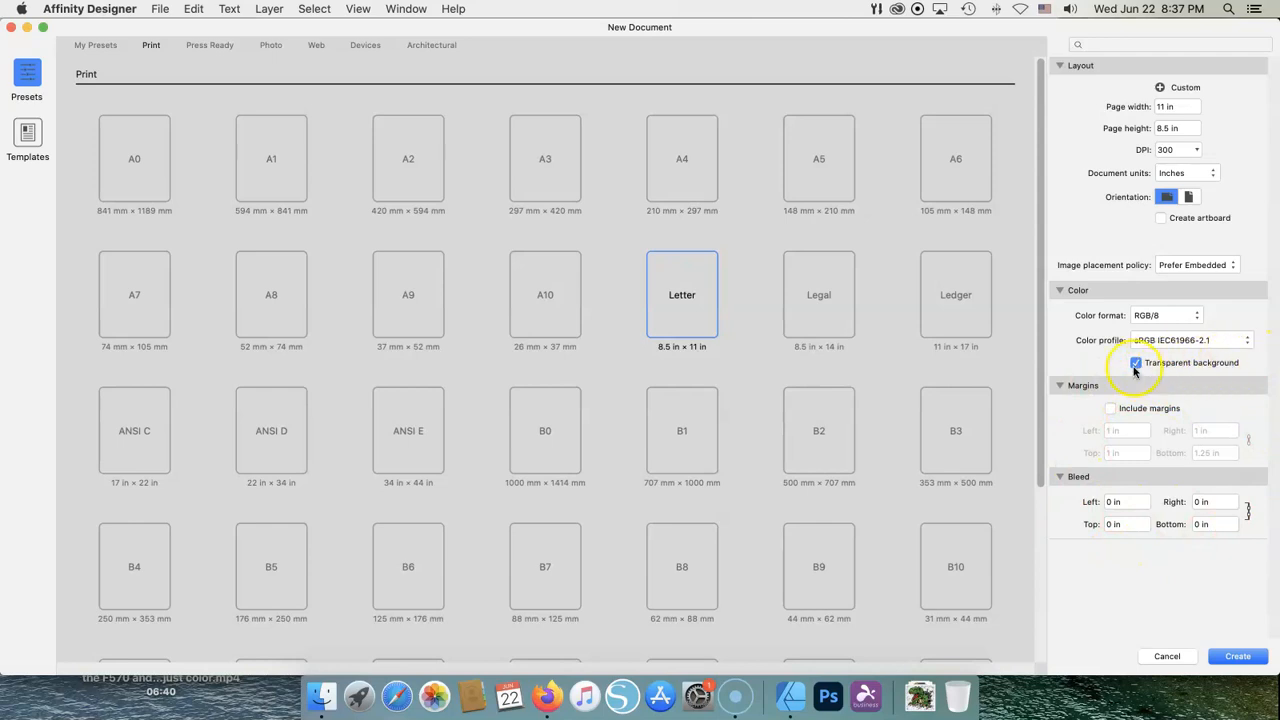
{"action": "left_click", "coordinate": [1136, 362]}
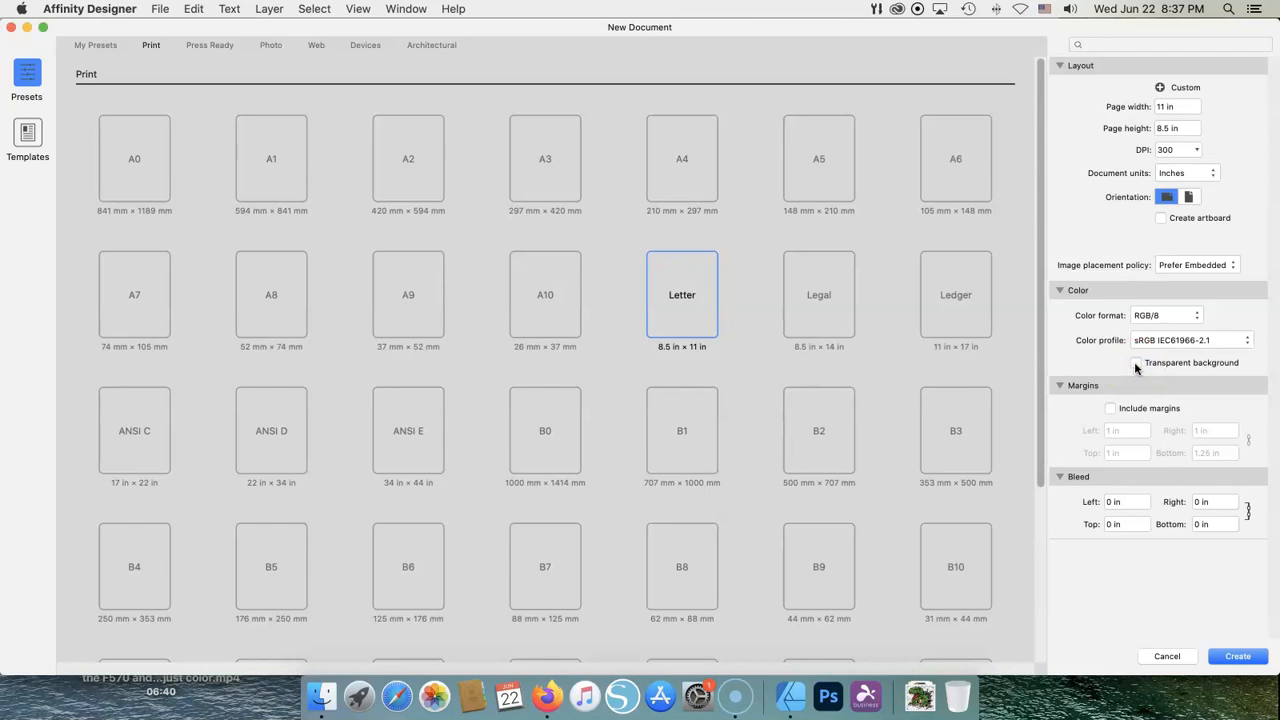
{"action": "left_click", "coordinate": [1136, 362]}
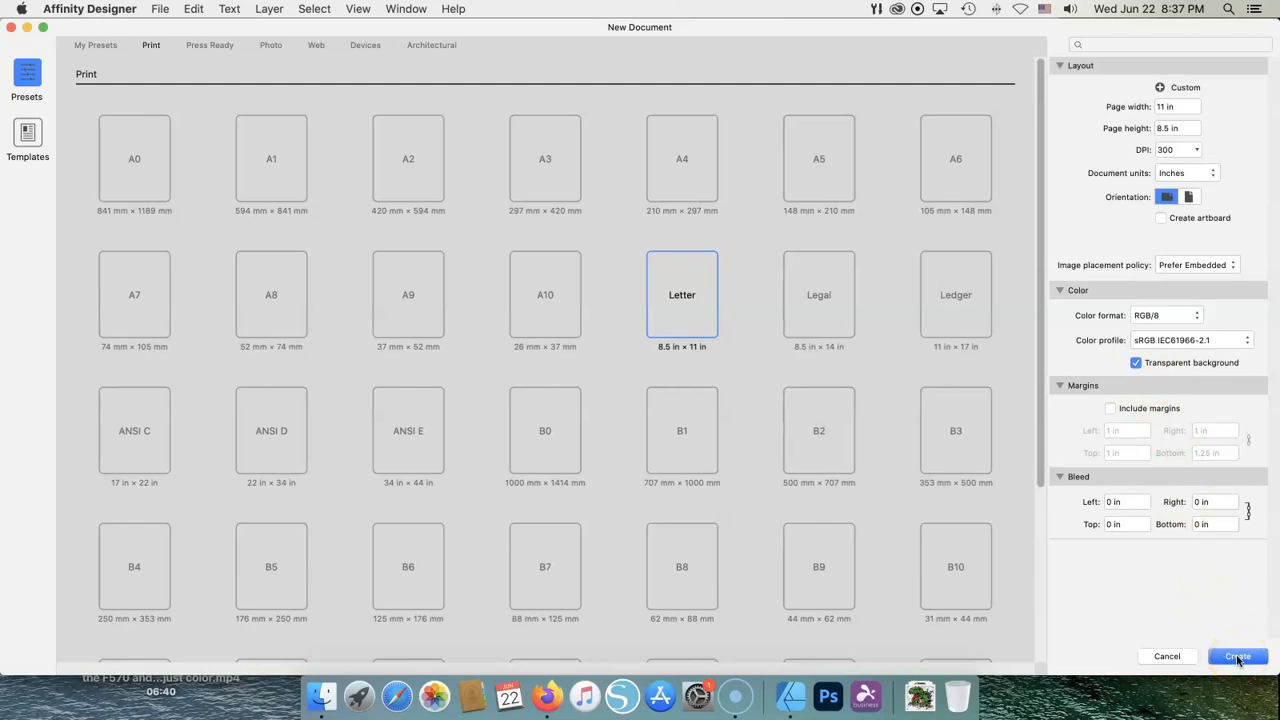
Create the new blank landscape document with a transparent background
{"action": "left_click", "coordinate": [1236, 656]}
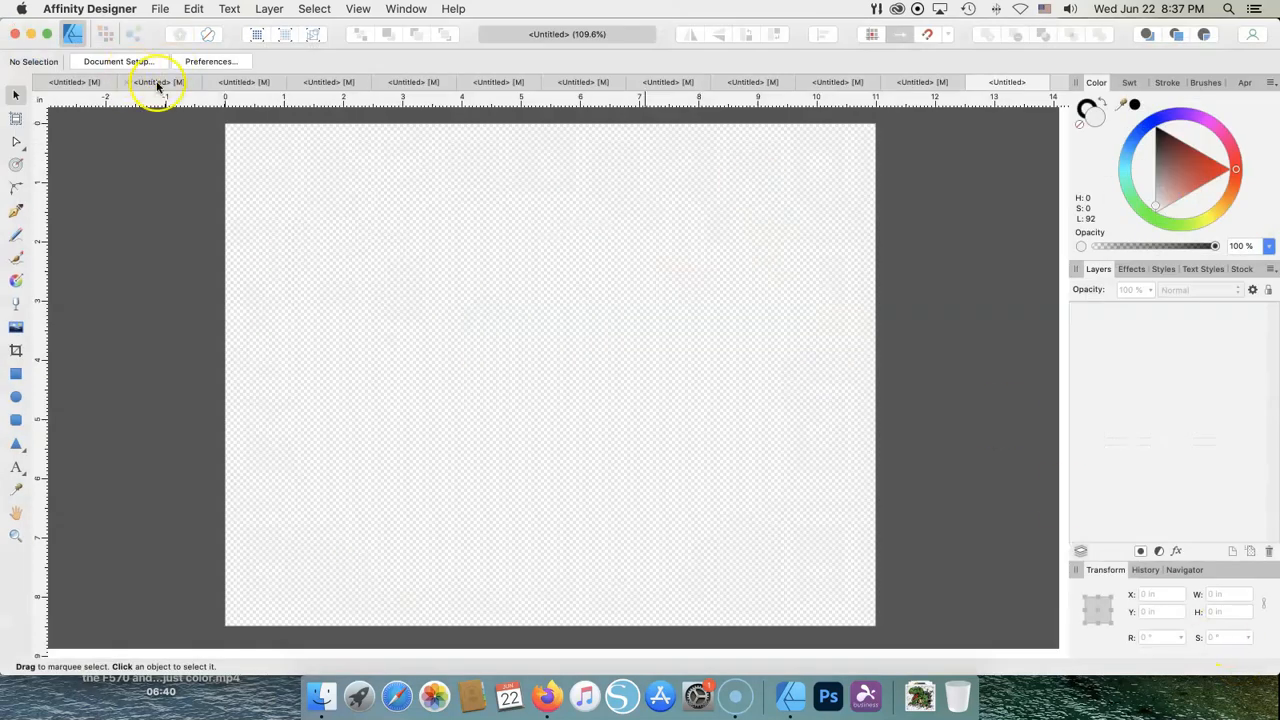
{"action": "mouse_move", "coordinate": [614, 262]}
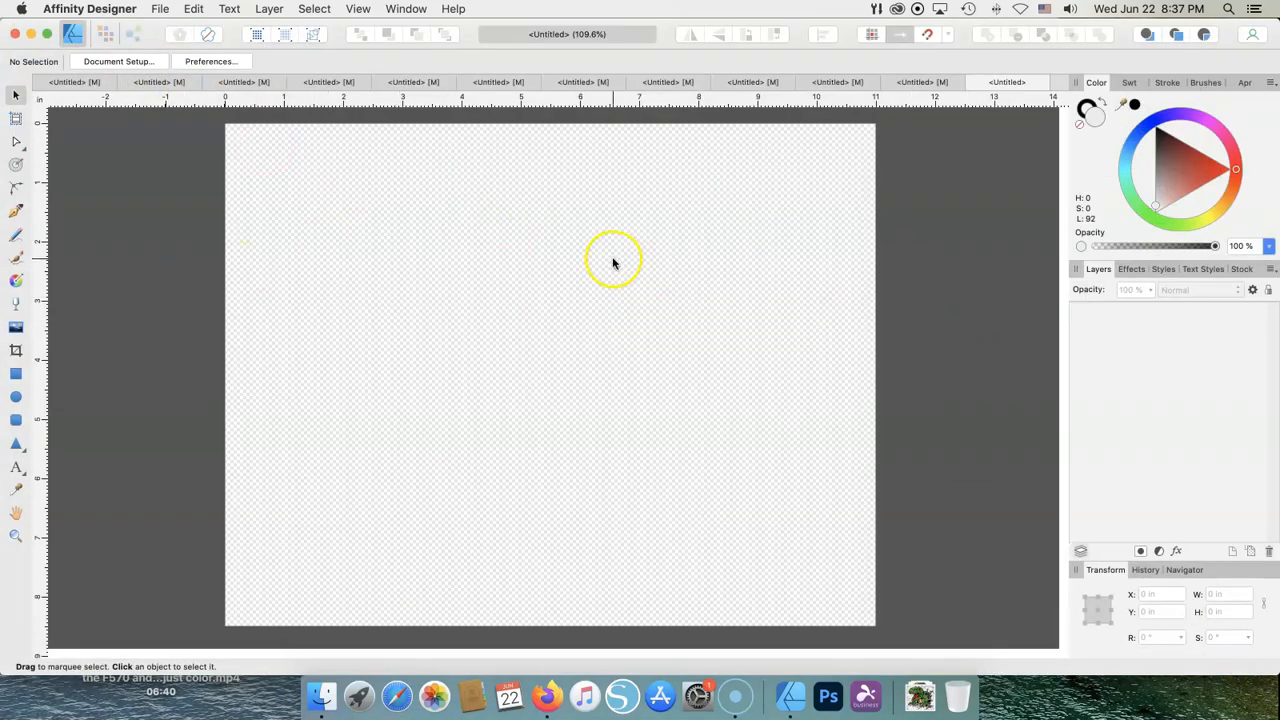
{"action": "mouse_move", "coordinate": [148, 92]}
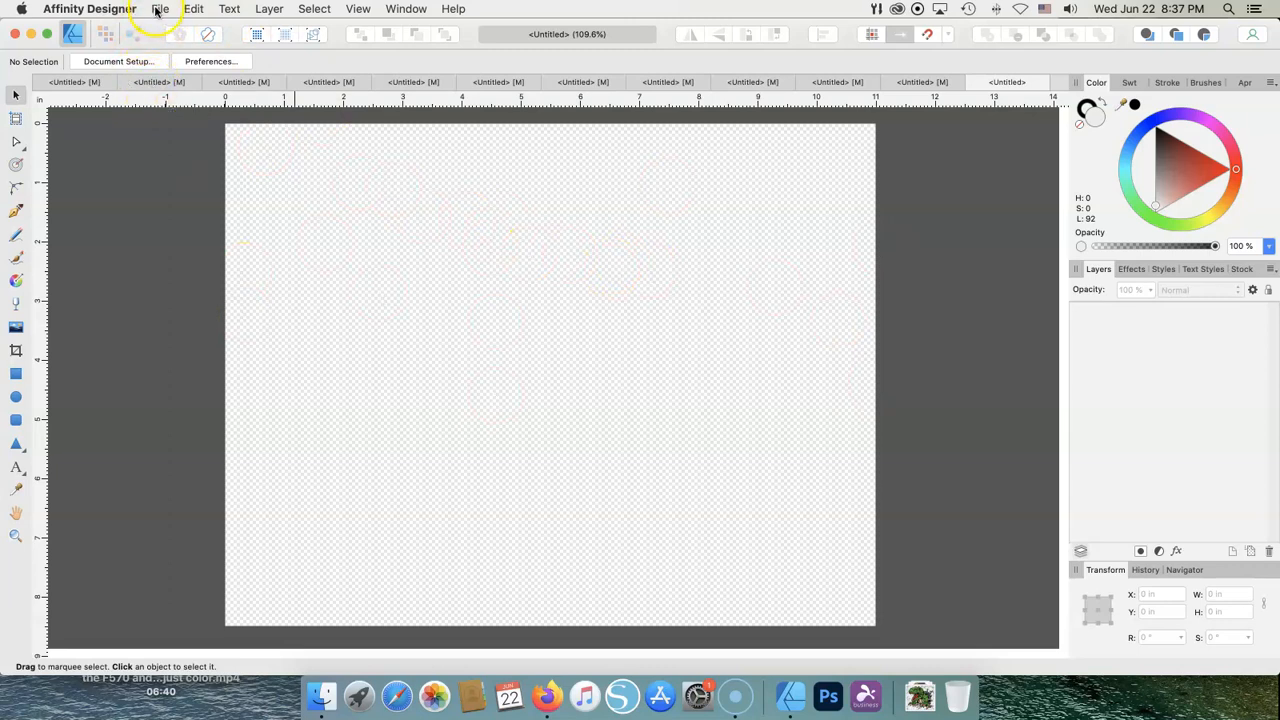
Choose the Sweet Summer Time PNG from Downloads to place on the page
{"action": "left_click", "coordinate": [160, 8]}
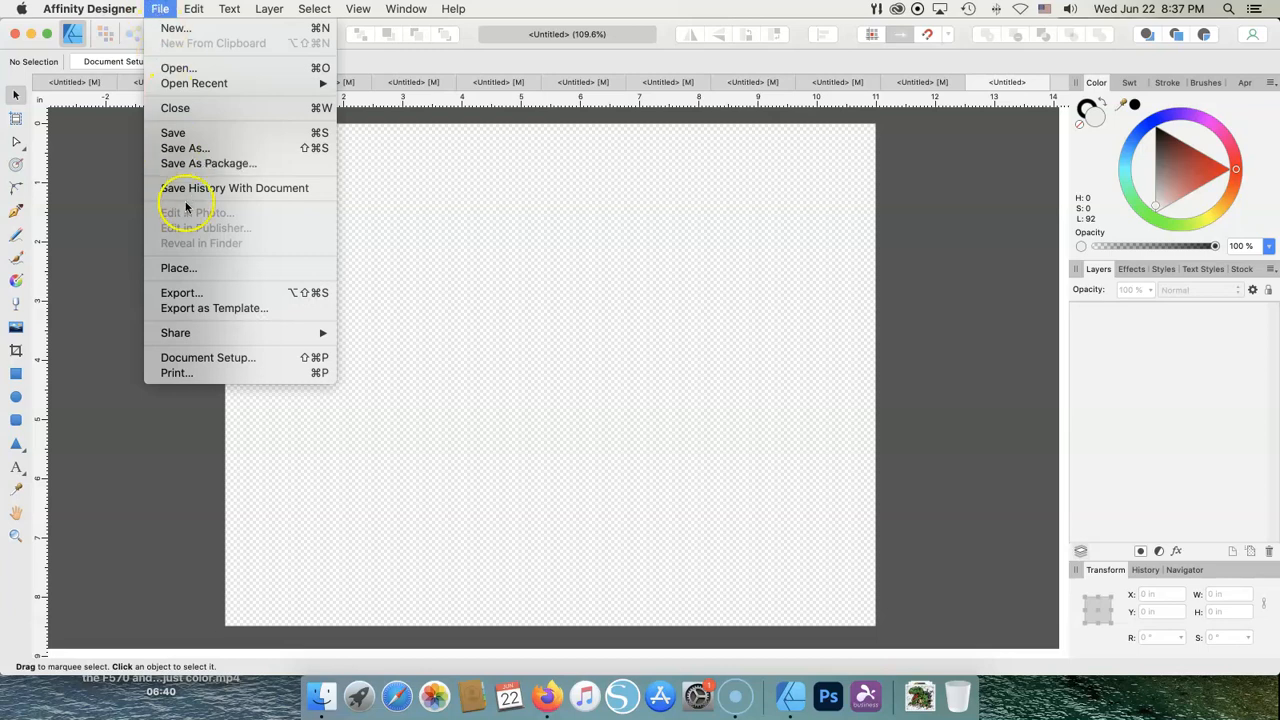
{"action": "mouse_move", "coordinate": [178, 268]}
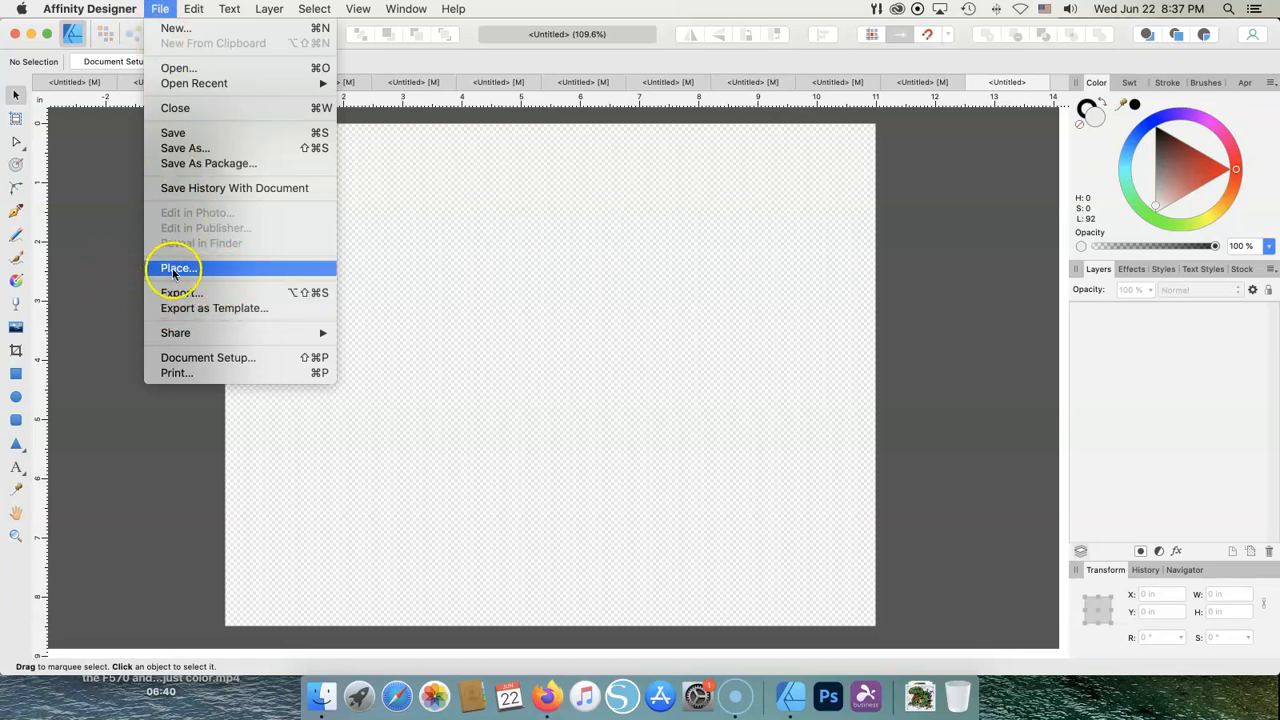
{"action": "left_click", "coordinate": [176, 268]}
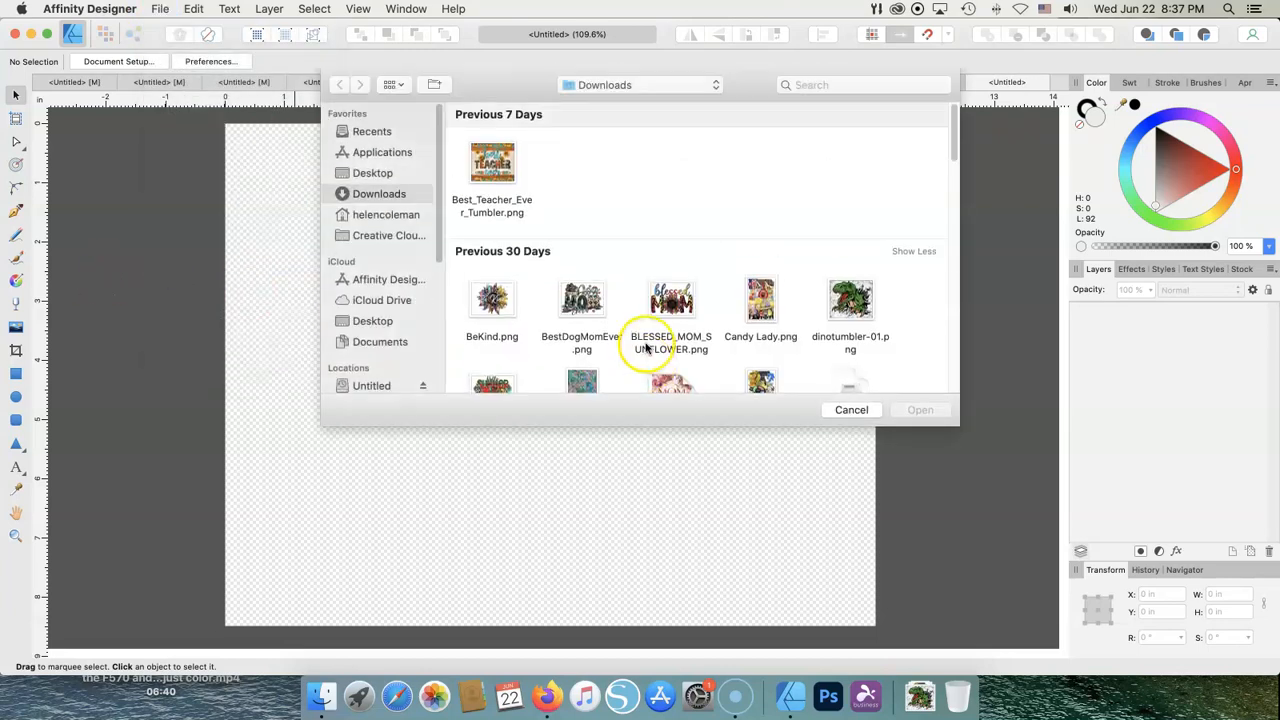
{"action": "mouse_move", "coordinate": [584, 190]}
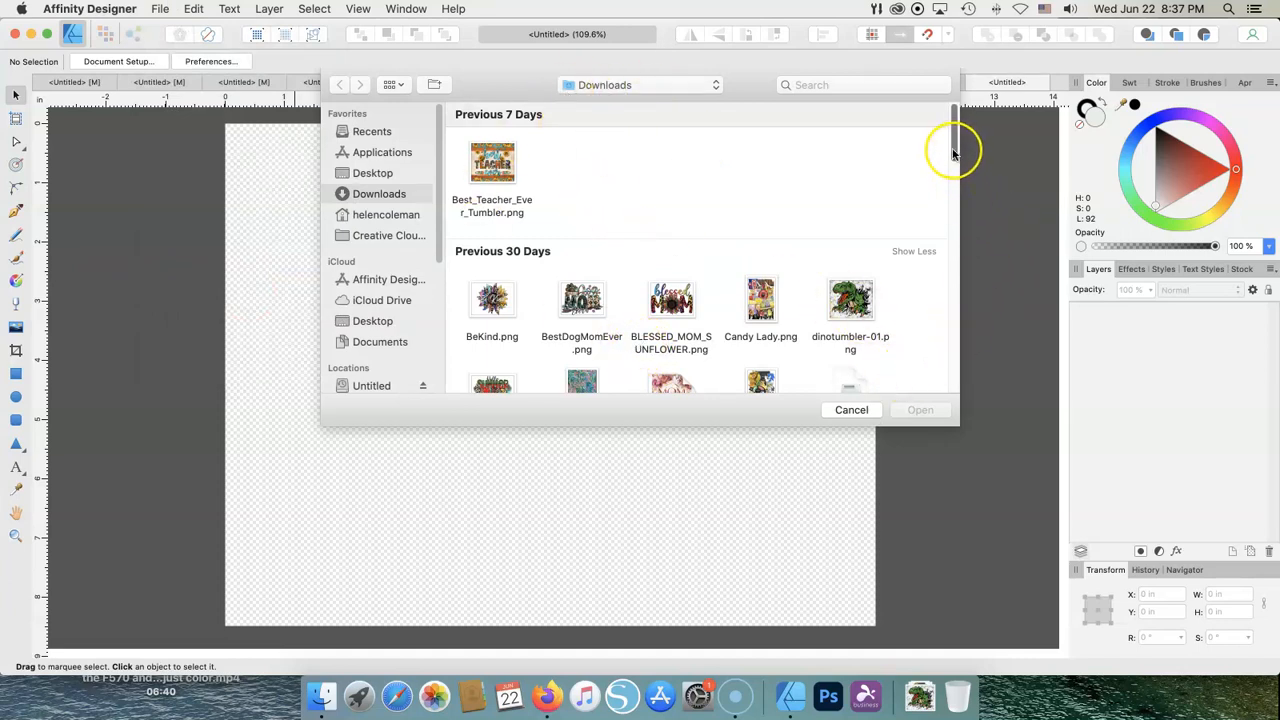
{"action": "scroll", "scroll_direction": "down", "scroll_amount": 3}
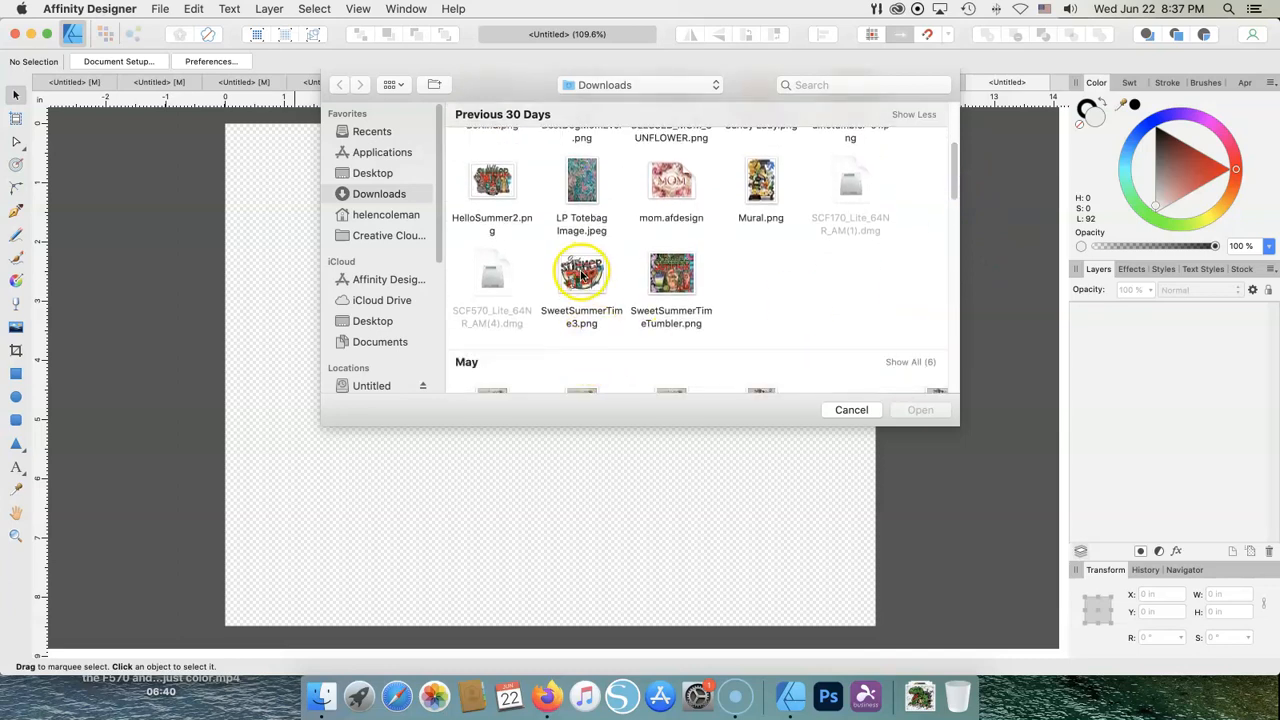
{"action": "left_click", "coordinate": [920, 408]}
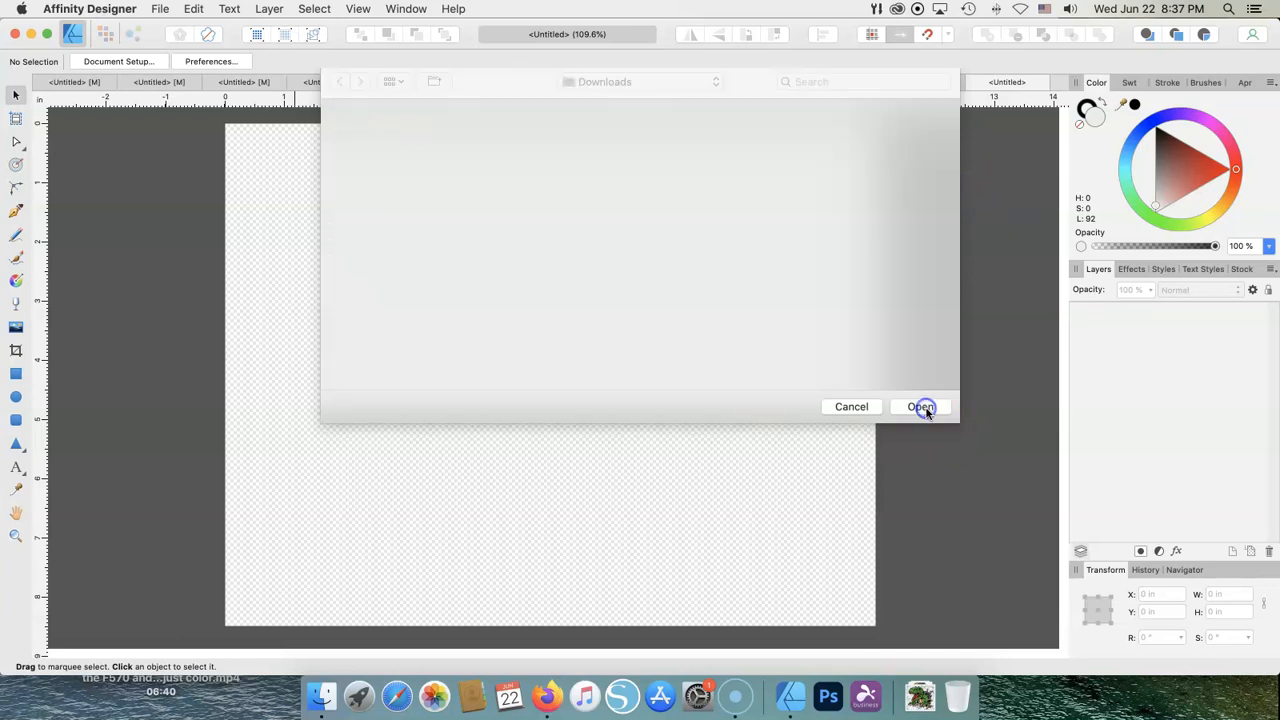
{"action": "left_click", "coordinate": [920, 406]}
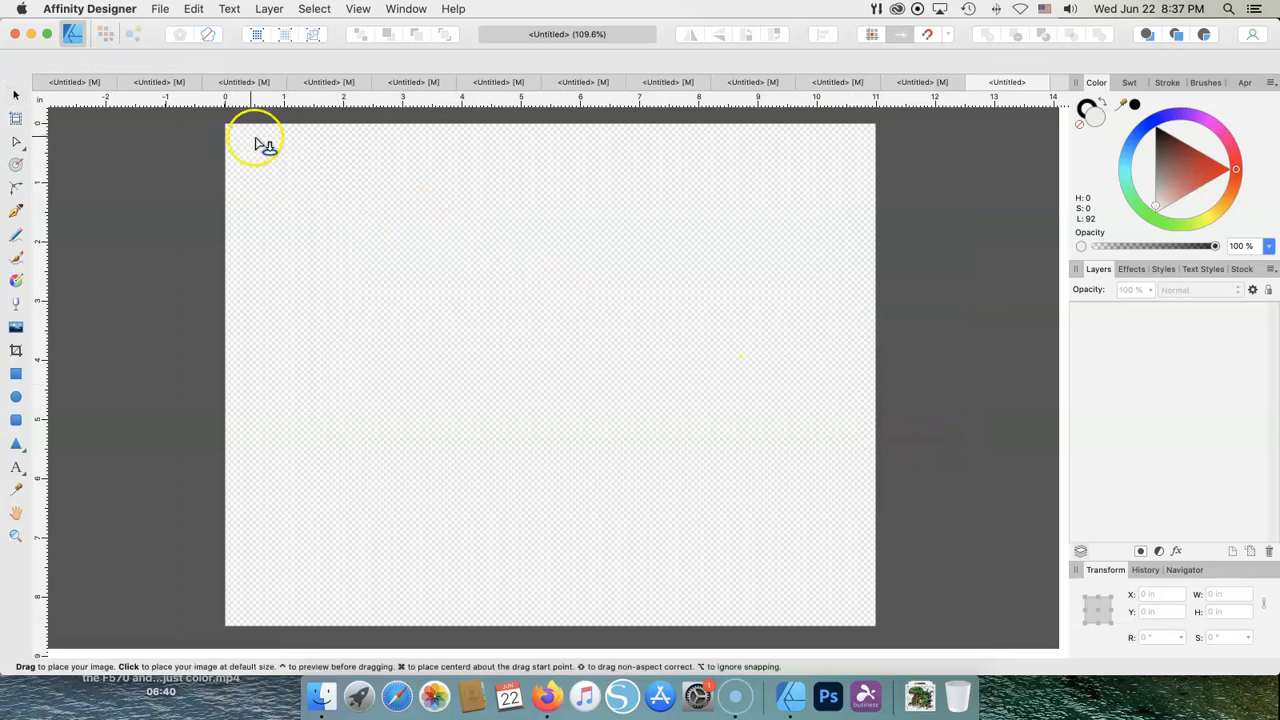
{"action": "mouse_move", "coordinate": [238, 164]}
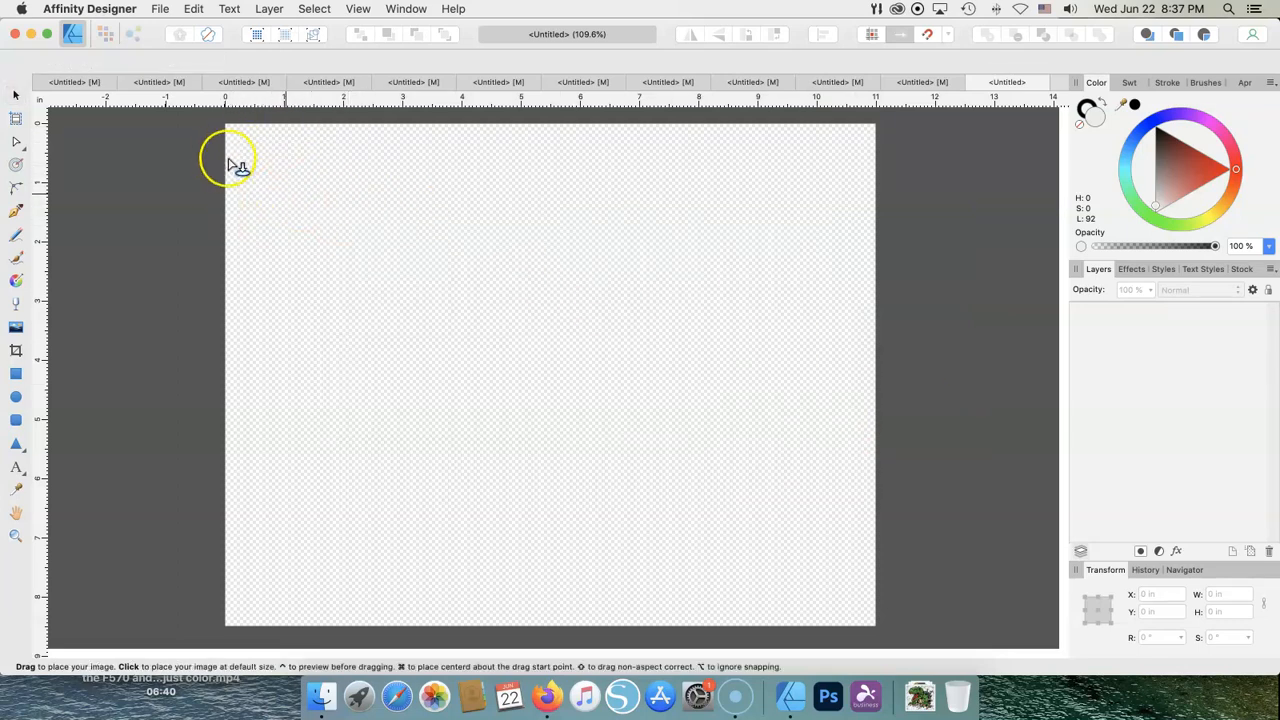
{"action": "mouse_move", "coordinate": [258, 158]}
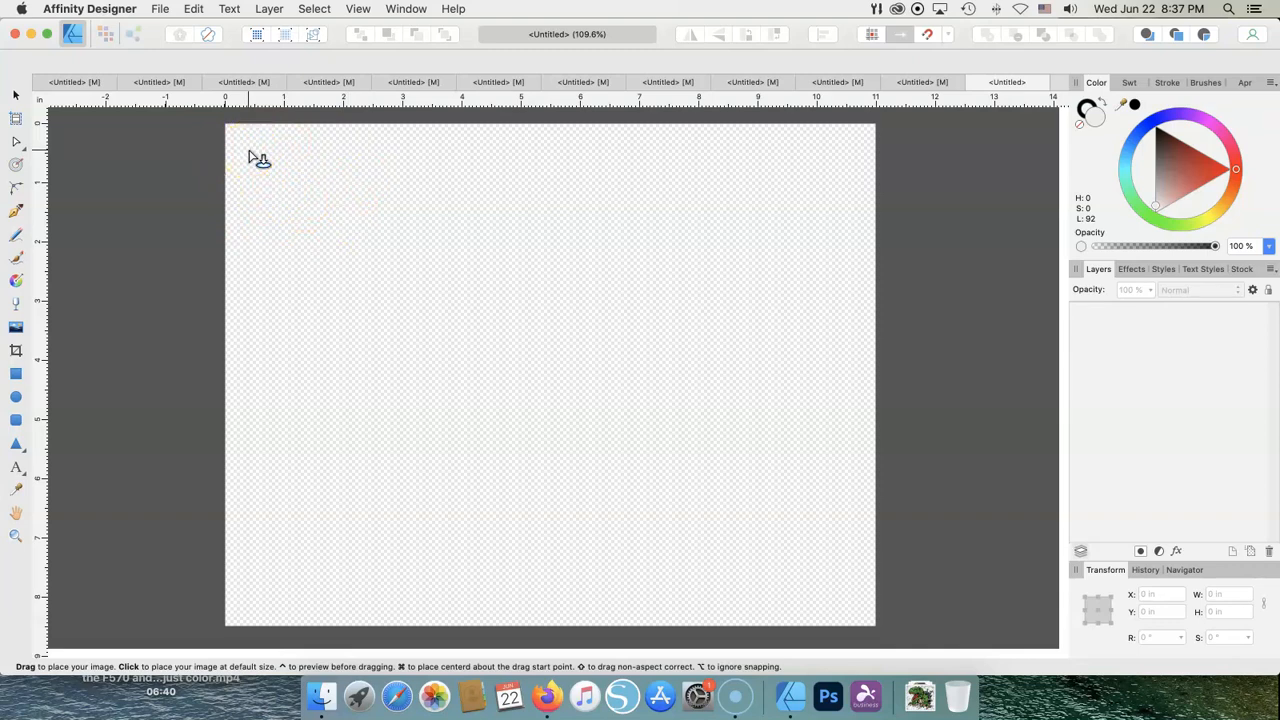
Place the watermelon graphic and drag its handles to roughly 7.7 inches wide
{"action": "left_click", "coordinate": [832, 530]}
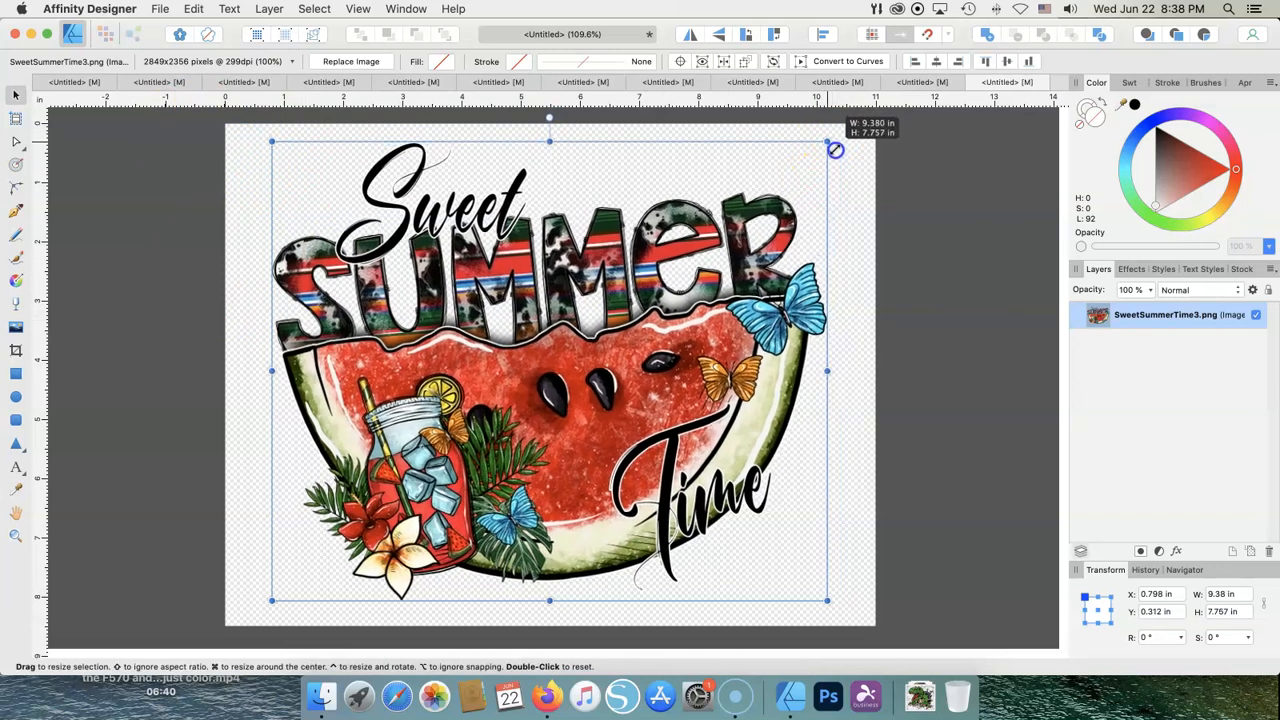
{"action": "left_click_drag", "start_coordinate": [836, 150], "coordinate": [850, 148]}
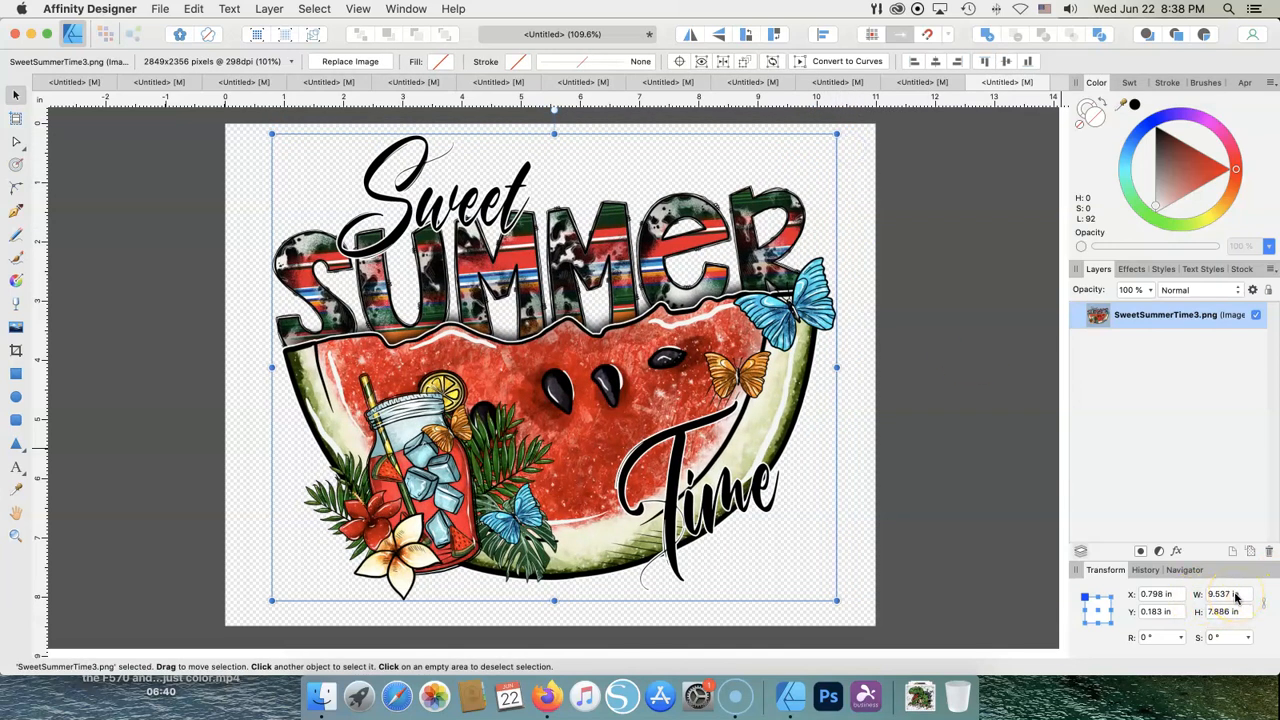
{"action": "mouse_move", "coordinate": [836, 136]}
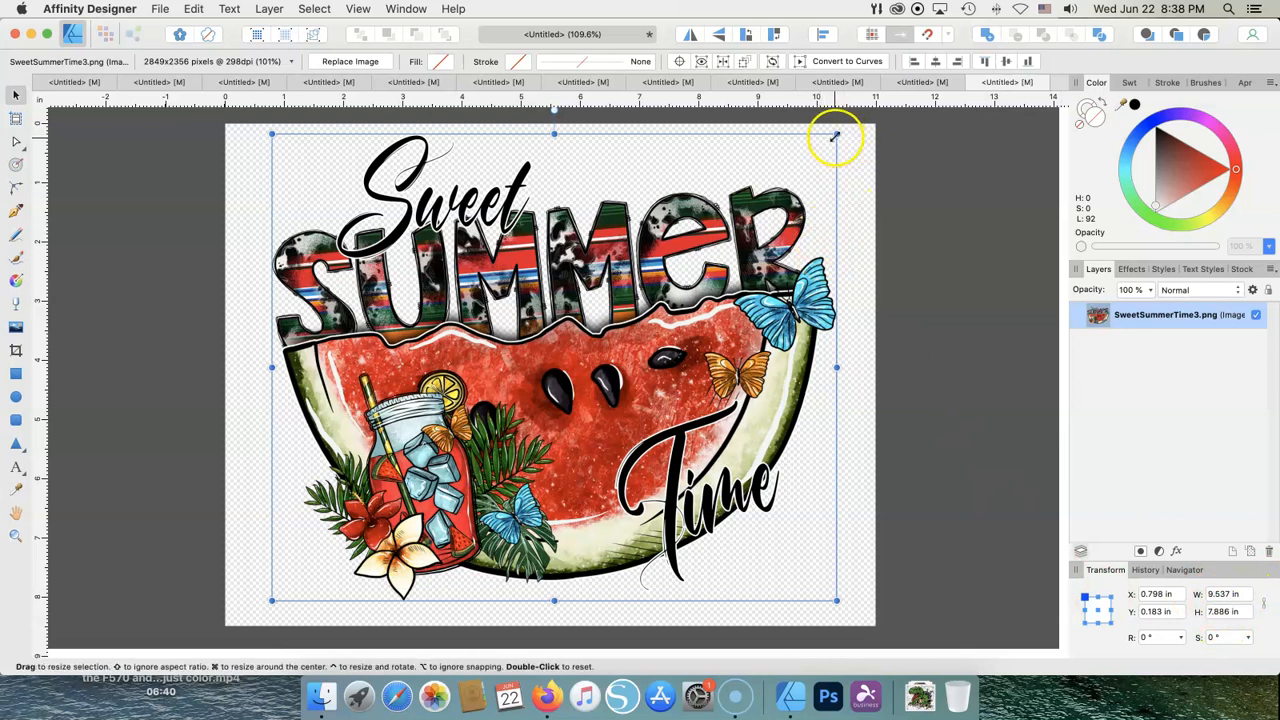
{"action": "left_click_drag", "start_coordinate": [836, 132], "coordinate": [844, 138]}
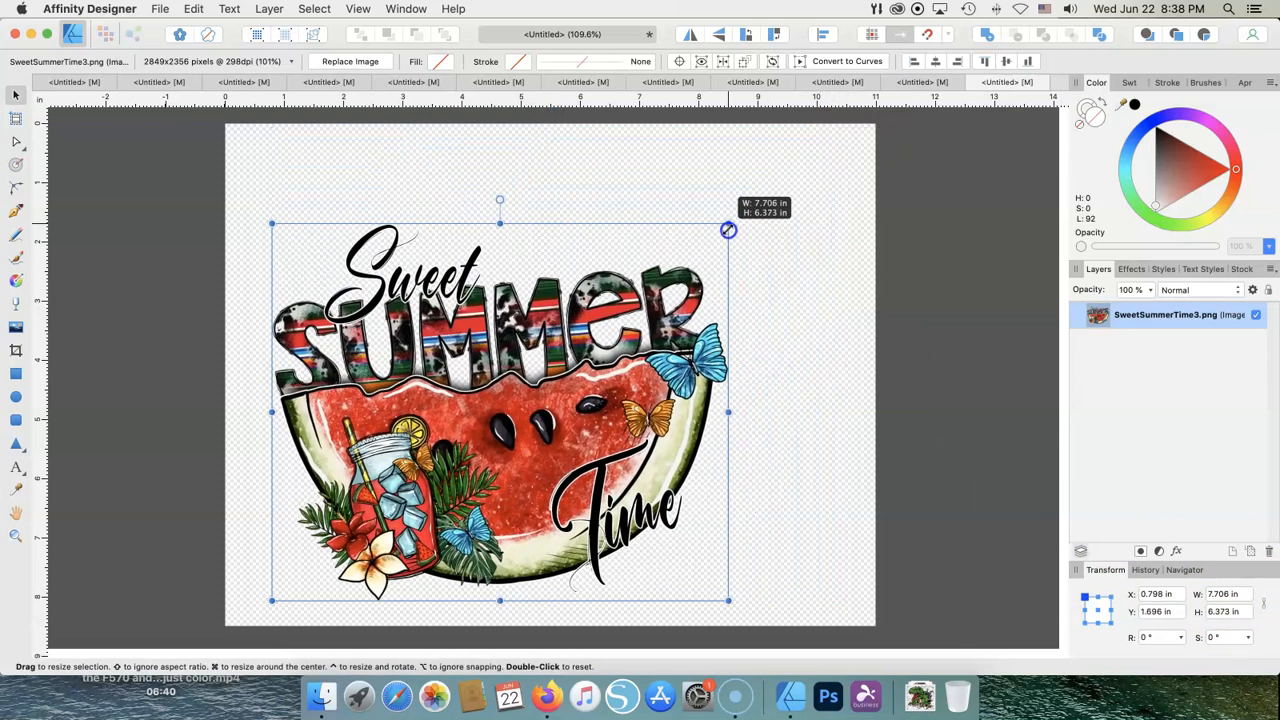
{"action": "left_click_drag", "start_coordinate": [728, 230], "coordinate": [756, 208]}
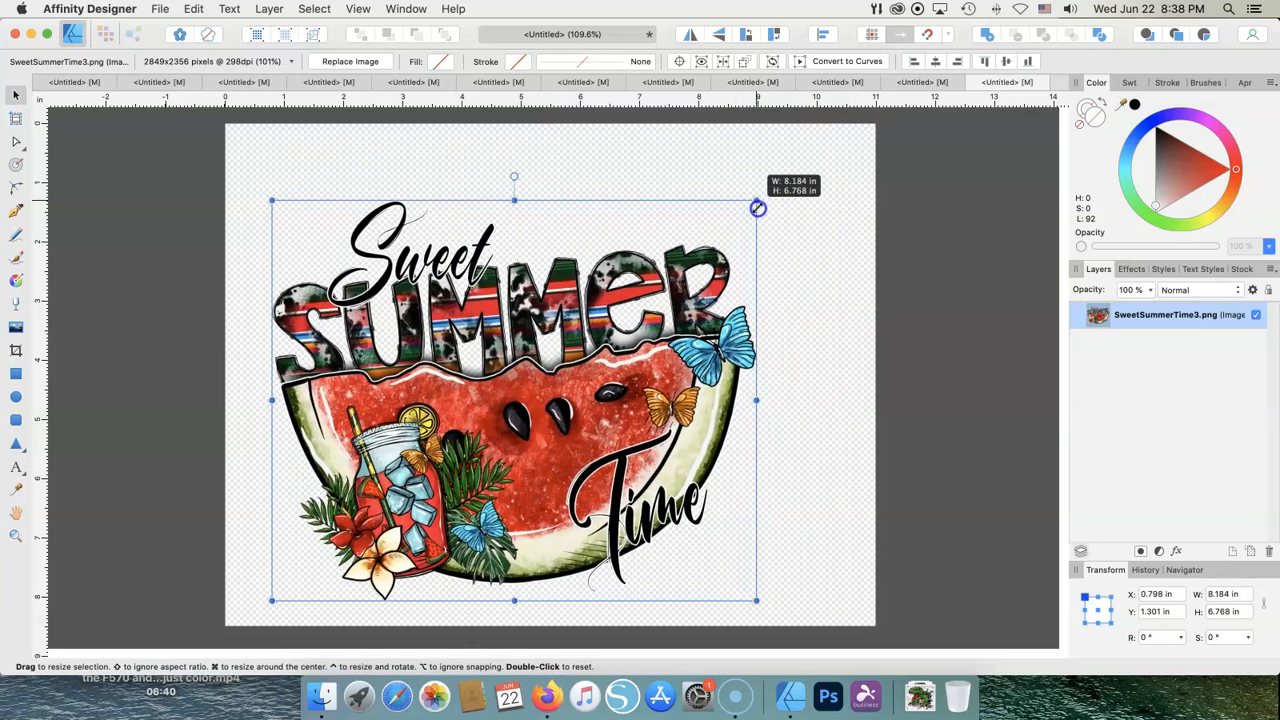
{"action": "left_click_drag", "start_coordinate": [758, 208], "coordinate": [772, 172]}
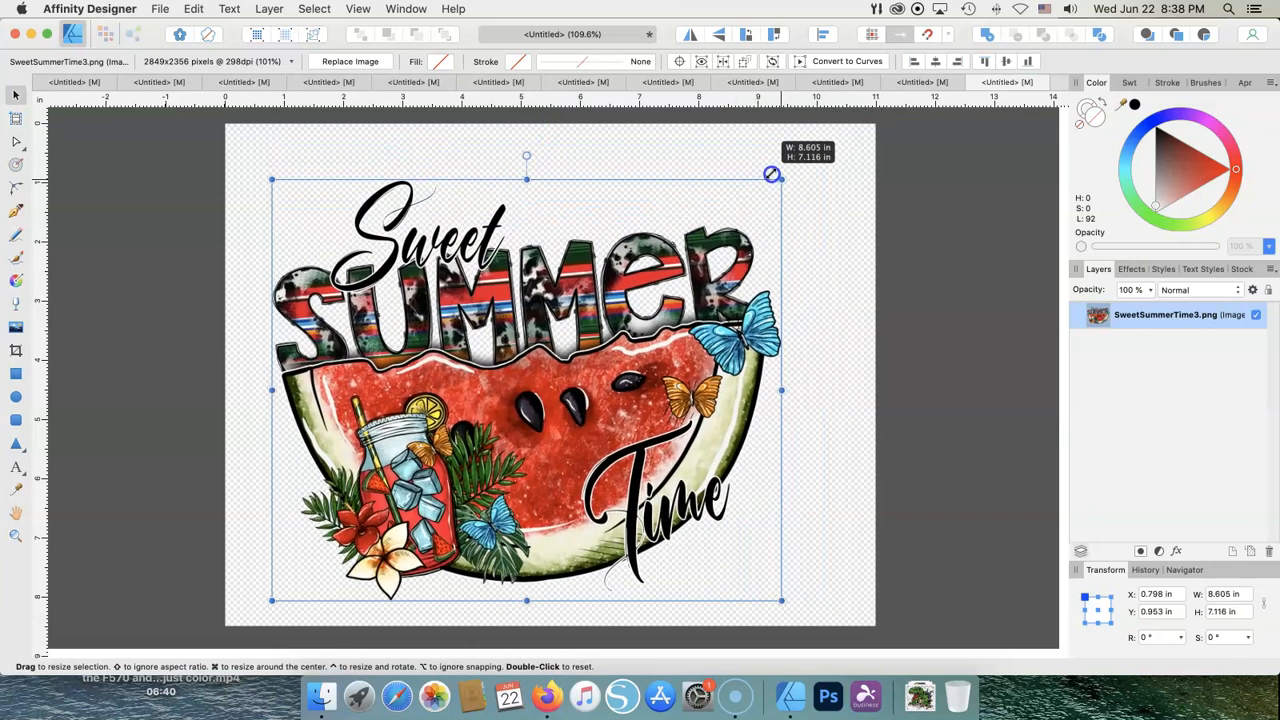
{"action": "left_click_drag", "start_coordinate": [772, 174], "coordinate": [802, 148]}
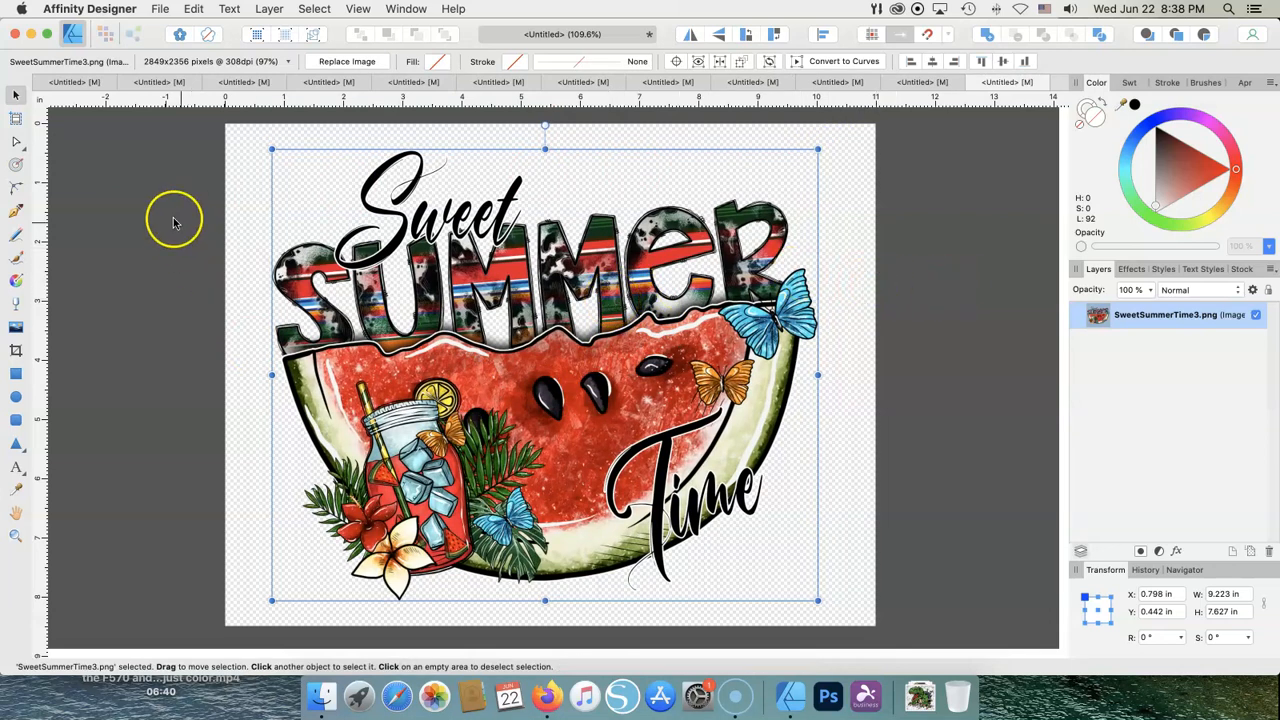
{"action": "left_click_drag", "start_coordinate": [272, 148], "coordinate": [388, 244]}
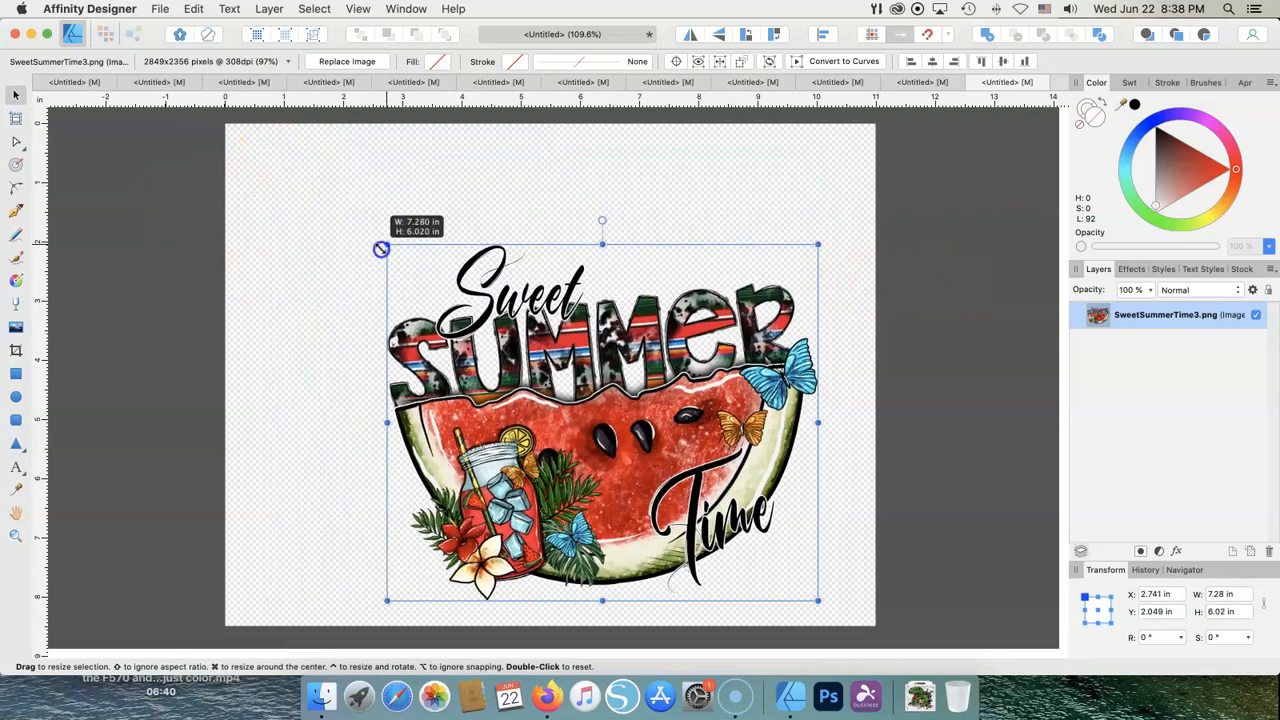
{"action": "left_click_drag", "start_coordinate": [380, 248], "coordinate": [372, 232]}
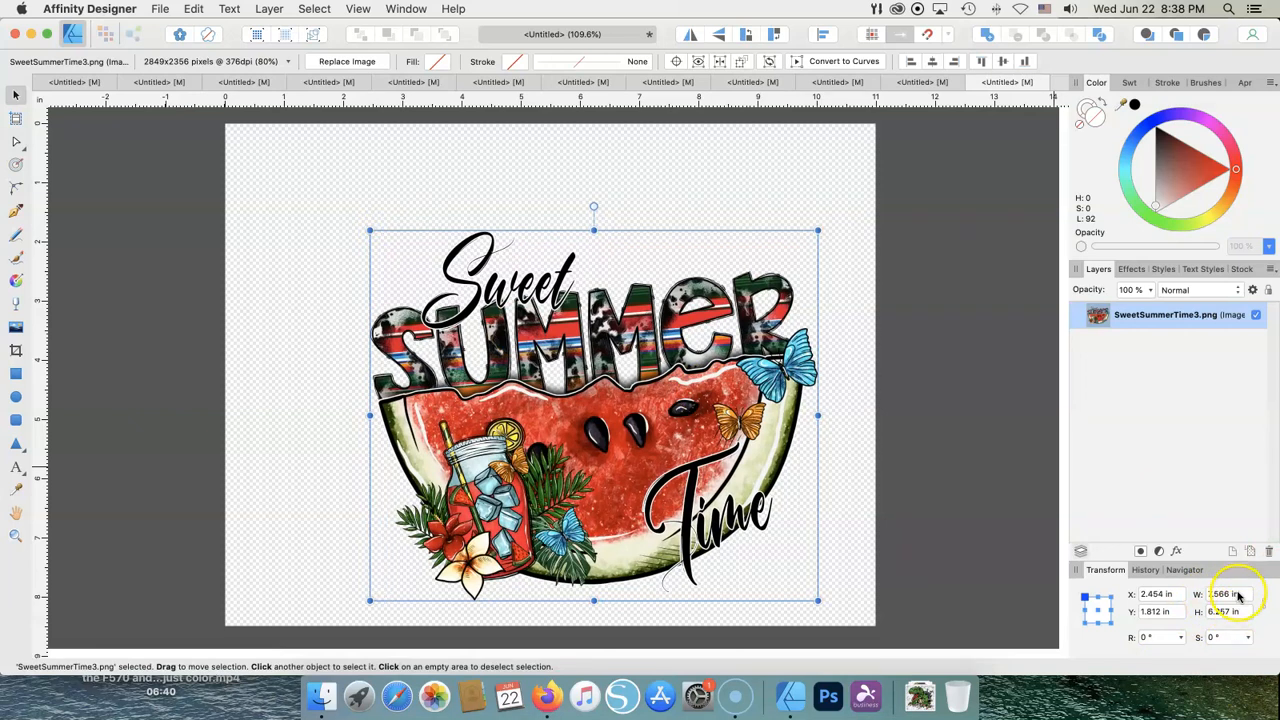
Resize the graphic to about 8 by 6.1 inches, stretched across the page width
{"action": "left_click", "coordinate": [1224, 594]}
{"action": "type", "text": "7"}
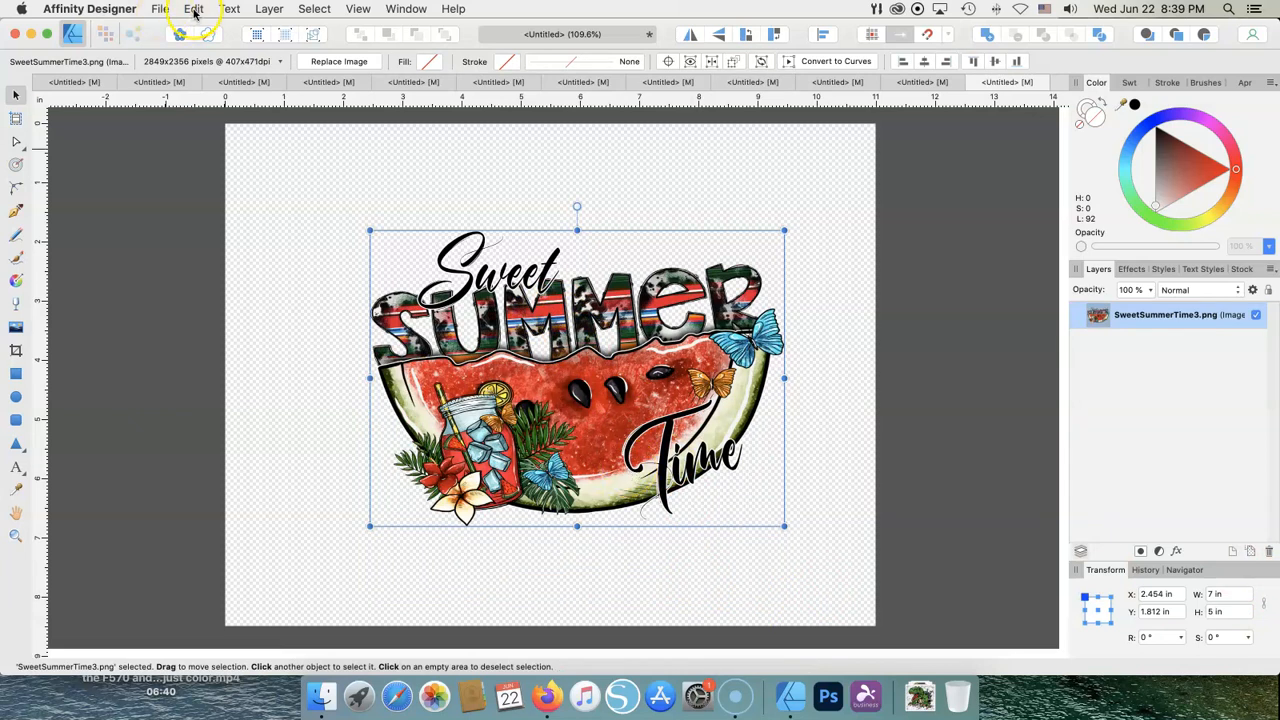
{"action": "left_click", "coordinate": [194, 8]}
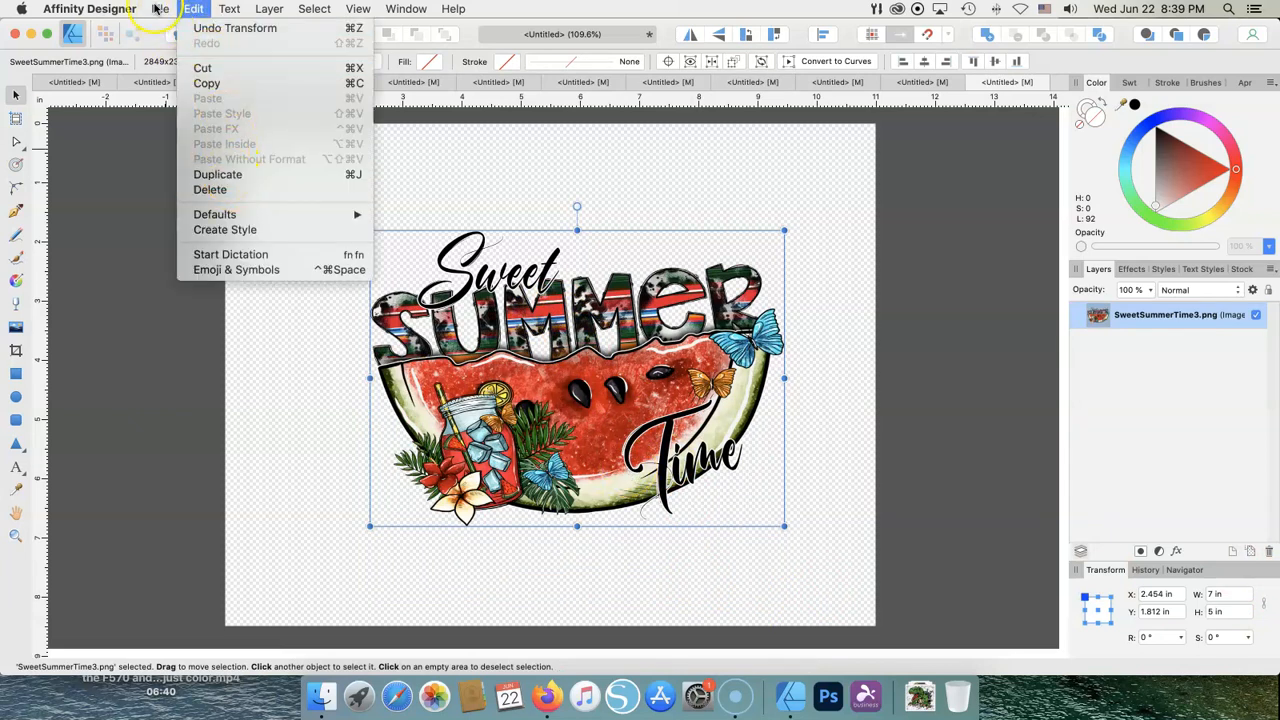
{"action": "left_click", "coordinate": [160, 8]}
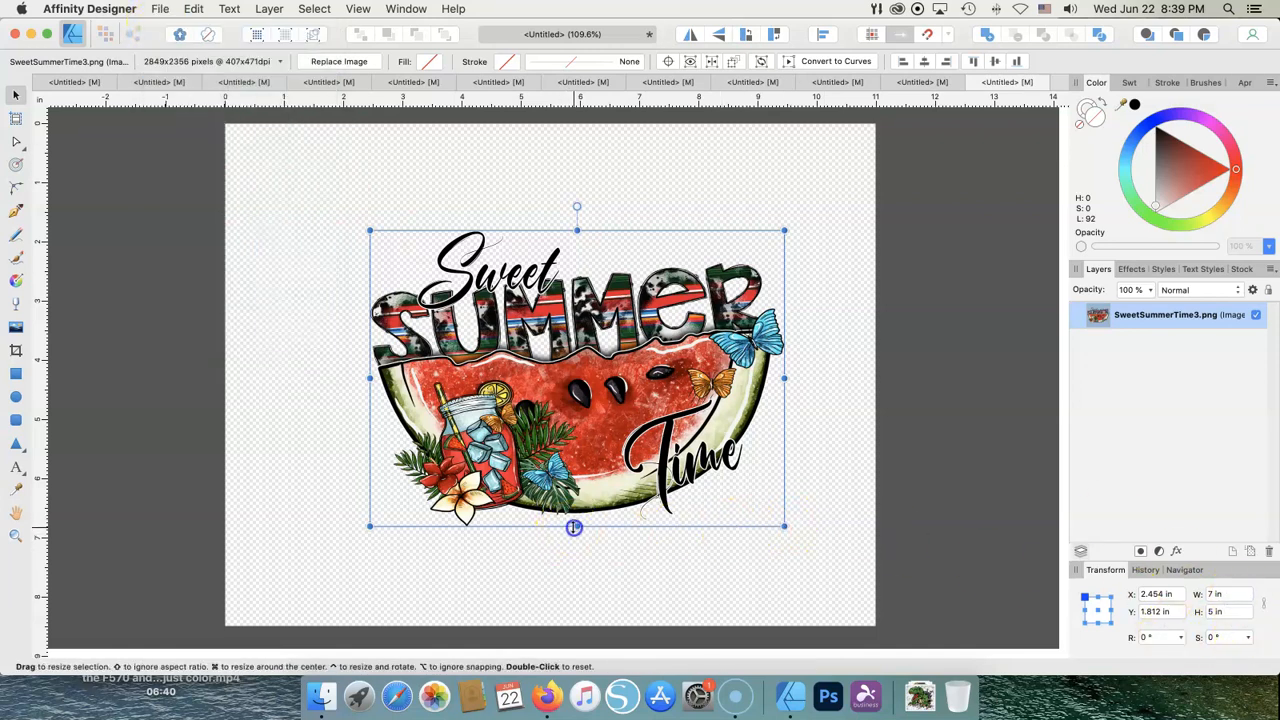
{"action": "left_click_drag", "start_coordinate": [574, 528], "coordinate": [570, 596]}
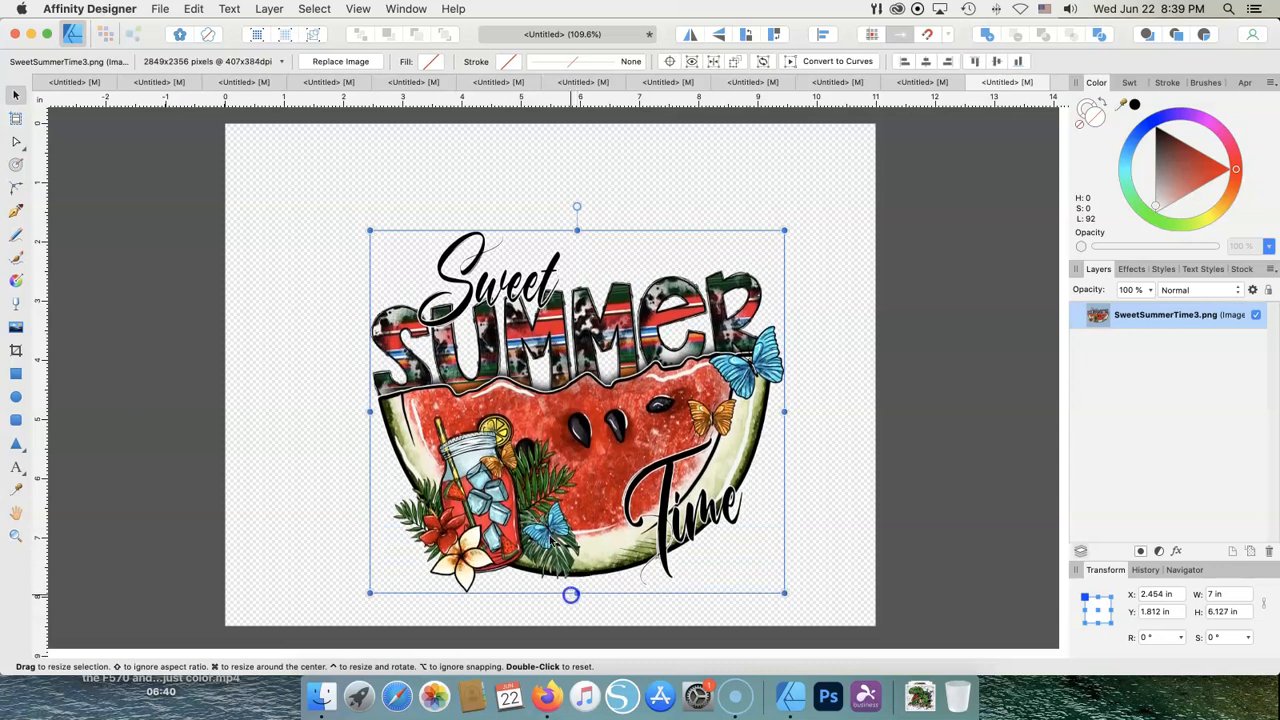
{"action": "left_click_drag", "start_coordinate": [370, 412], "coordinate": [308, 412]}
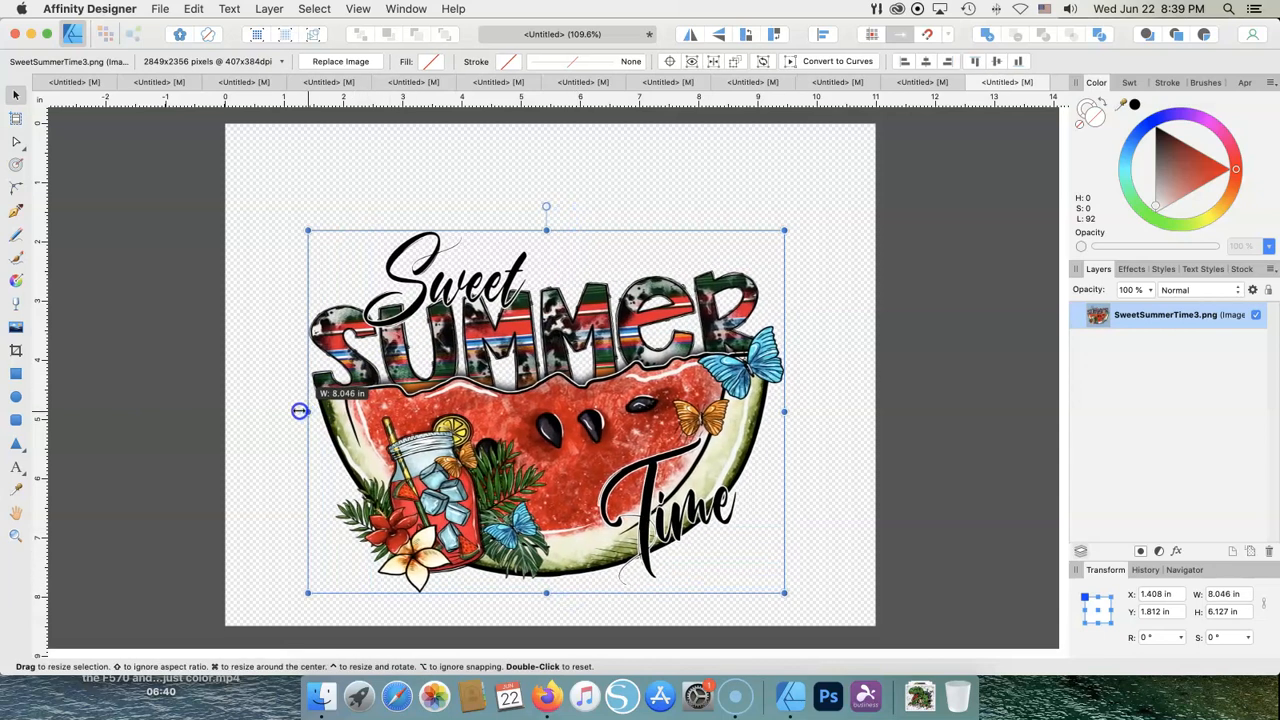
{"action": "left_click_drag", "start_coordinate": [300, 410], "coordinate": [268, 410]}
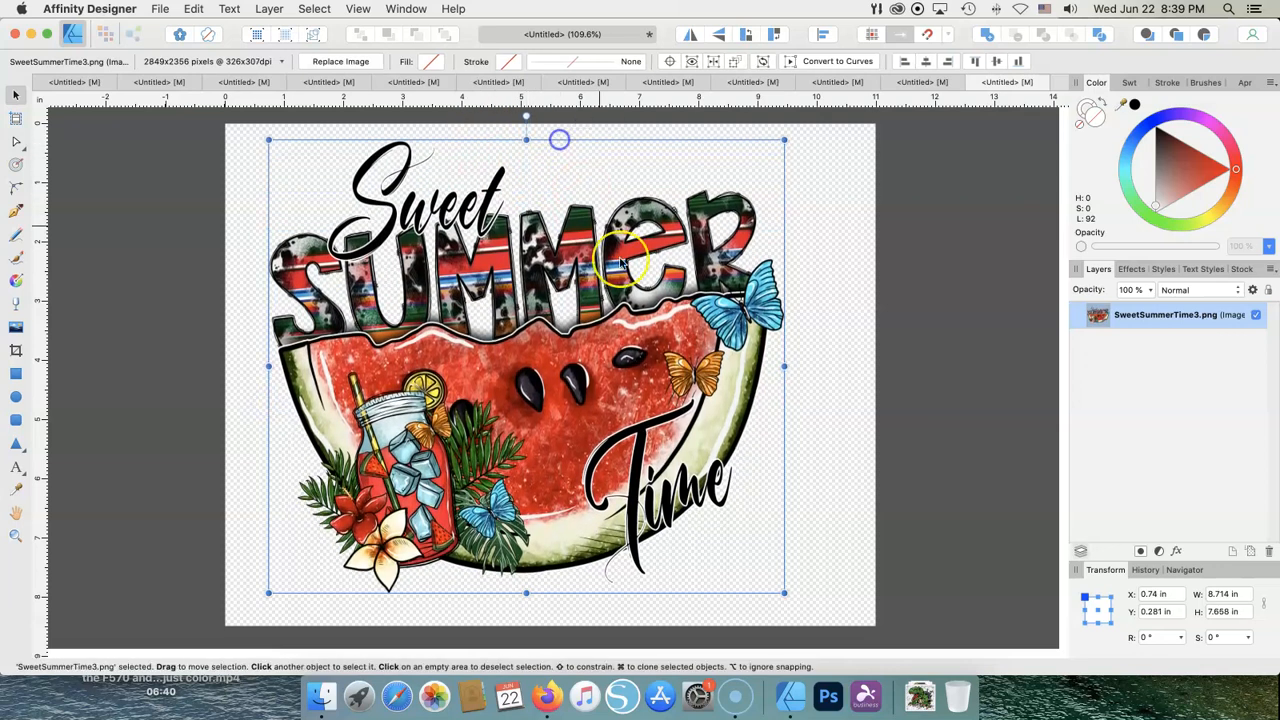
{"action": "left_click_drag", "start_coordinate": [784, 366], "coordinate": [832, 378]}
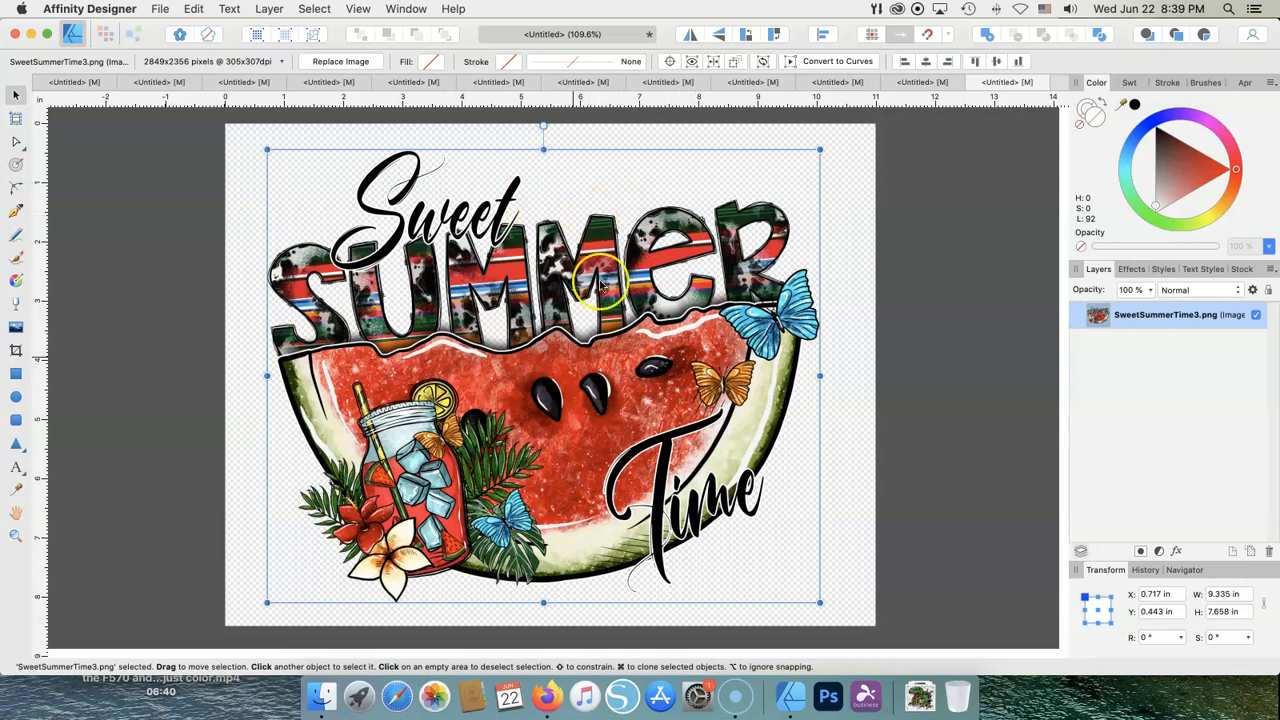
{"action": "mouse_move", "coordinate": [918, 230]}
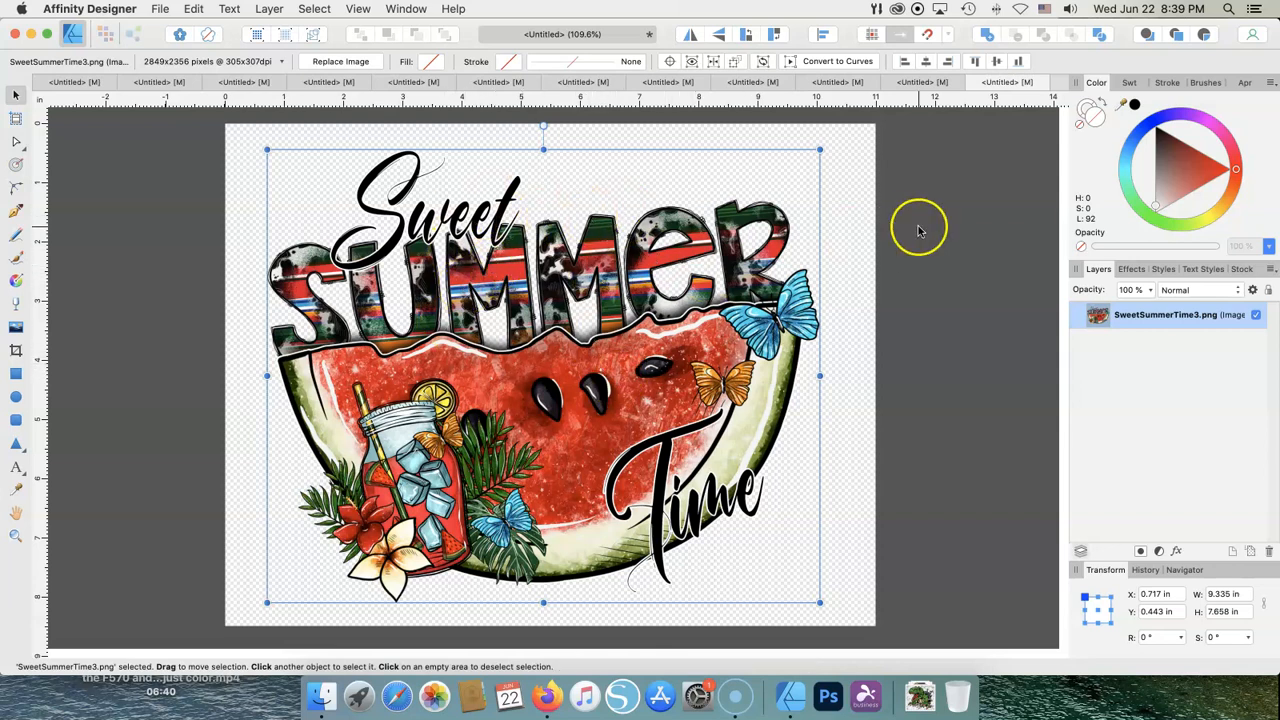
{"action": "mouse_move", "coordinate": [222, 8]}
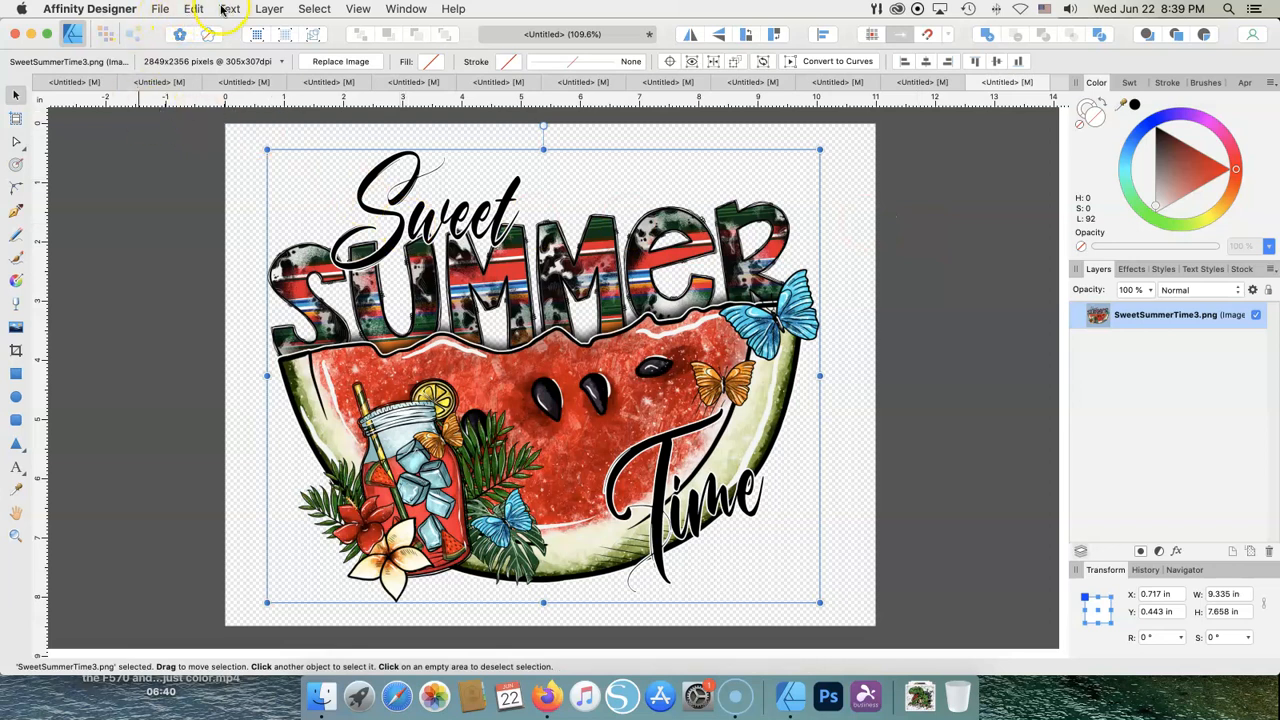
Add a Brightness/Contrast adjustment, try brightness 3-5% and contrast ~14%, then delete it
{"action": "left_click", "coordinate": [268, 8]}
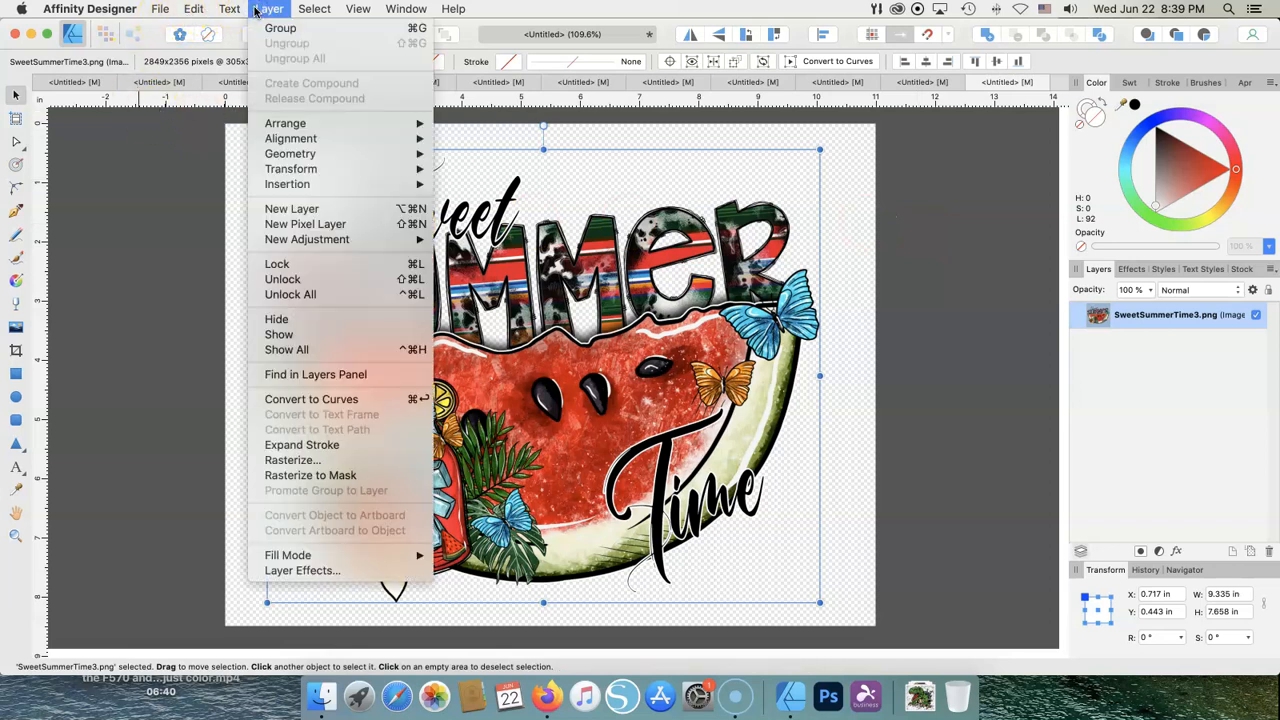
{"action": "mouse_move", "coordinate": [328, 320]}
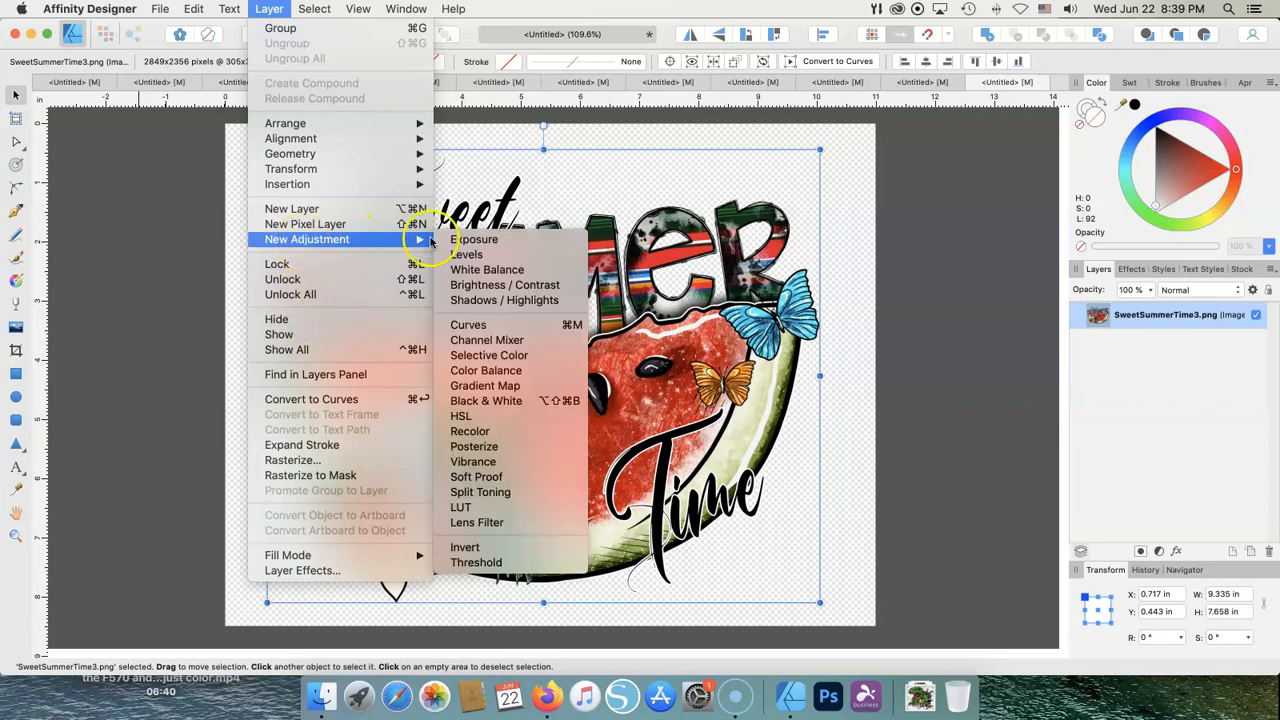
{"action": "mouse_move", "coordinate": [468, 254]}
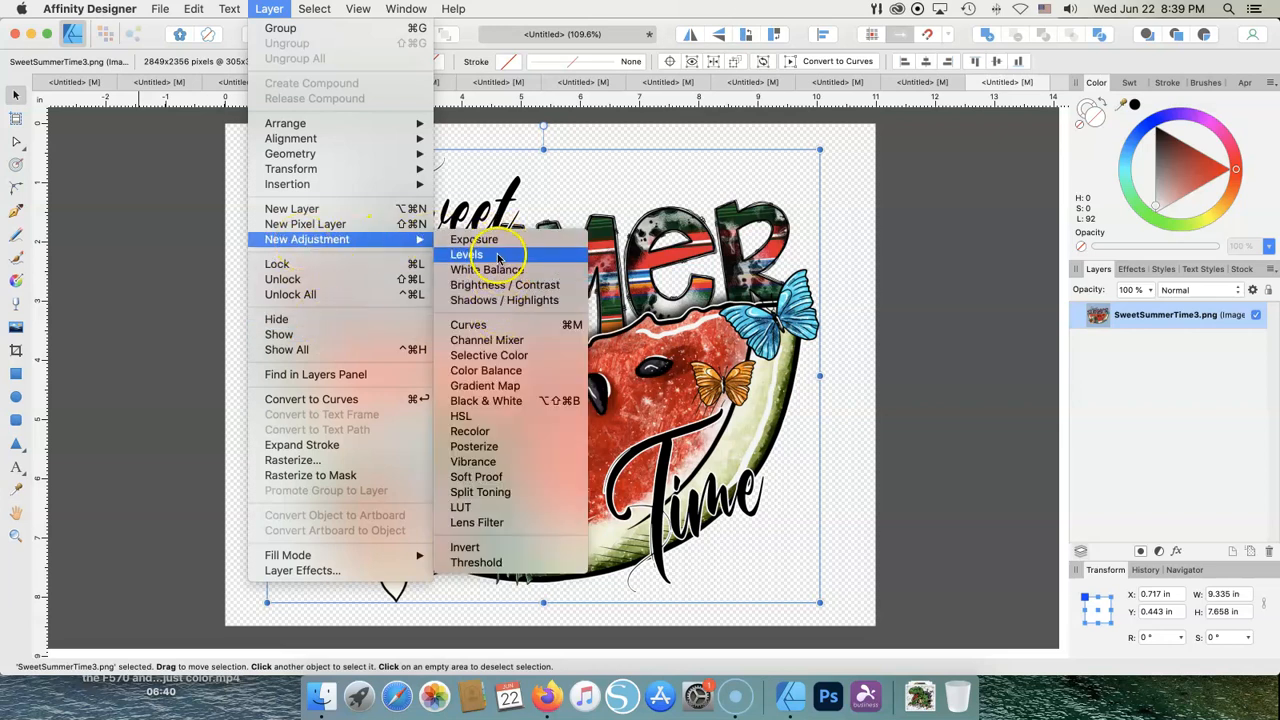
{"action": "mouse_move", "coordinate": [504, 284]}
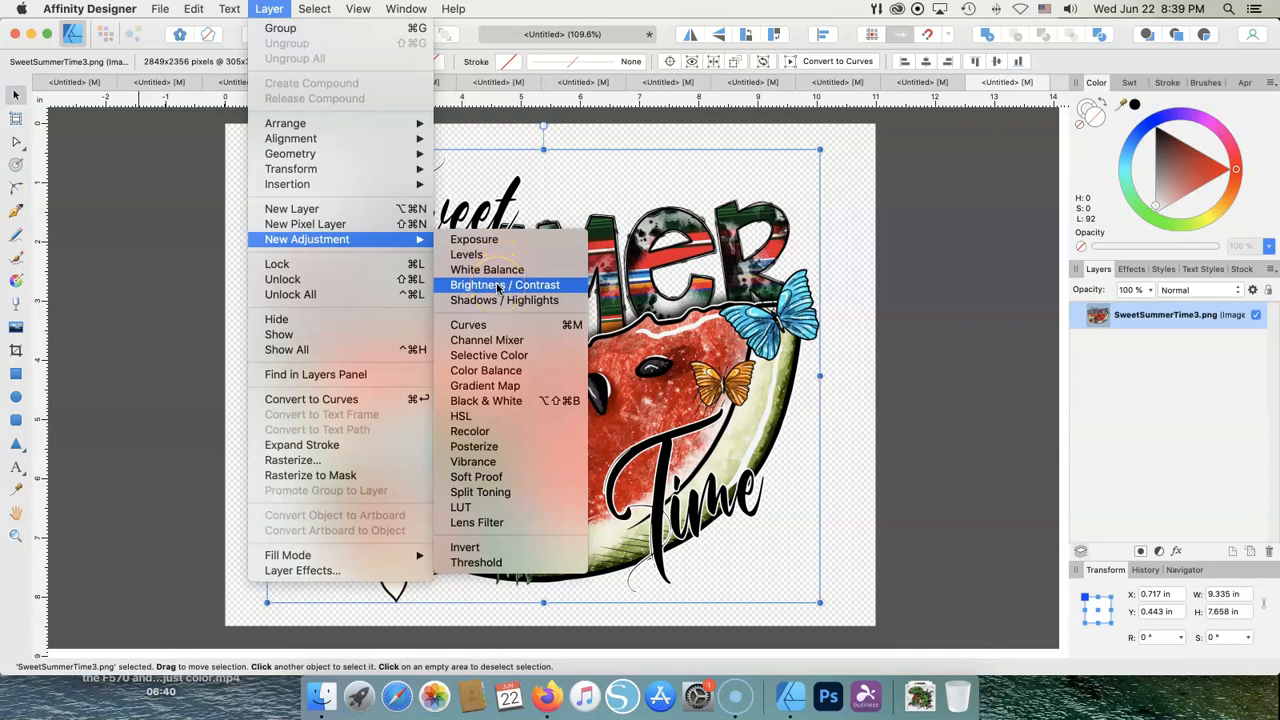
{"action": "left_click", "coordinate": [504, 284]}
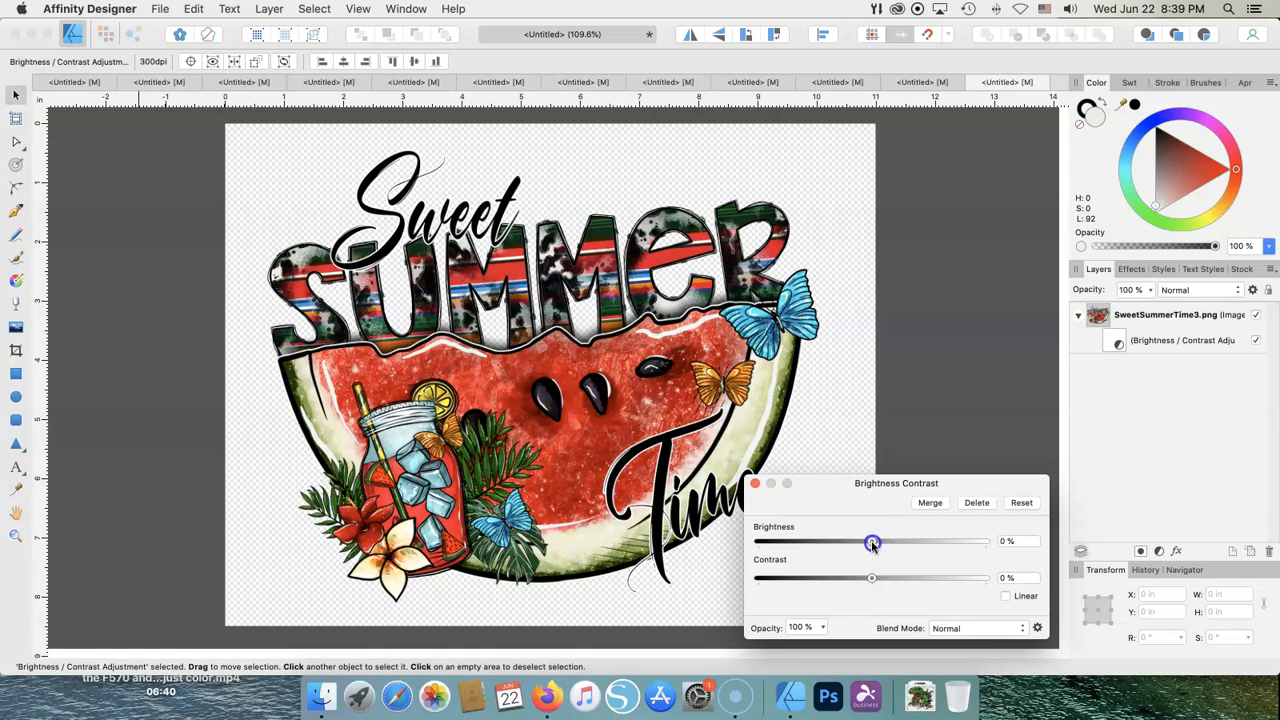
{"action": "left_click_drag", "start_coordinate": [872, 540], "coordinate": [852, 544]}
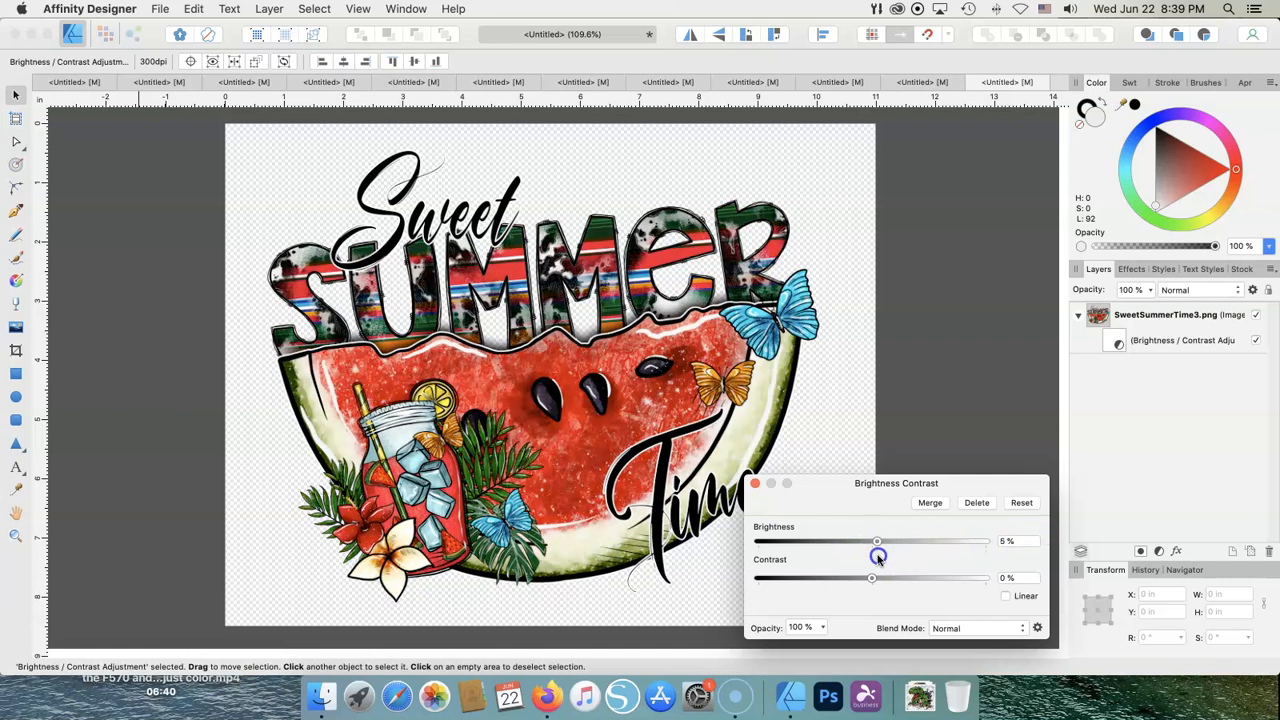
{"action": "left_click_drag", "start_coordinate": [876, 540], "coordinate": [876, 540]}
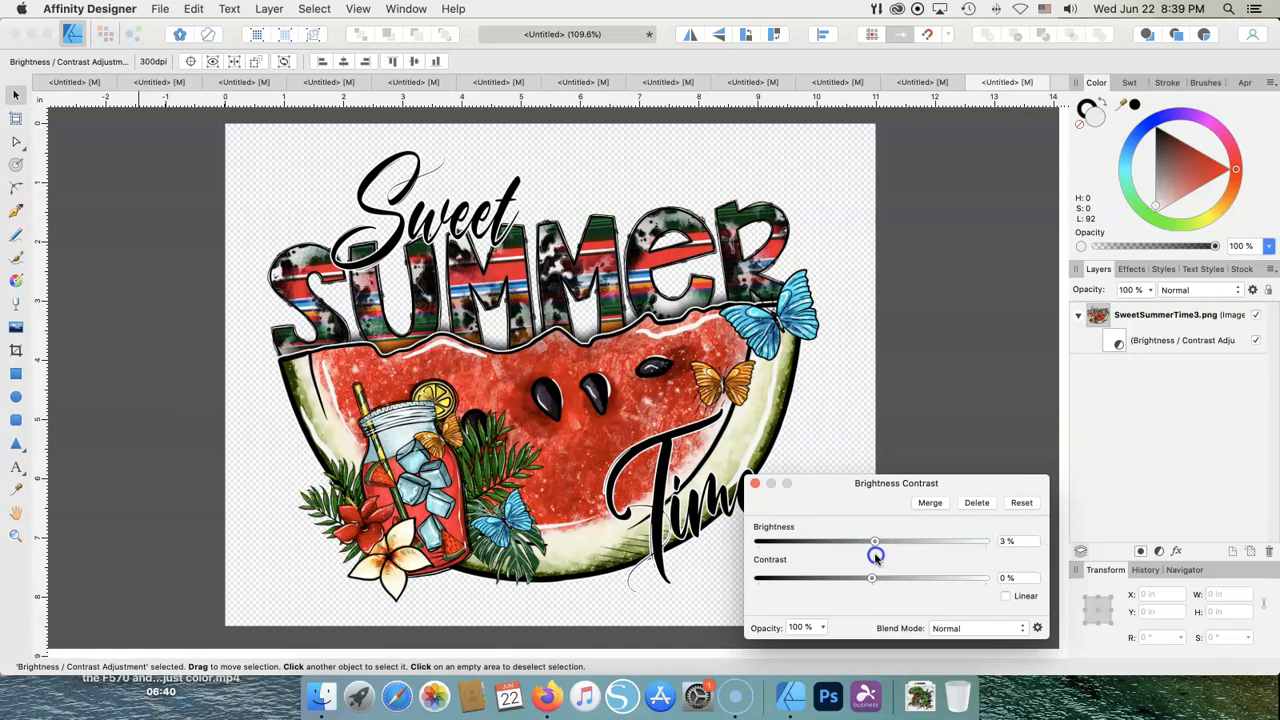
{"action": "left_click_drag", "start_coordinate": [872, 578], "coordinate": [892, 578]}
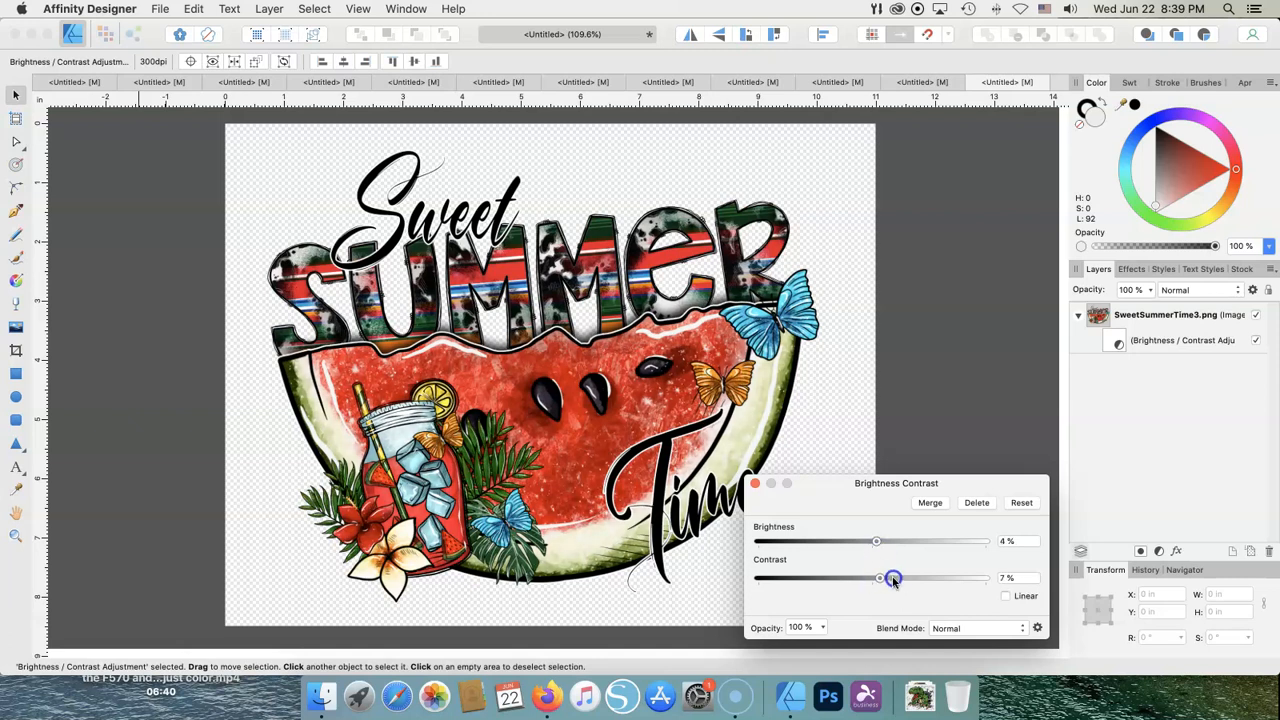
{"action": "left_click_drag", "start_coordinate": [892, 578], "coordinate": [836, 584]}
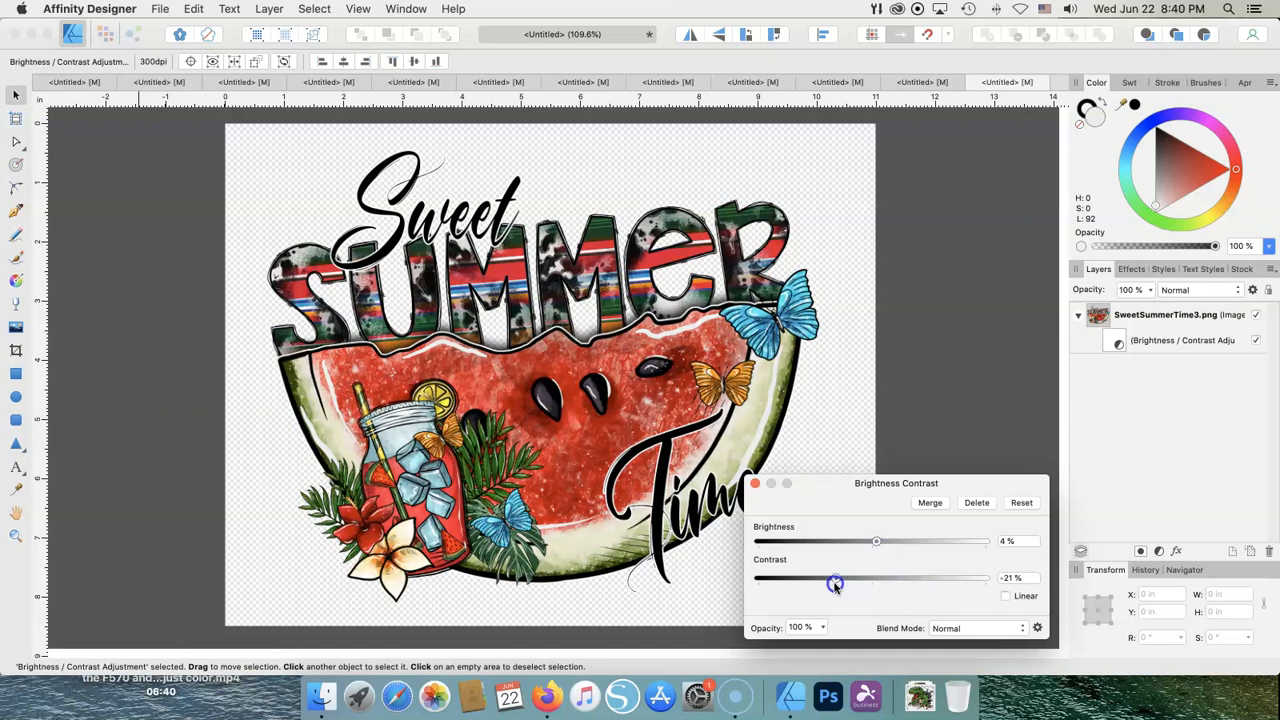
{"action": "left_click_drag", "start_coordinate": [836, 584], "coordinate": [888, 576]}
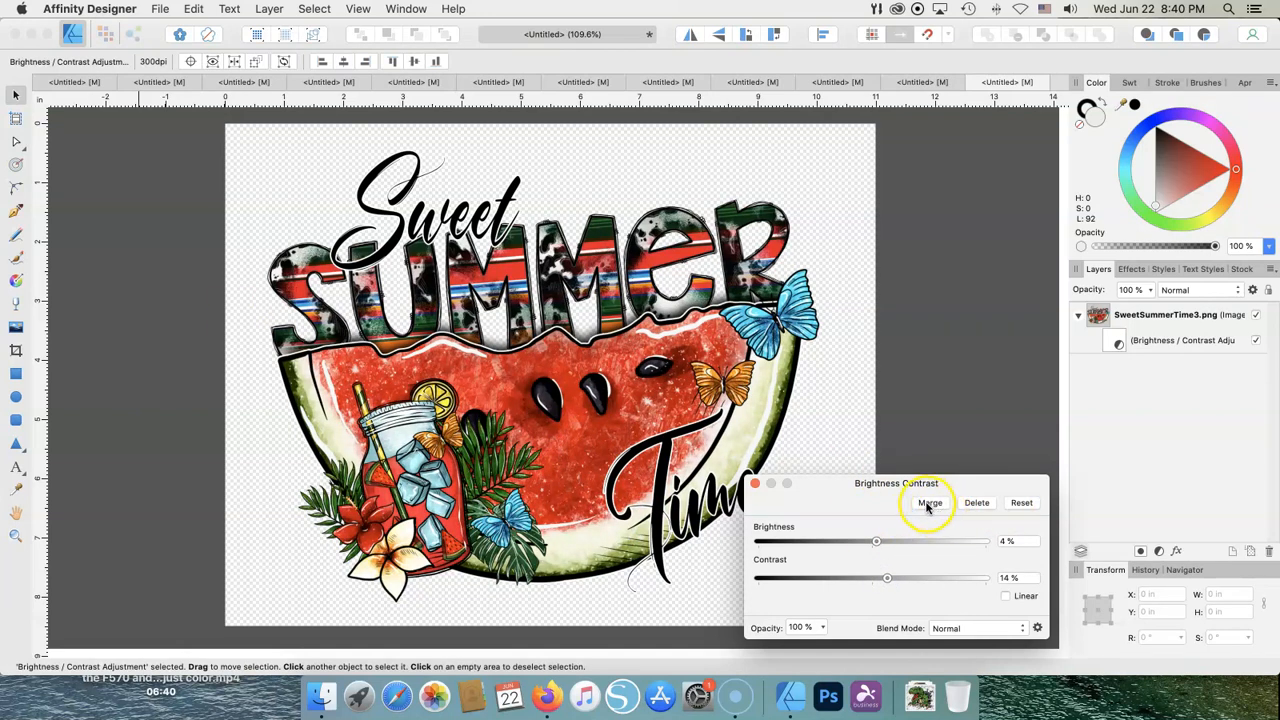
{"action": "mouse_move", "coordinate": [976, 504]}
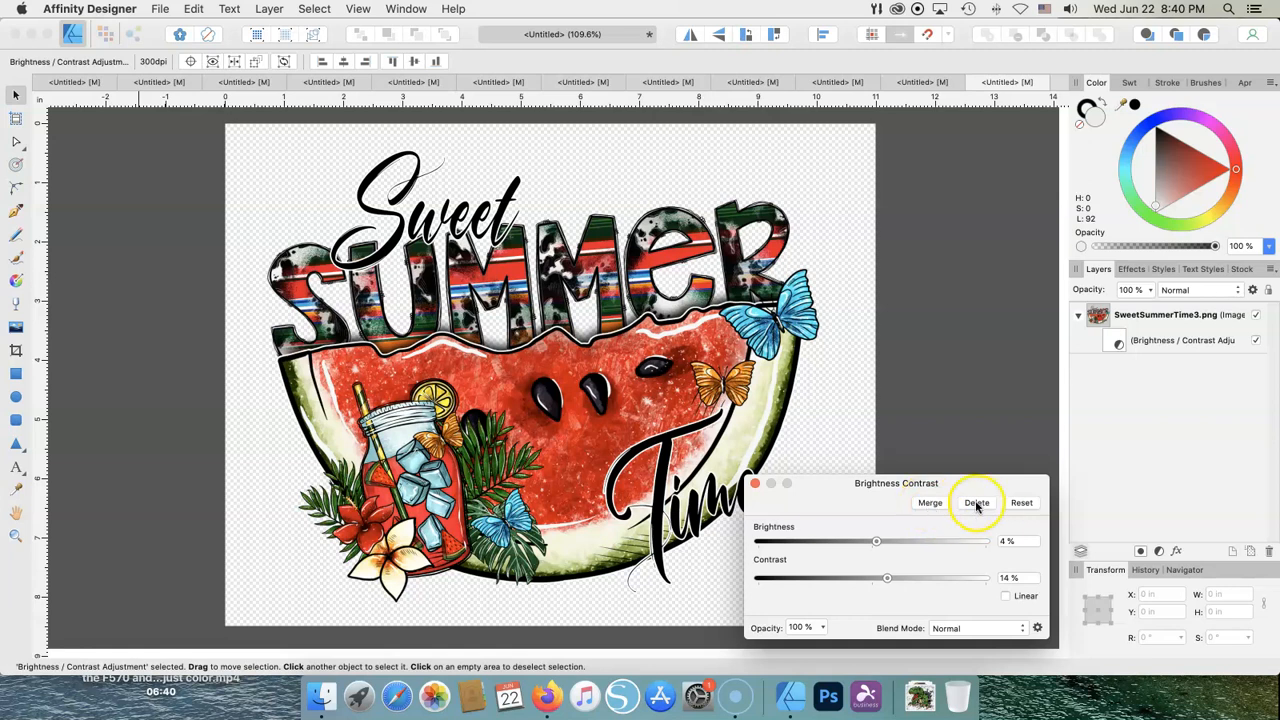
{"action": "left_click", "coordinate": [976, 502]}
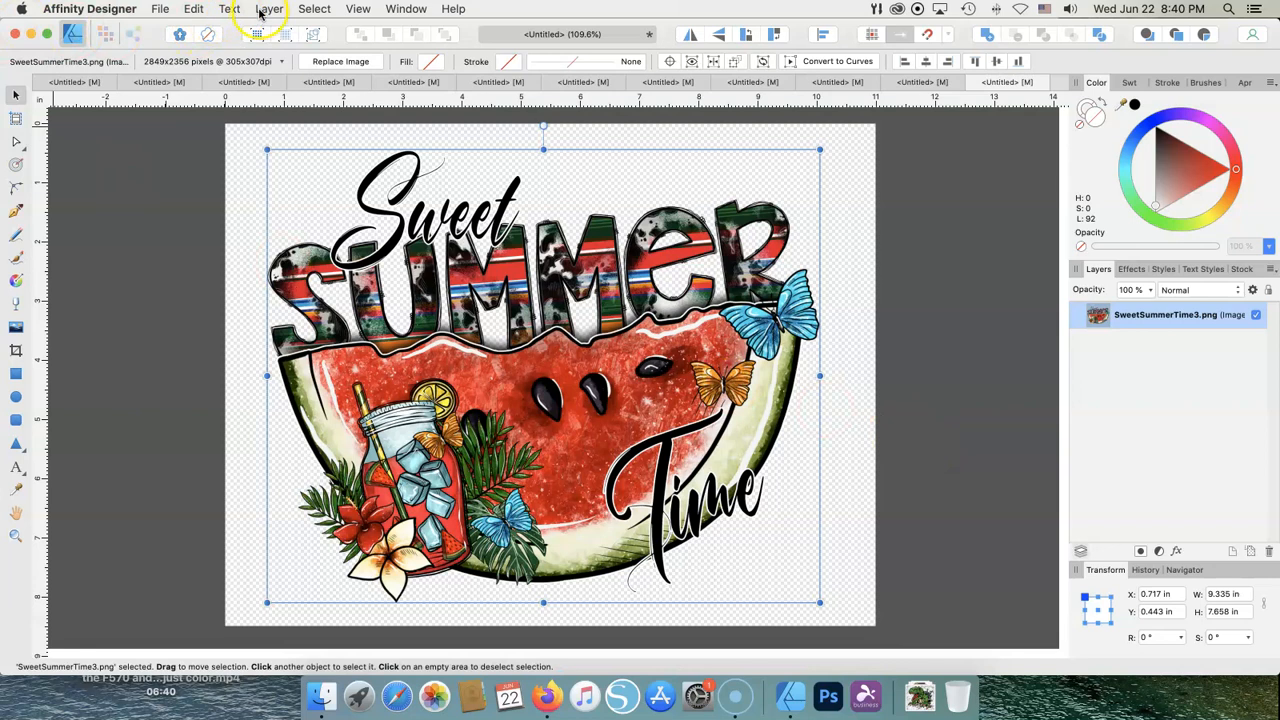
{"action": "left_click", "coordinate": [268, 8]}
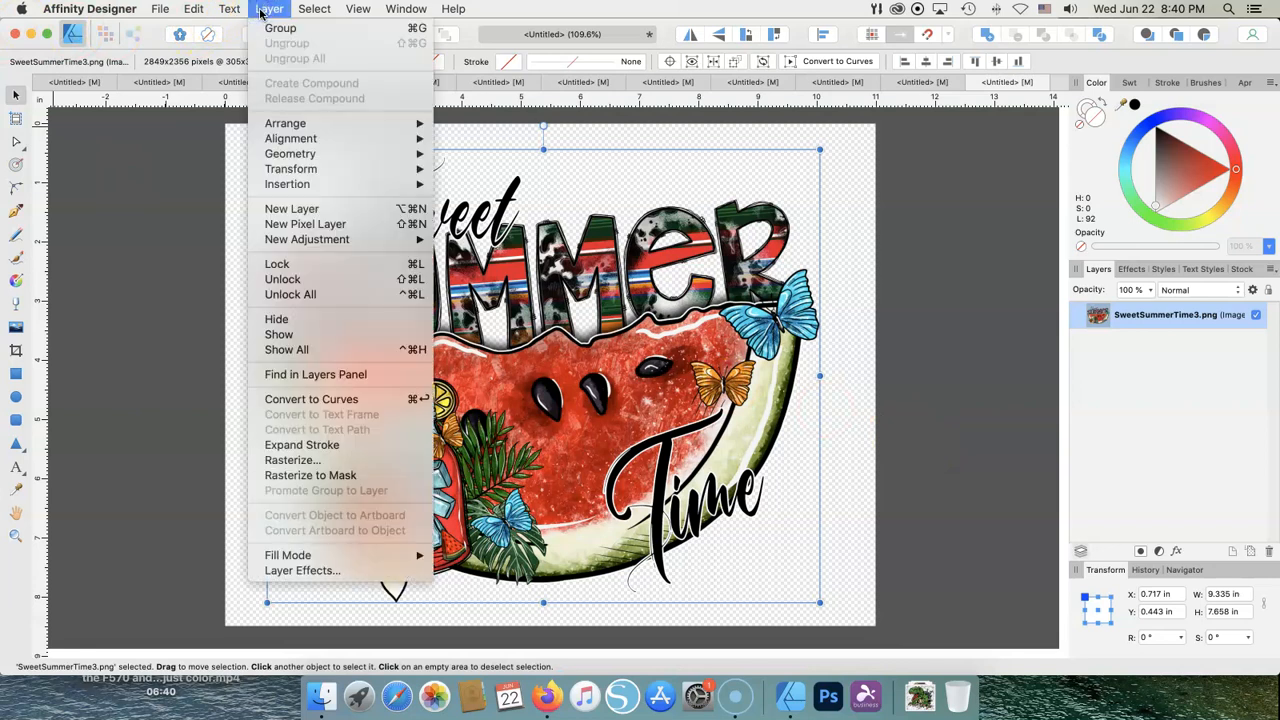
{"action": "mouse_move", "coordinate": [308, 240]}
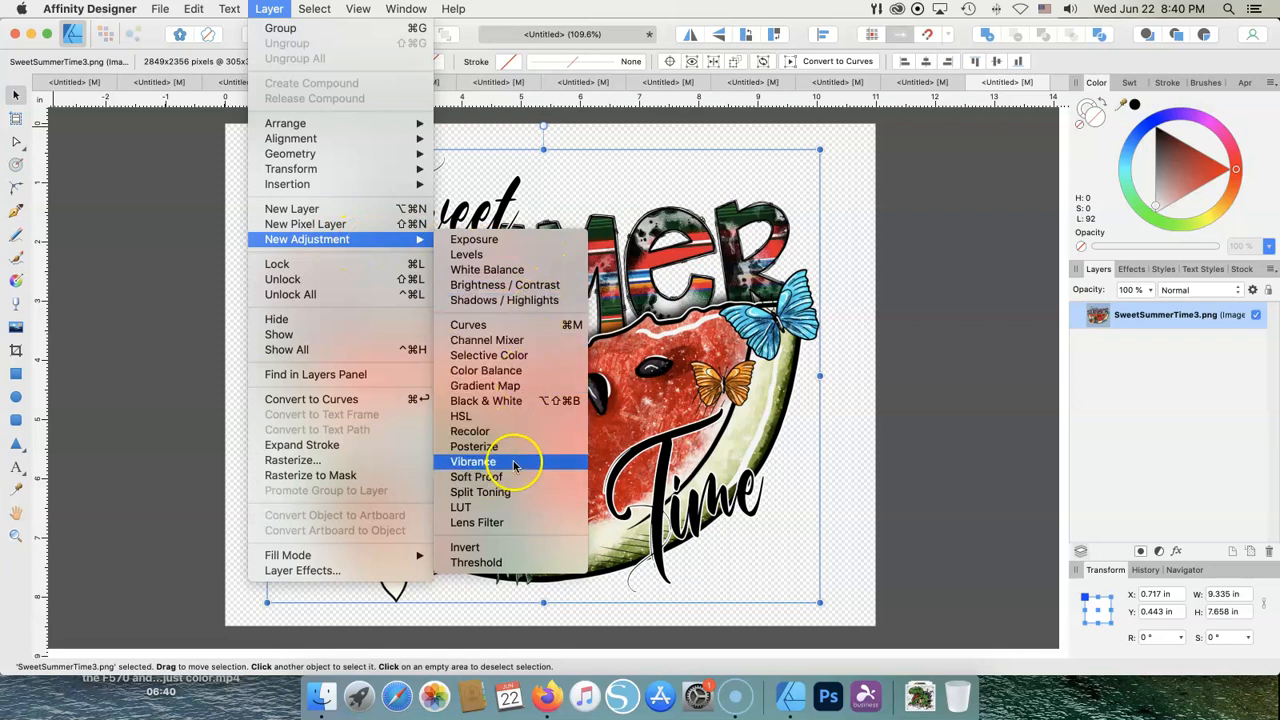
{"action": "left_click", "coordinate": [472, 460]}
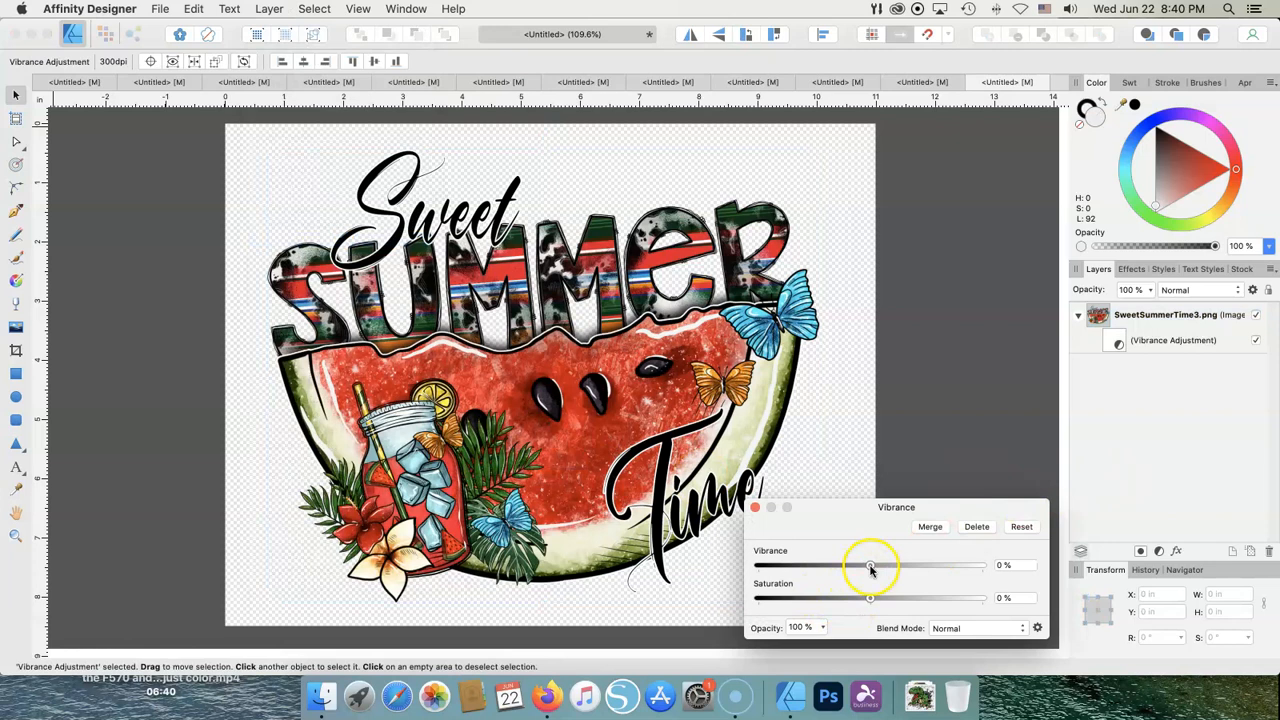
{"action": "left_click_drag", "start_coordinate": [870, 564], "coordinate": [848, 564]}
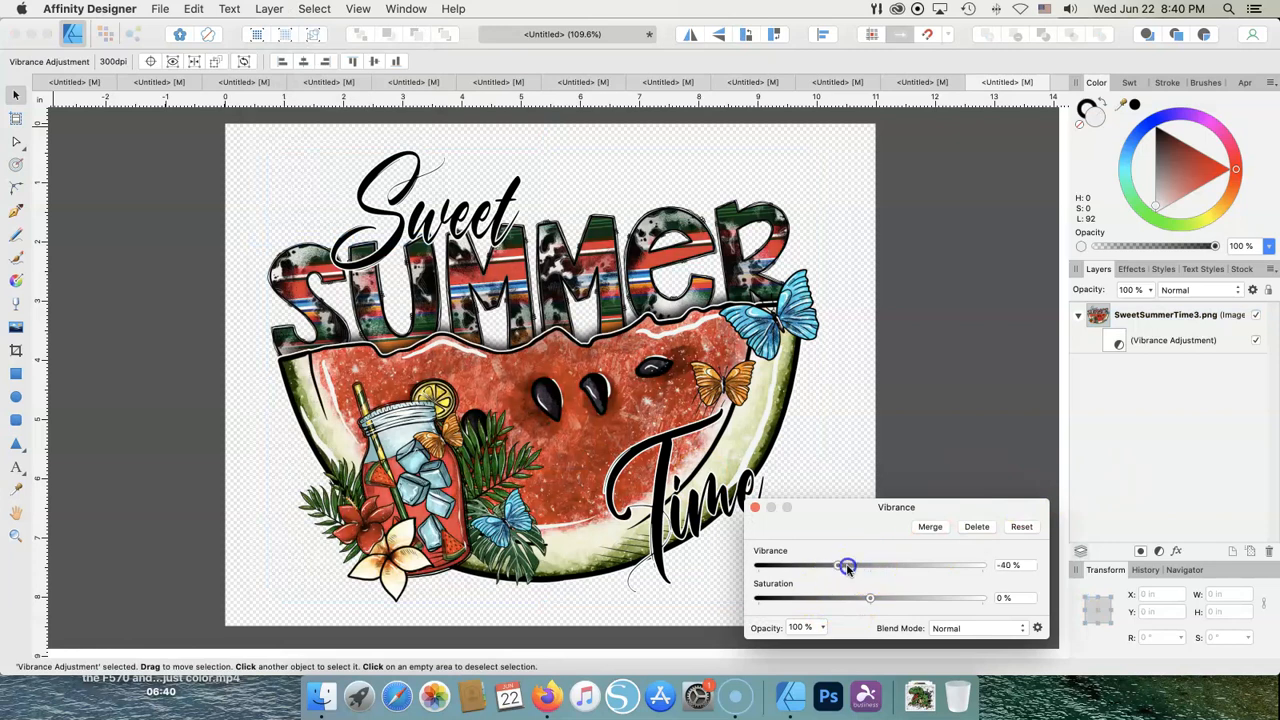
{"action": "left_click_drag", "start_coordinate": [848, 564], "coordinate": [932, 564]}
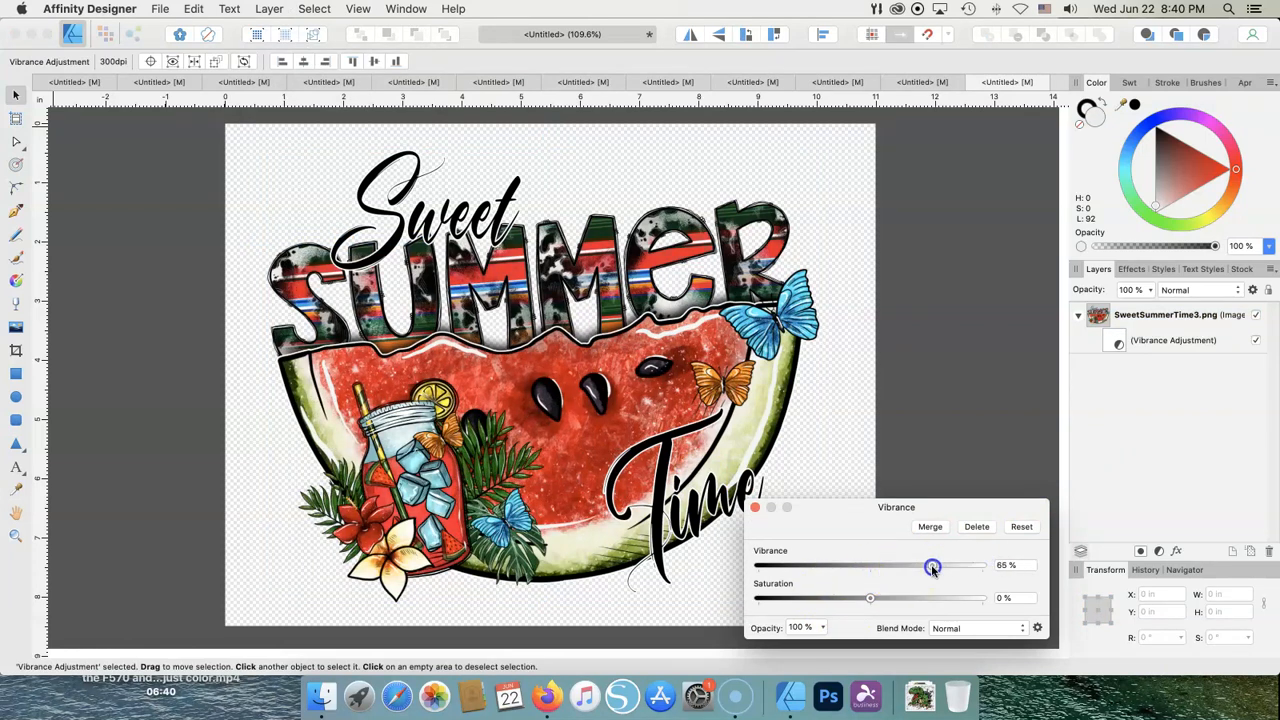
{"action": "left_click_drag", "start_coordinate": [932, 564], "coordinate": [870, 598]}
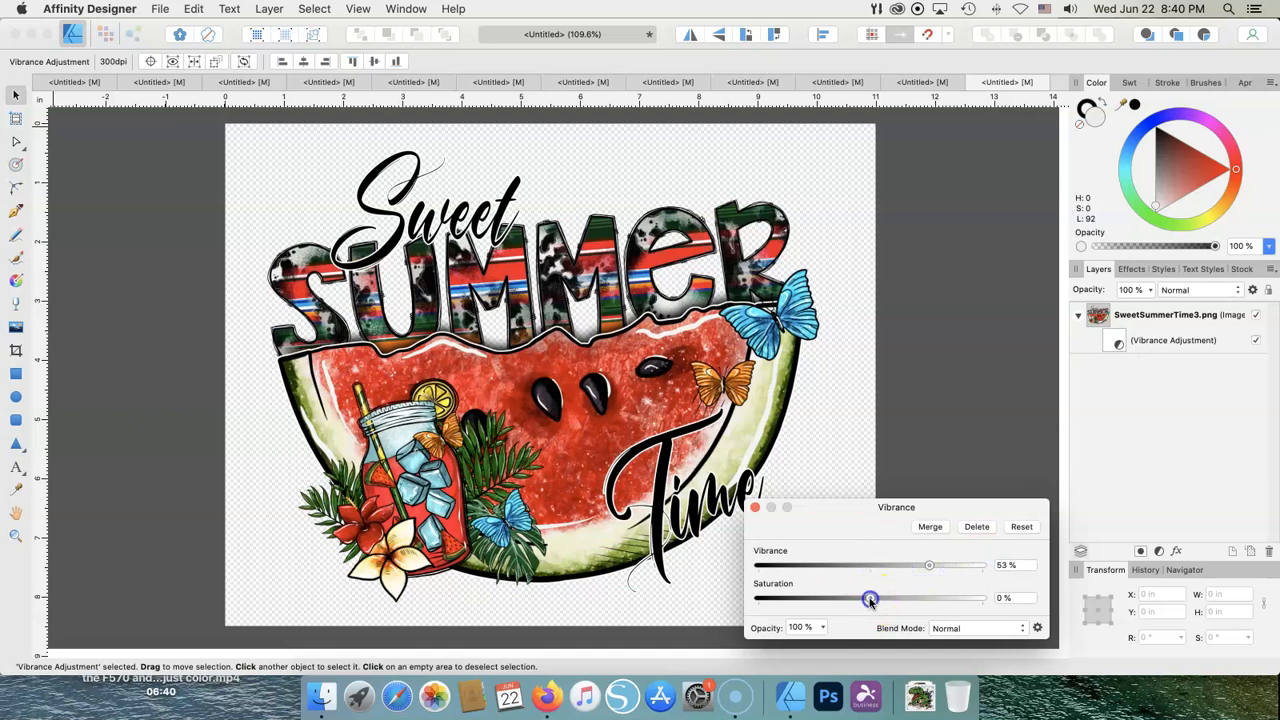
{"action": "left_click_drag", "start_coordinate": [870, 598], "coordinate": [796, 604]}
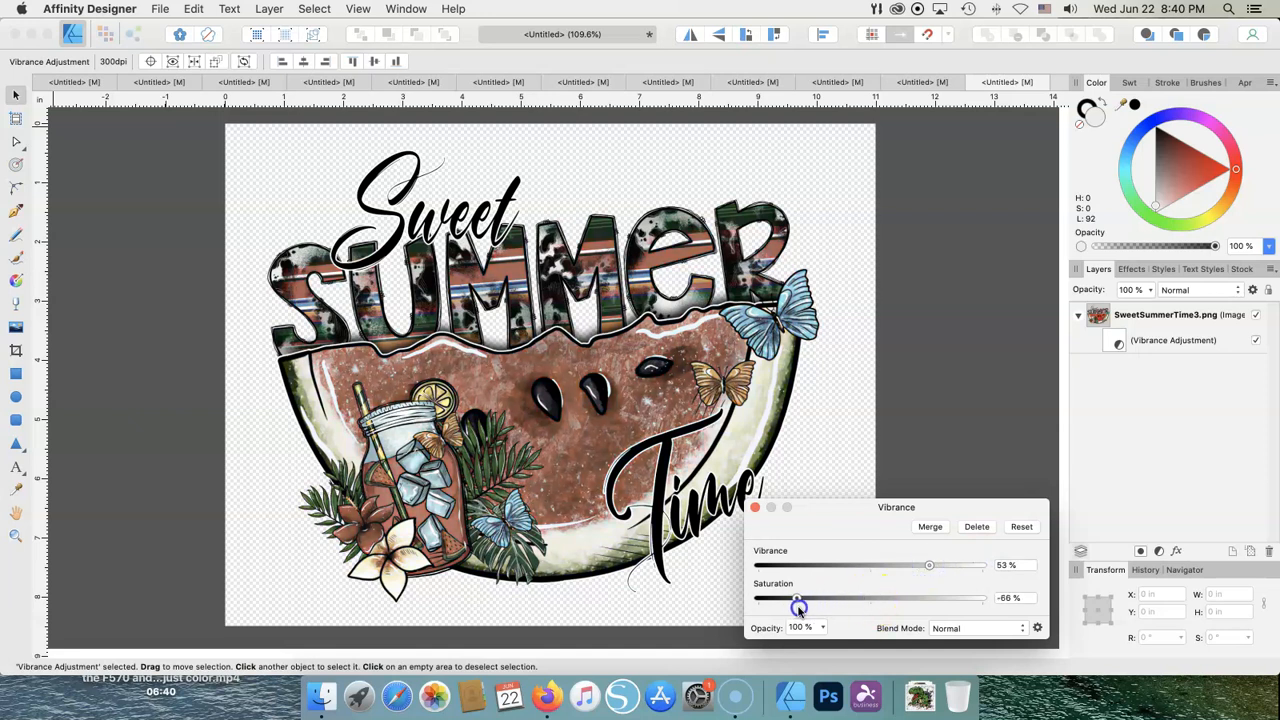
{"action": "left_click_drag", "start_coordinate": [798, 604], "coordinate": [982, 598]}
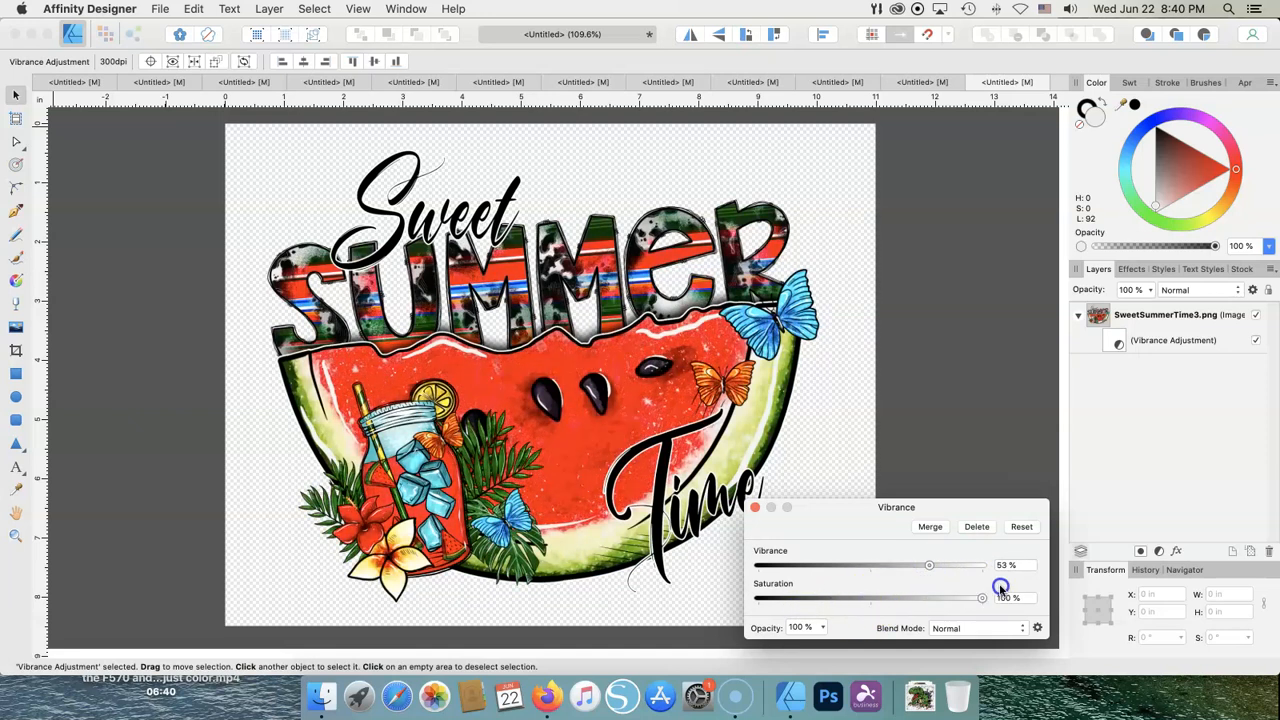
{"action": "left_click_drag", "start_coordinate": [980, 596], "coordinate": [878, 604]}
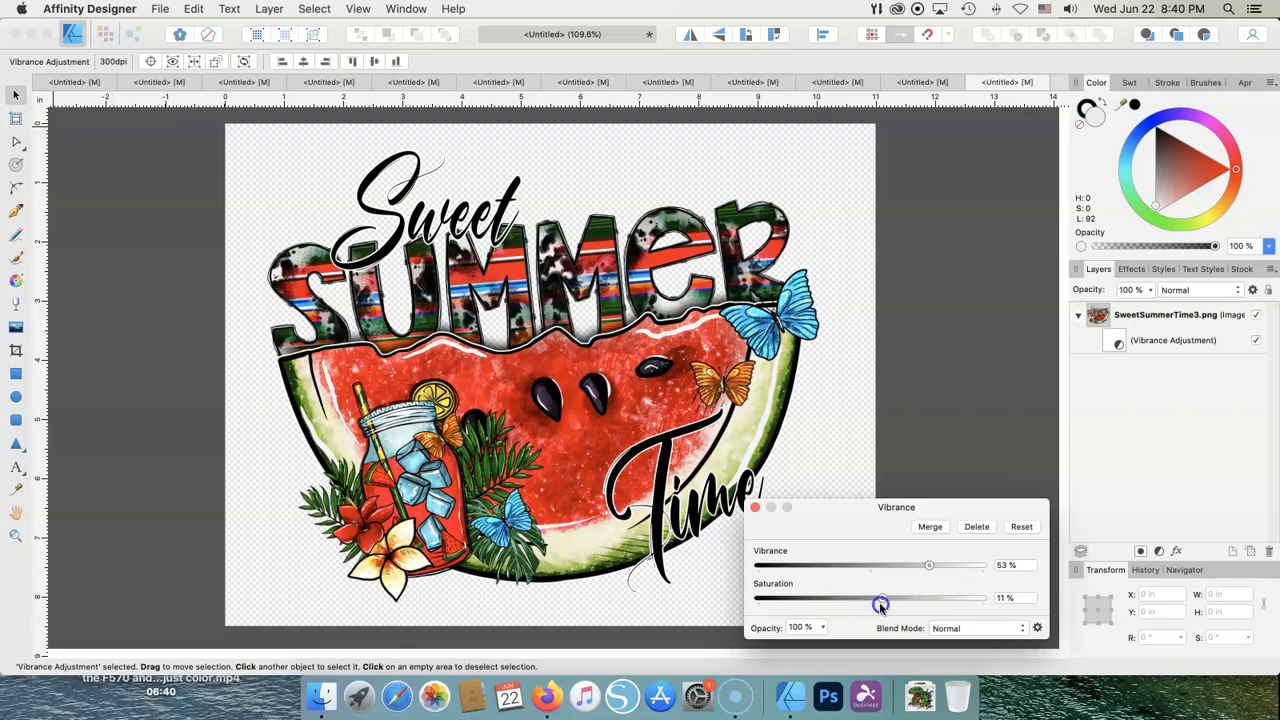
{"action": "left_click_drag", "start_coordinate": [880, 598], "coordinate": [900, 598]}
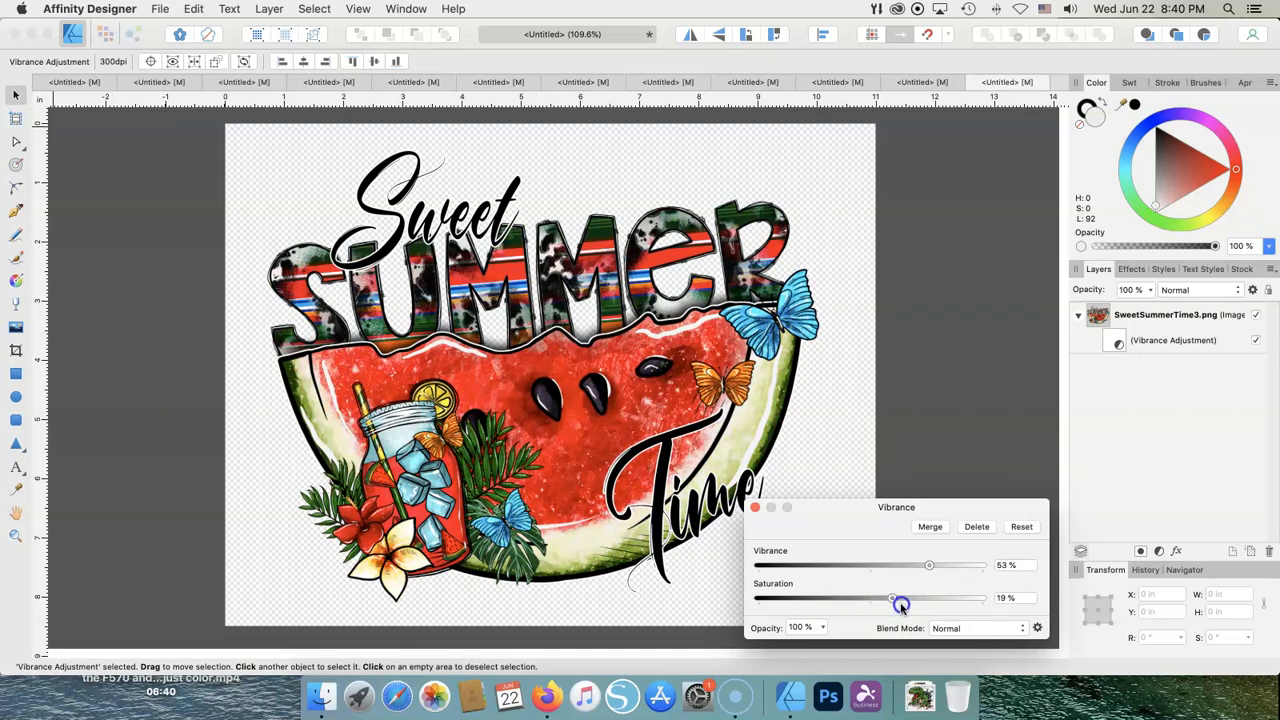
{"action": "left_click_drag", "start_coordinate": [892, 598], "coordinate": [892, 598]}
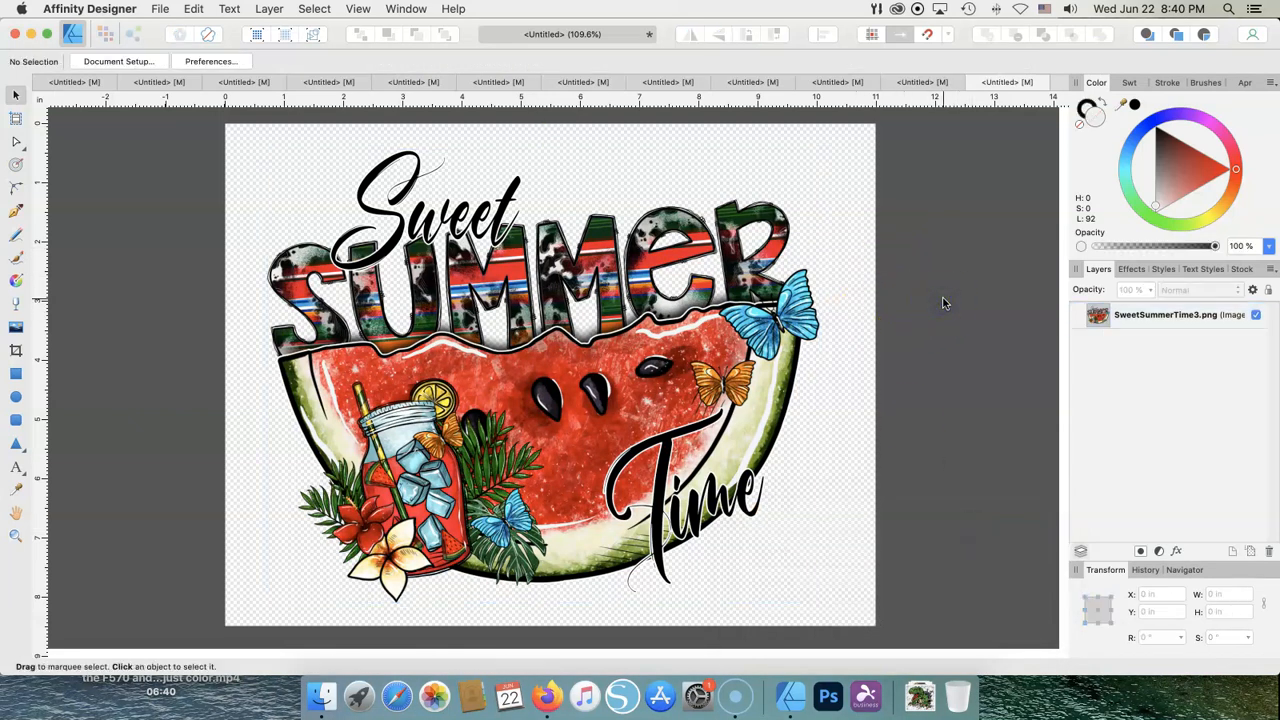
Bring up the Print dialog and choose the Epson SC-F100 Series printer
{"action": "left_click", "coordinate": [160, 8]}
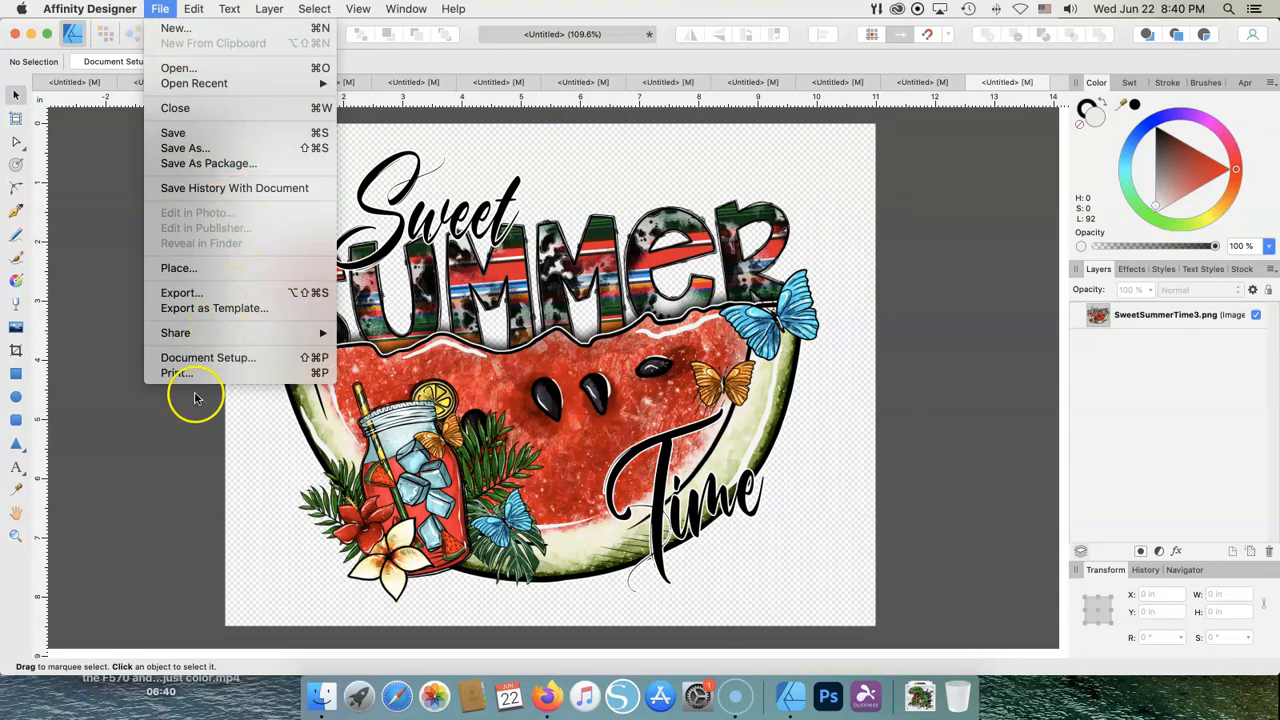
{"action": "left_click", "coordinate": [176, 374]}
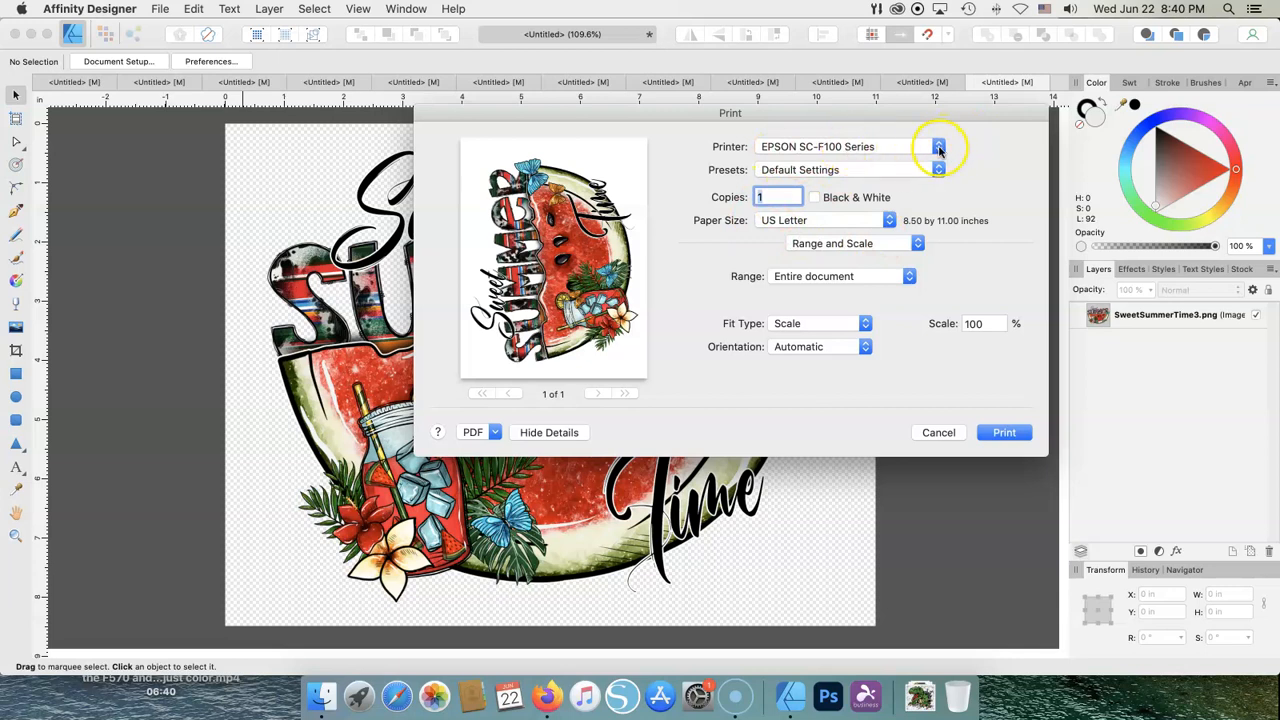
{"action": "left_click", "coordinate": [936, 146]}
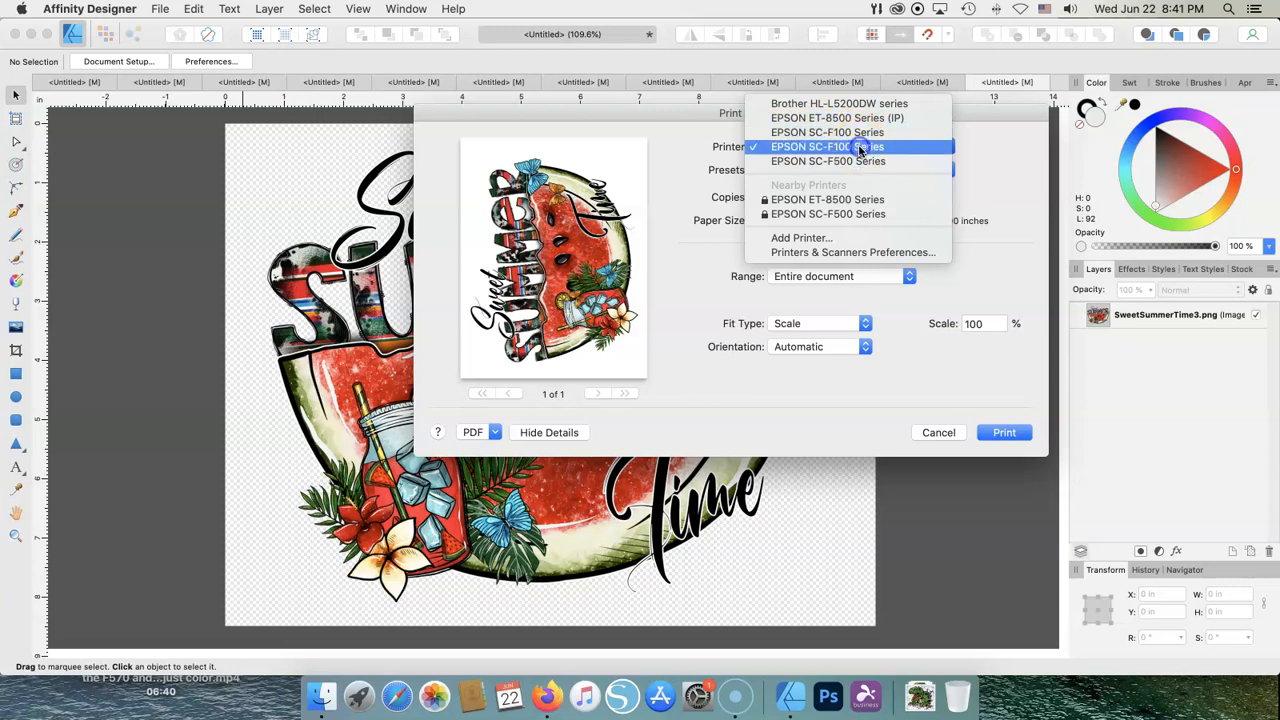
{"action": "left_click", "coordinate": [828, 146]}
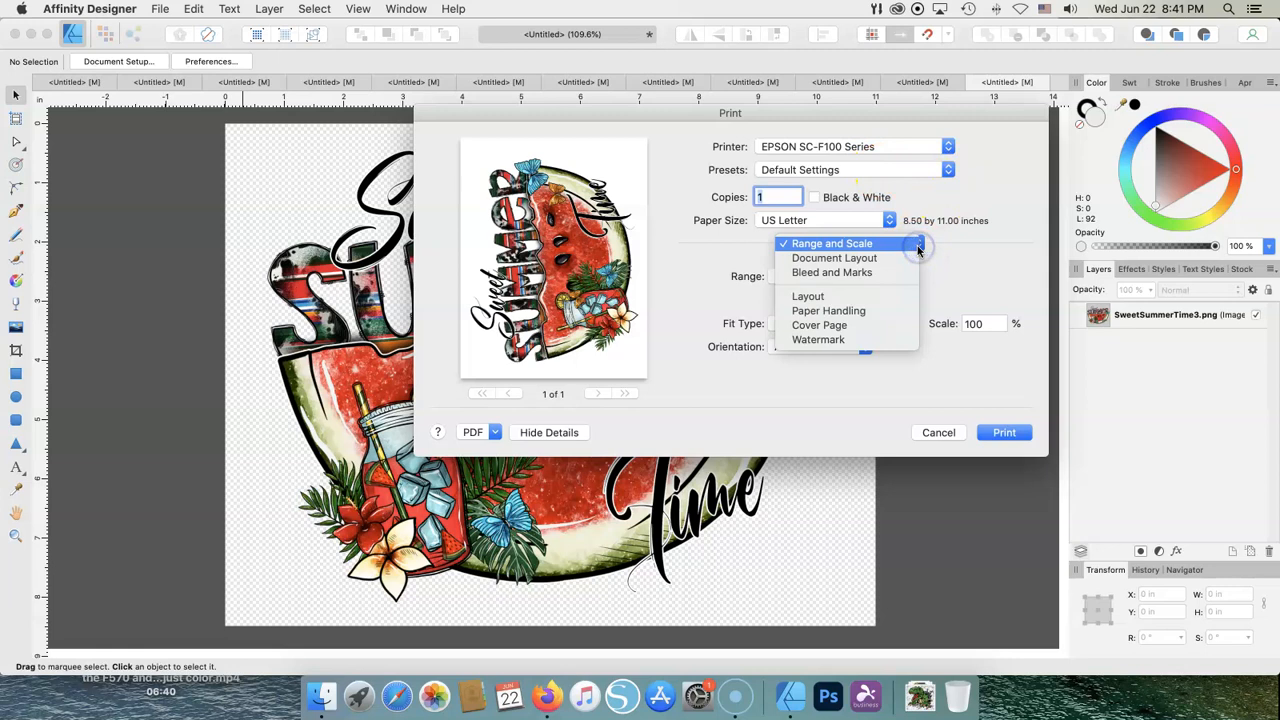
{"action": "mouse_move", "coordinate": [820, 324]}
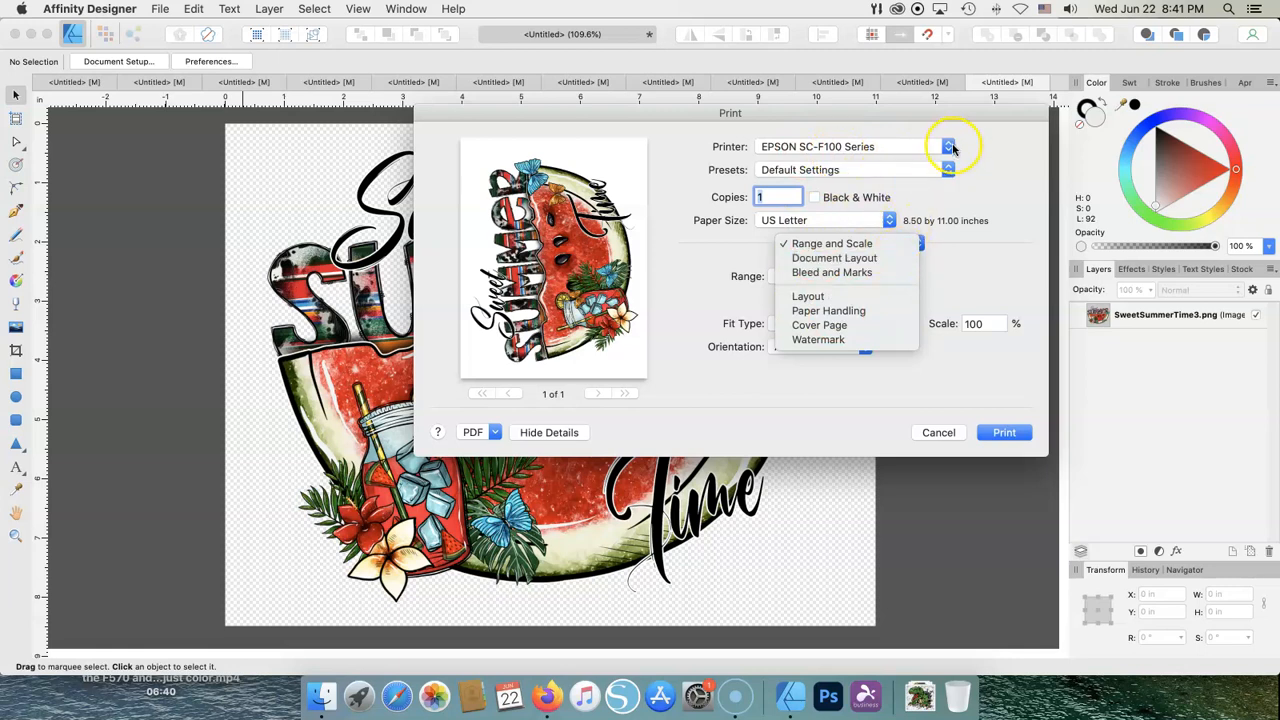
Reselect the Epson SC-F100 Series printer and glance at the print option sections
{"action": "left_click", "coordinate": [946, 146]}
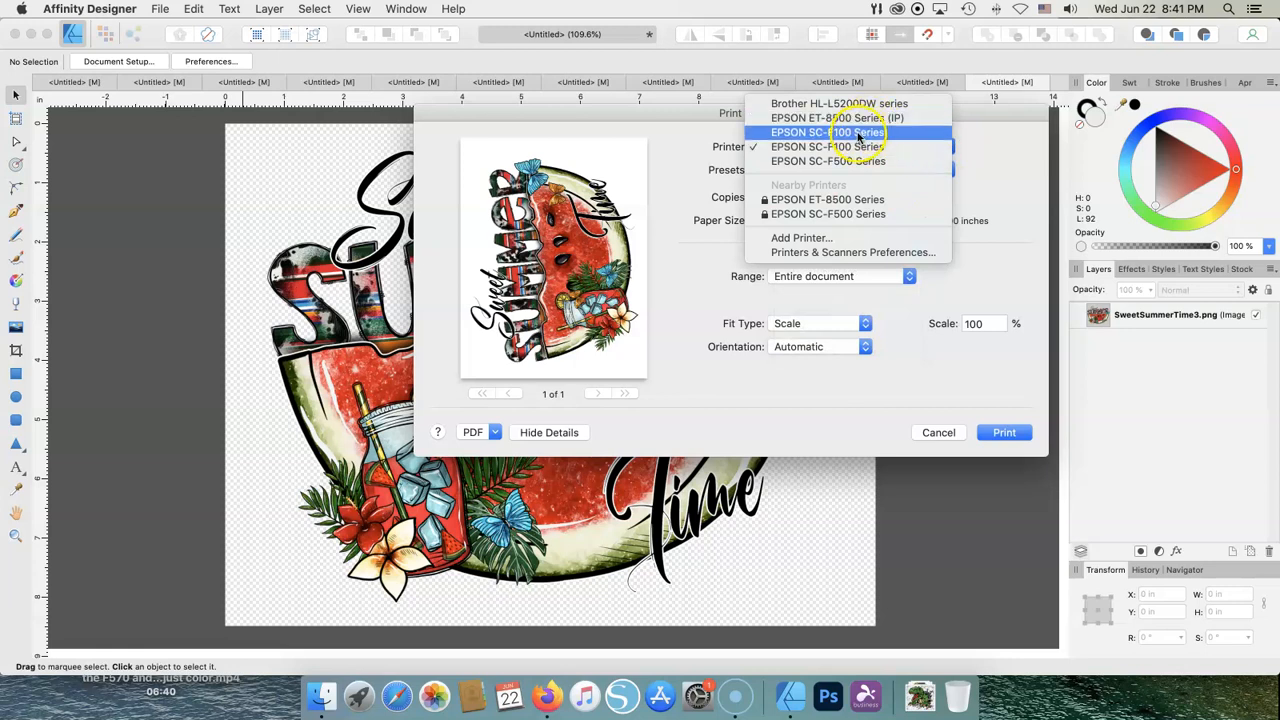
{"action": "left_click", "coordinate": [828, 132]}
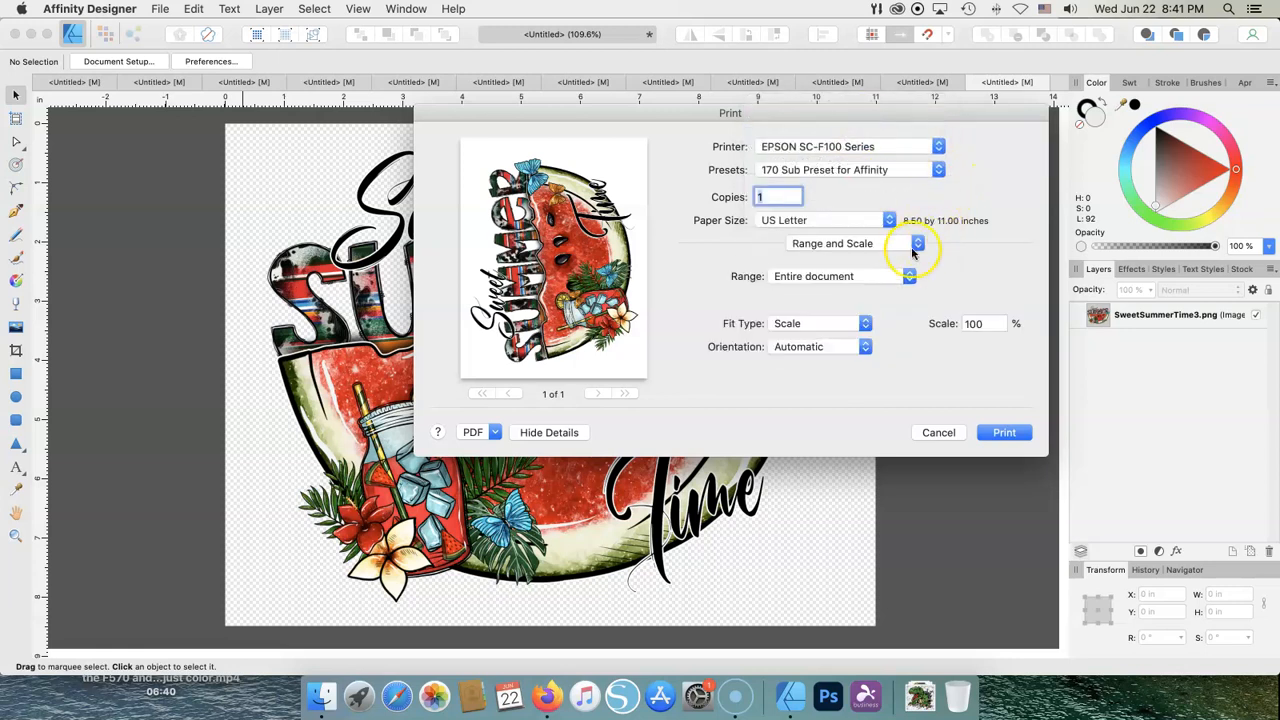
{"action": "left_click", "coordinate": [916, 244]}
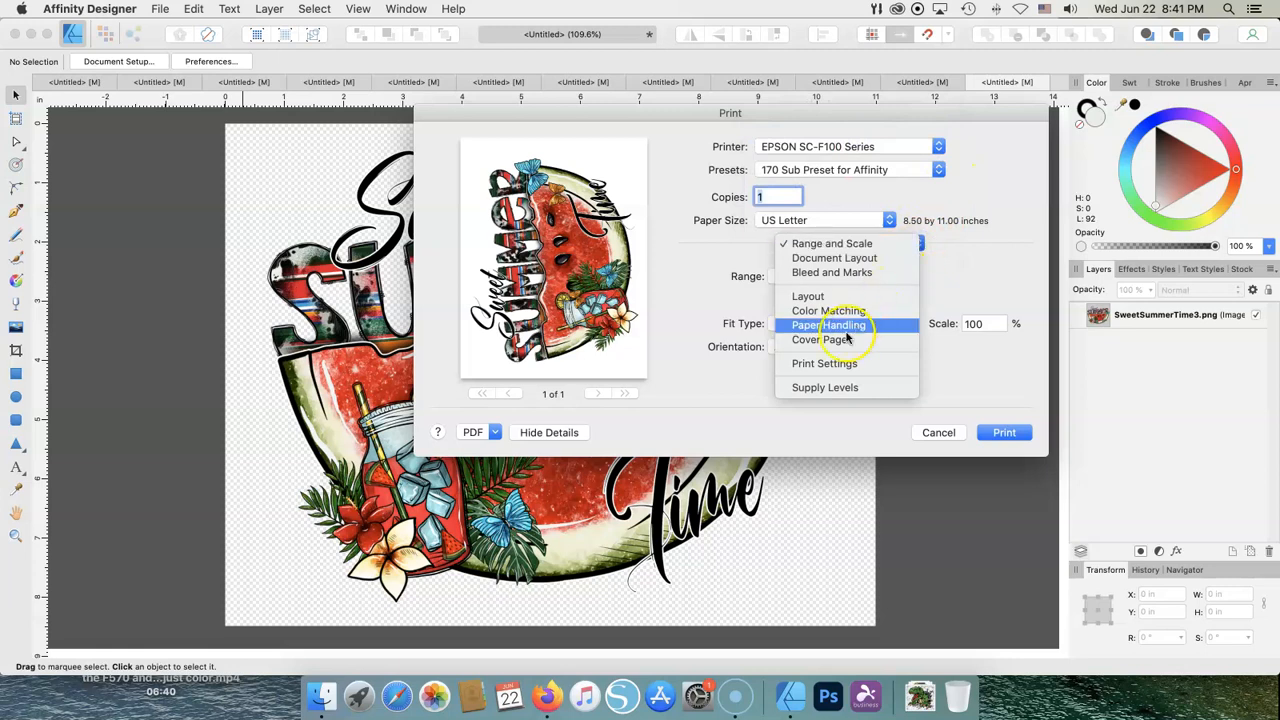
{"action": "mouse_move", "coordinate": [824, 364]}
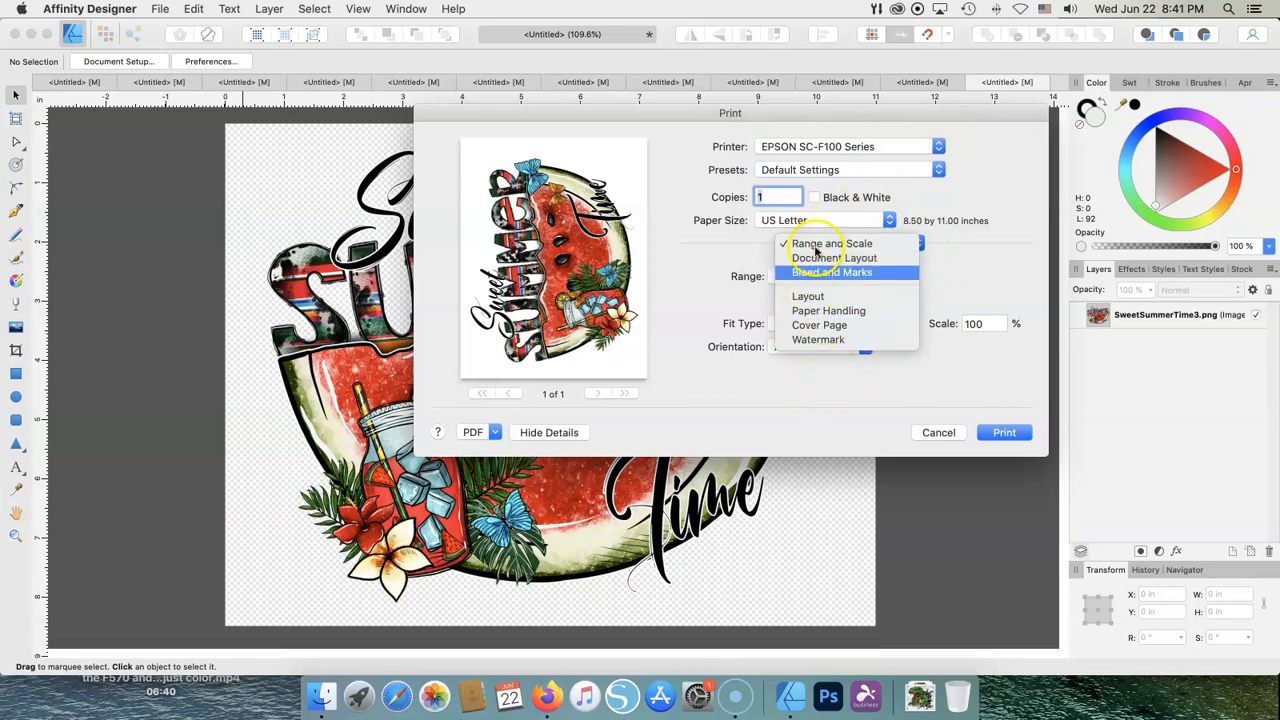
{"action": "mouse_move", "coordinate": [988, 270]}
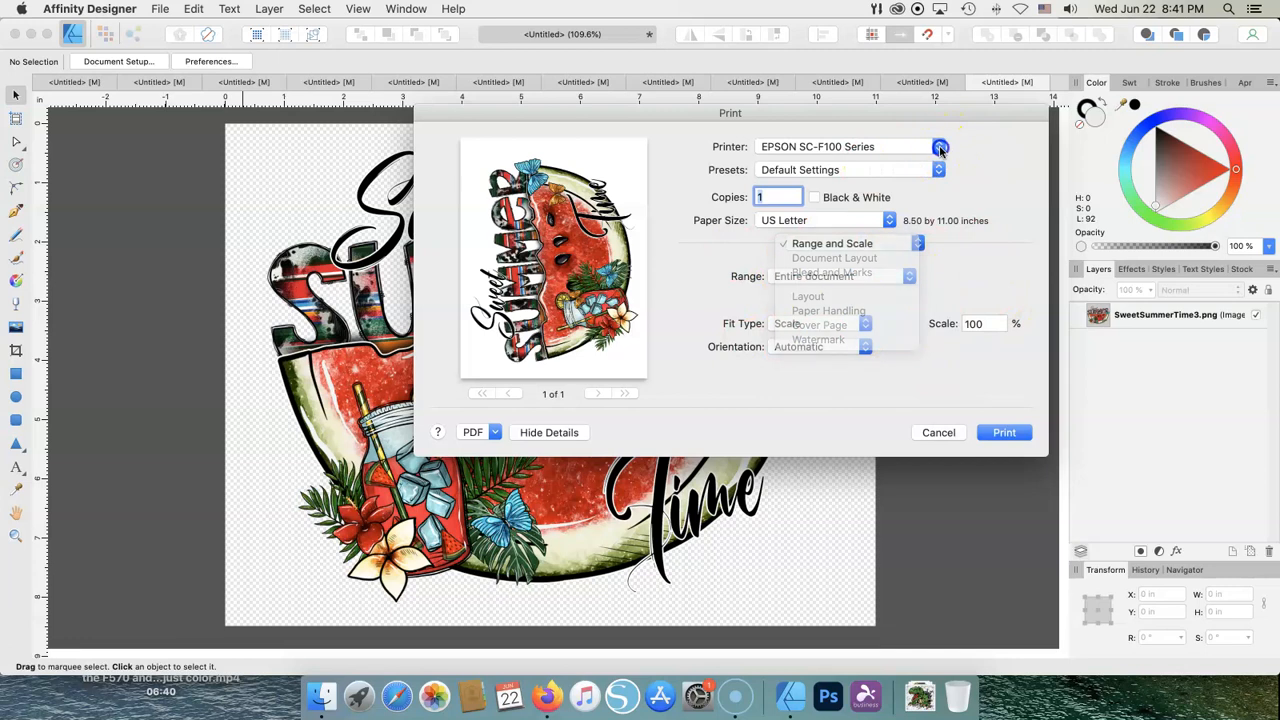
{"action": "left_click", "coordinate": [938, 146]}
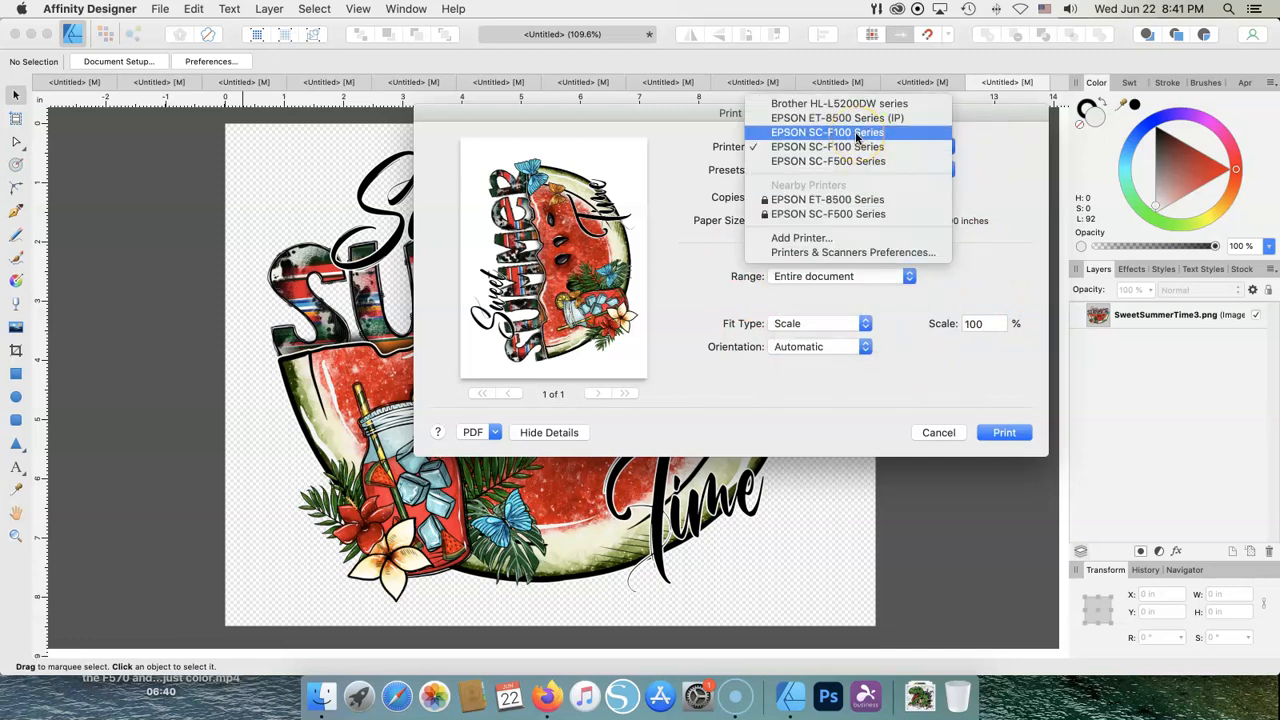
{"action": "left_click", "coordinate": [828, 132]}
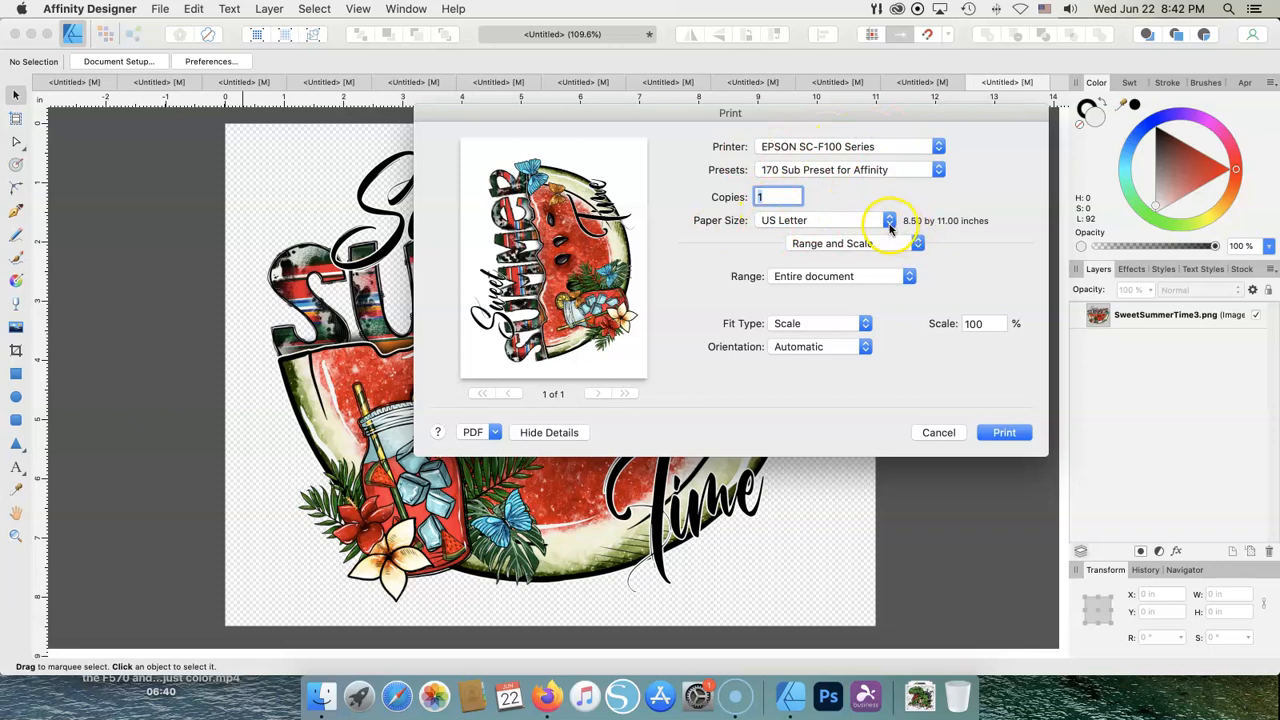
Keep US Letter paper and browse the Document Layout, Bleed and Marks and Layout sections
{"action": "left_click", "coordinate": [864, 220]}
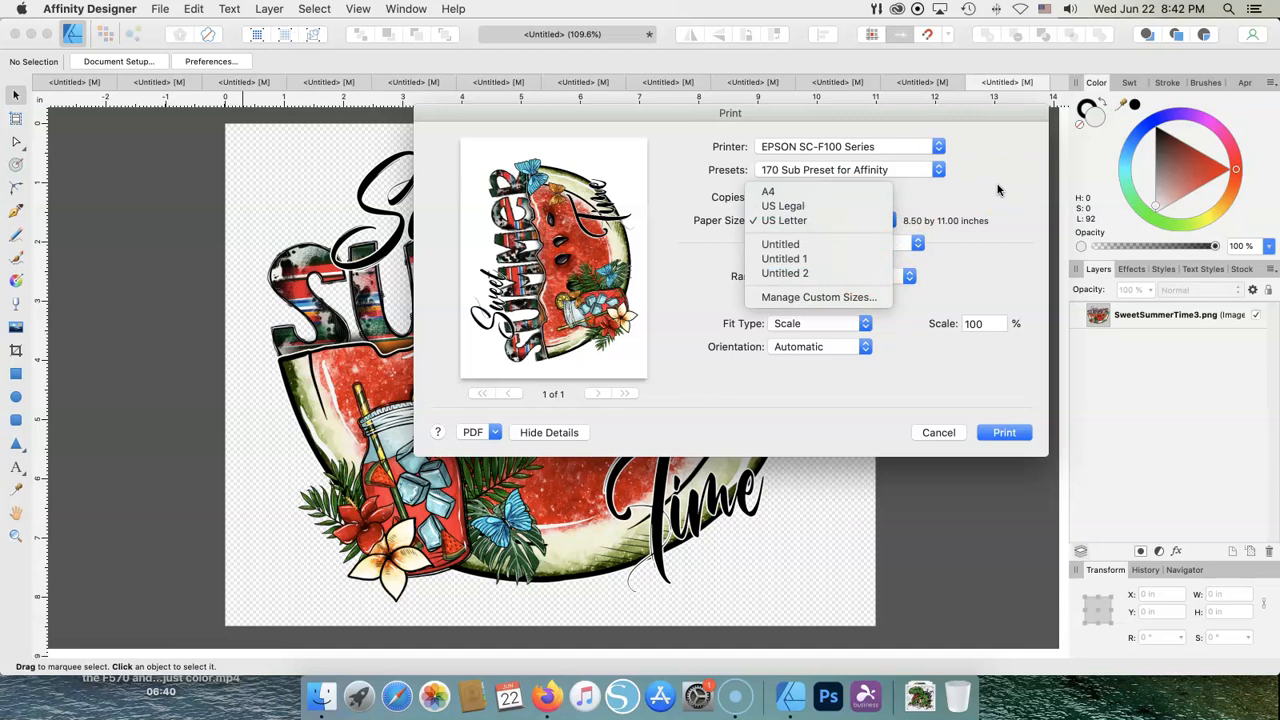
{"action": "left_click", "coordinate": [784, 220]}
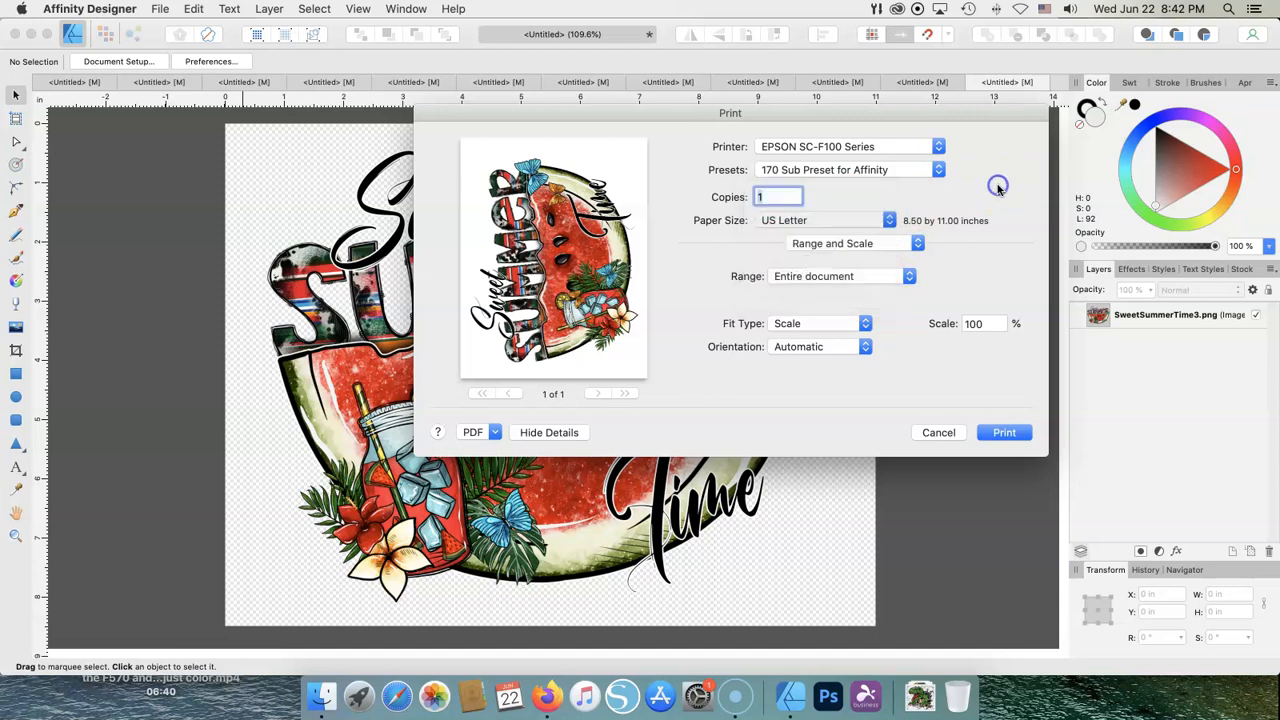
{"action": "left_click", "coordinate": [916, 244]}
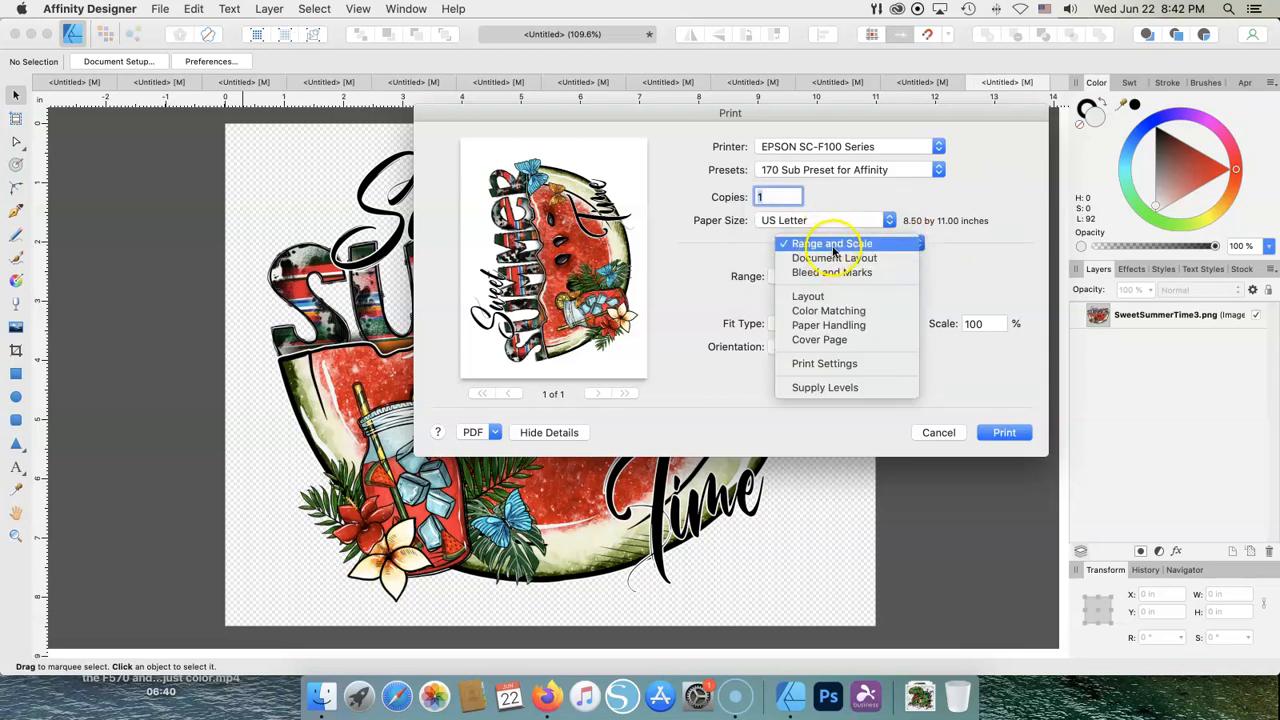
{"action": "left_click", "coordinate": [836, 258]}
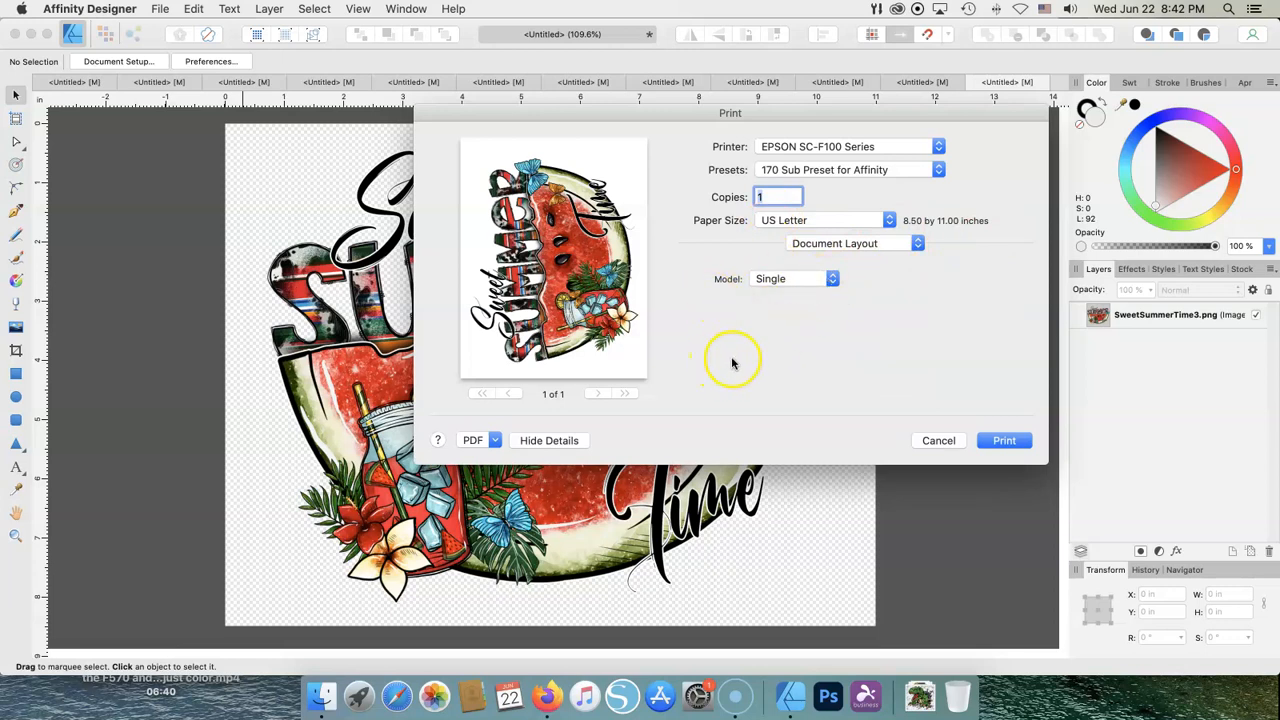
{"action": "mouse_move", "coordinate": [848, 278]}
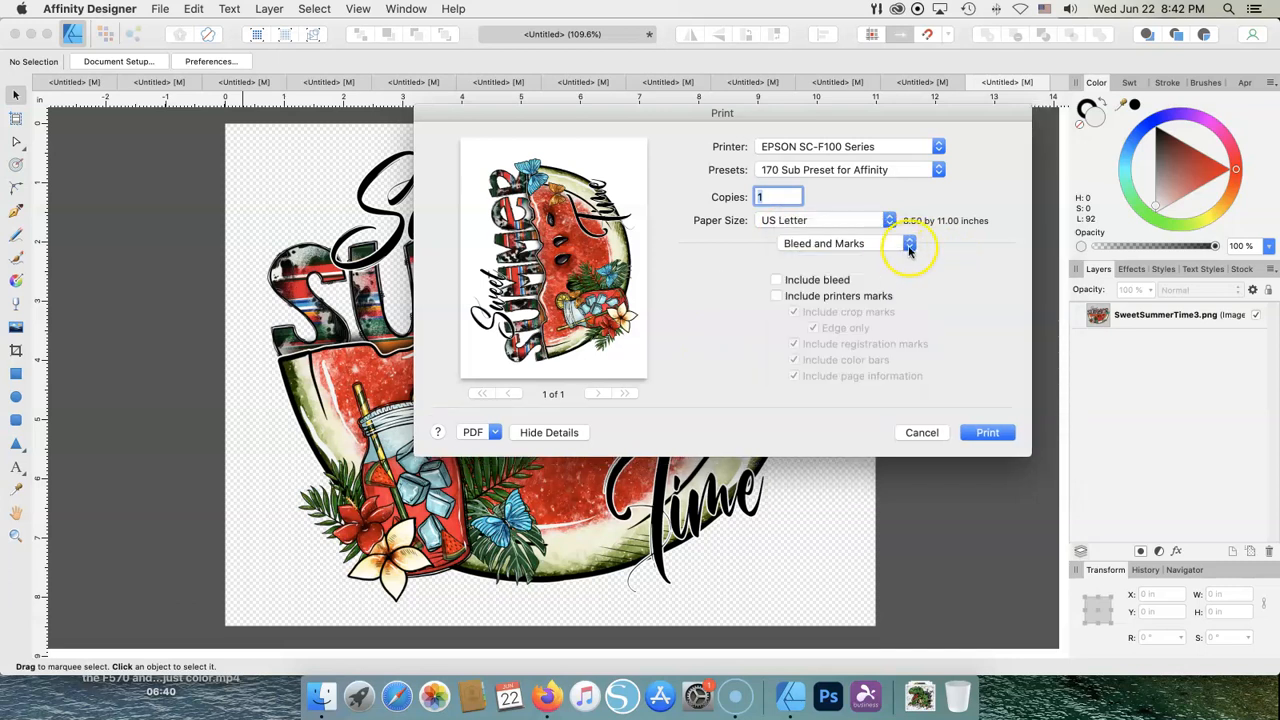
{"action": "left_click", "coordinate": [908, 244]}
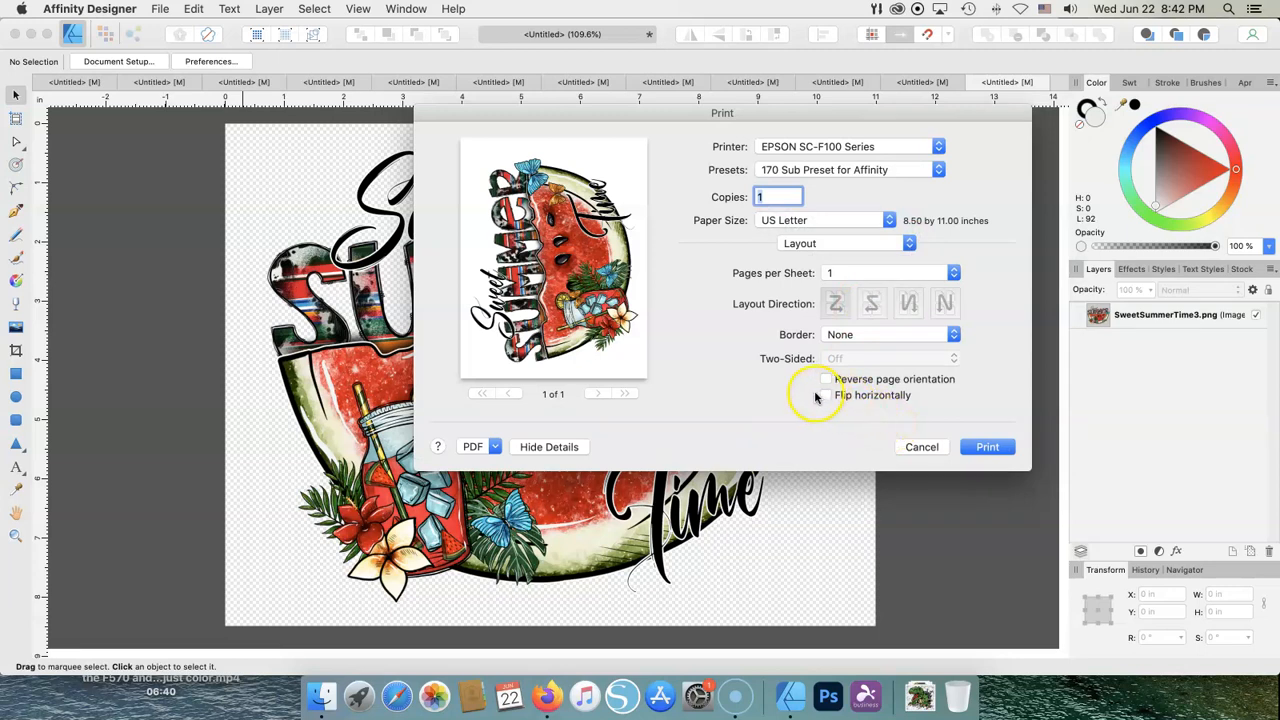
{"action": "mouse_move", "coordinate": [956, 206]}
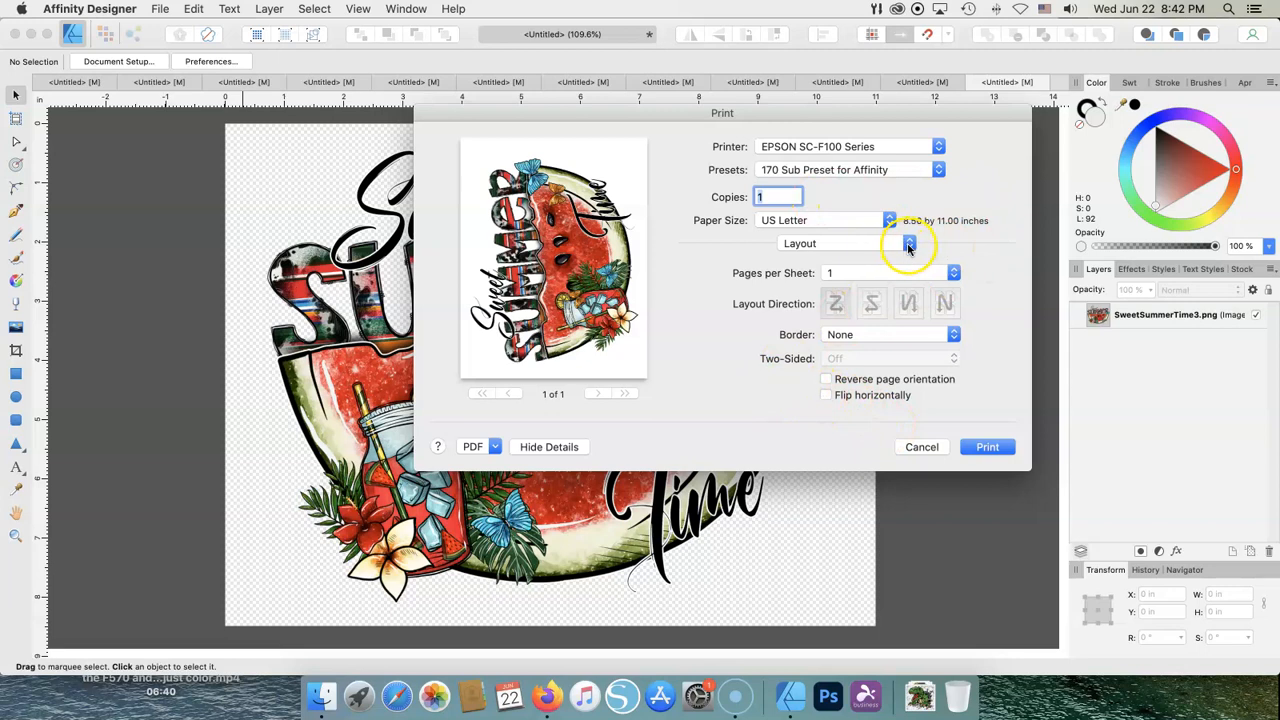
{"action": "left_click", "coordinate": [908, 244]}
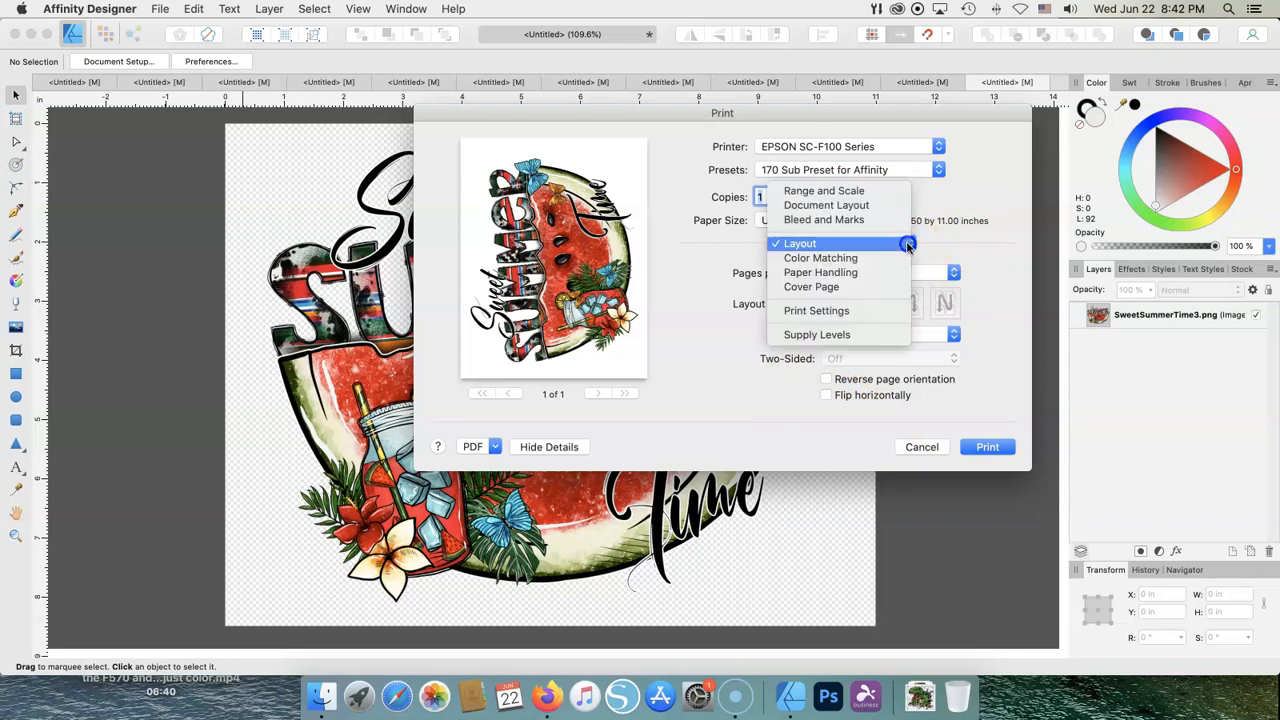
Set Color Matching to ColorSync with the Epson SC-F100 Series GeneralPurpose(Textile) profile
{"action": "left_click", "coordinate": [820, 258]}
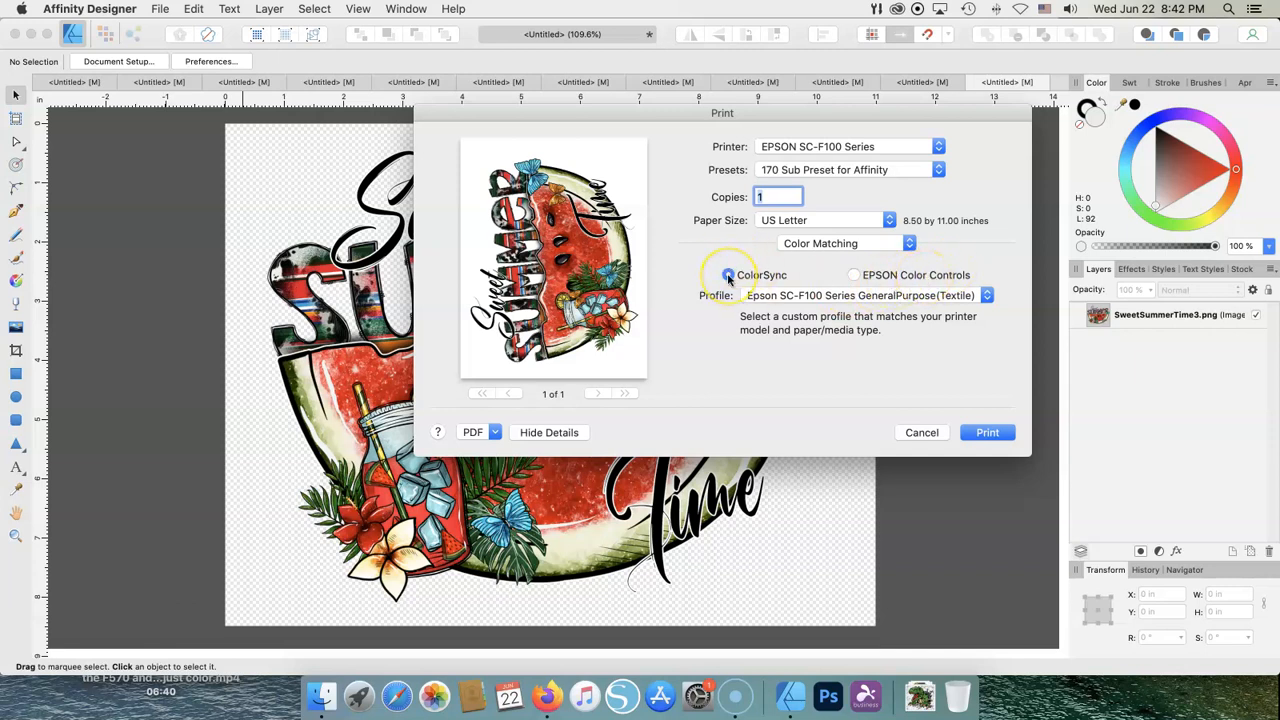
{"action": "left_click", "coordinate": [728, 276]}
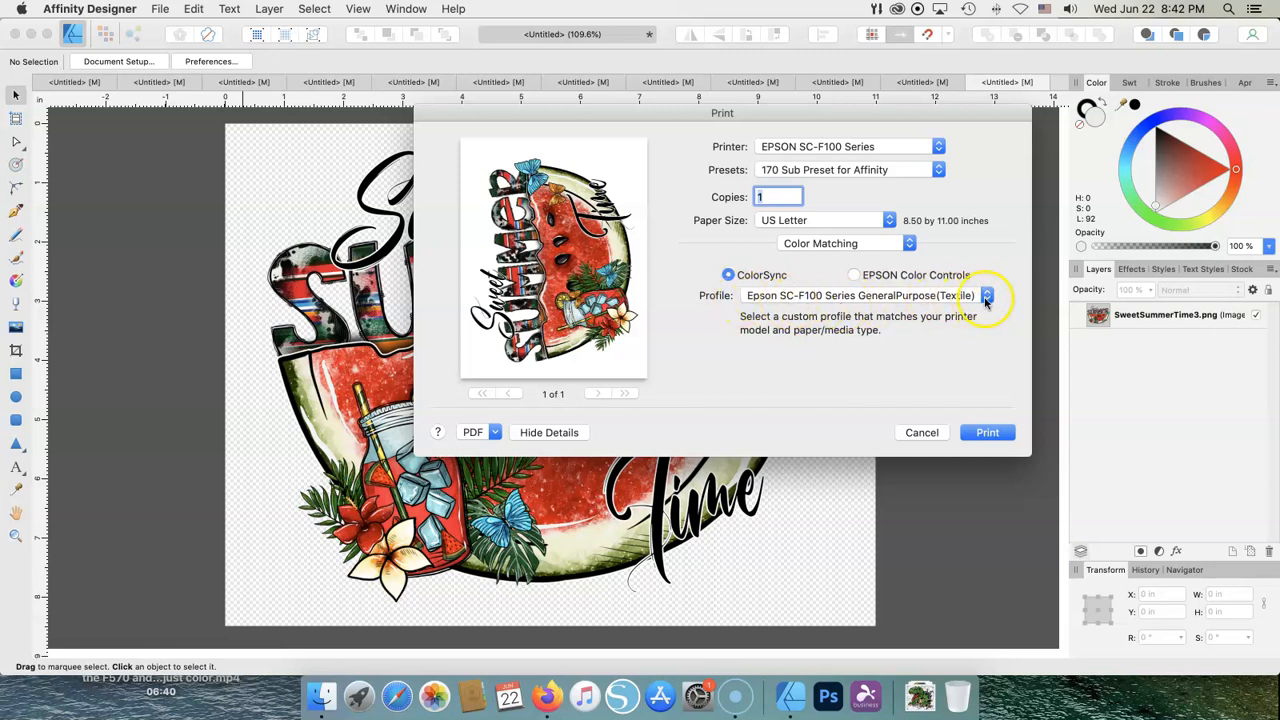
{"action": "left_click", "coordinate": [984, 296]}
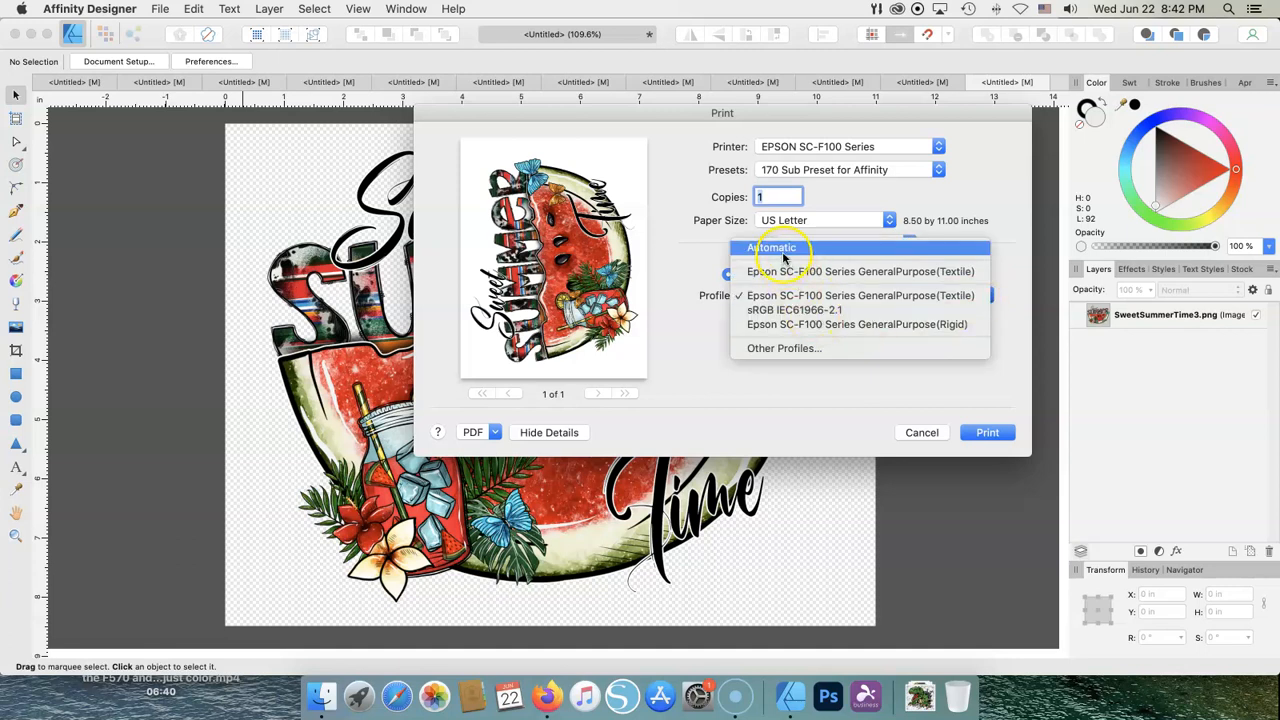
{"action": "left_click", "coordinate": [772, 248]}
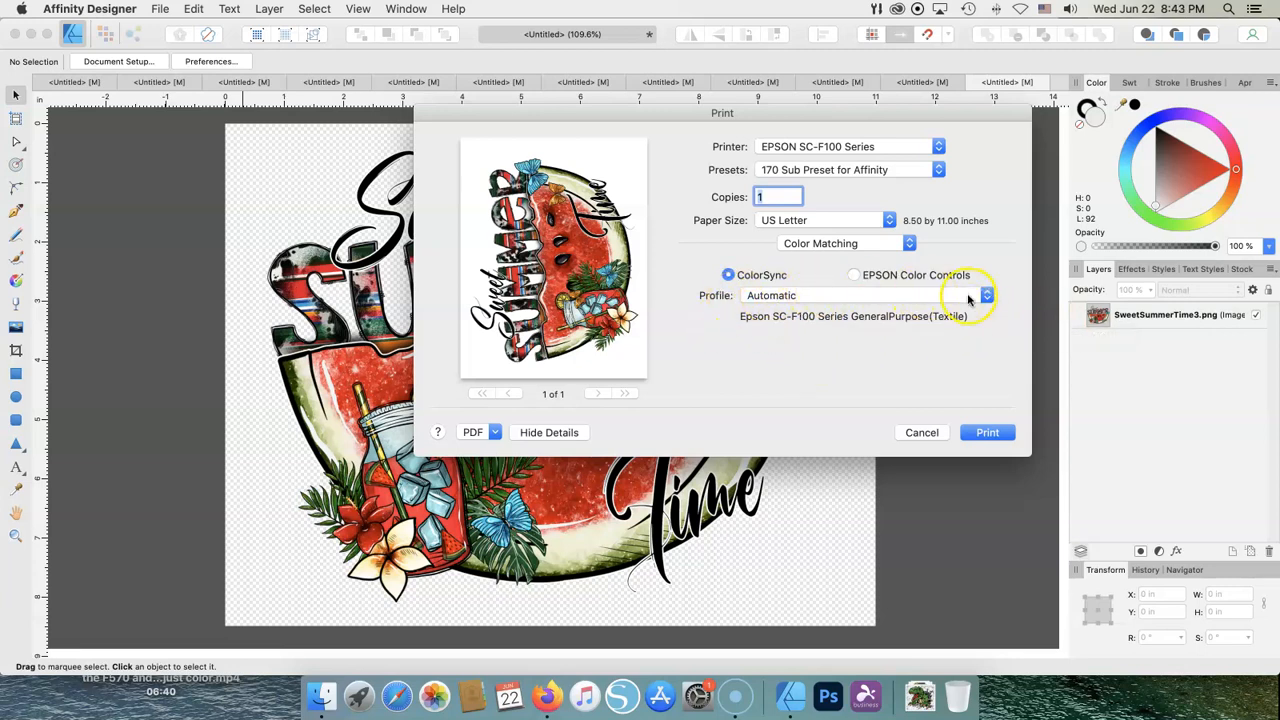
{"action": "mouse_move", "coordinate": [984, 296]}
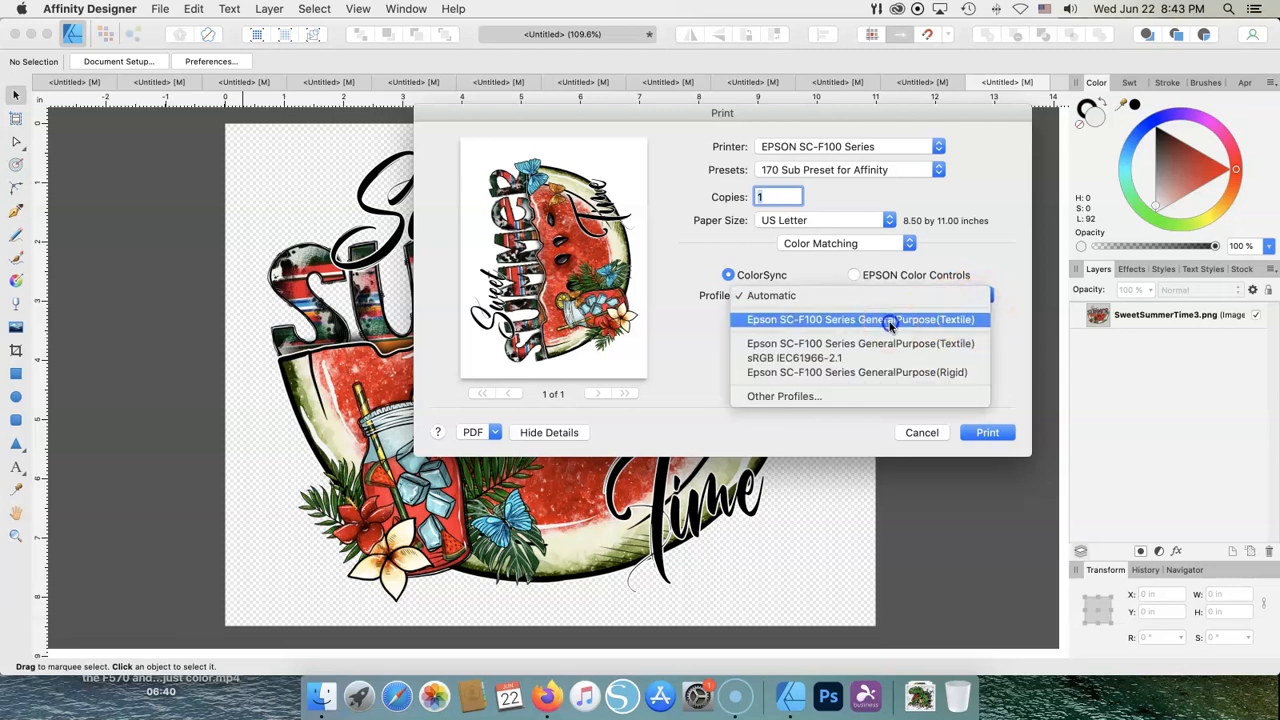
{"action": "left_click", "coordinate": [860, 320]}
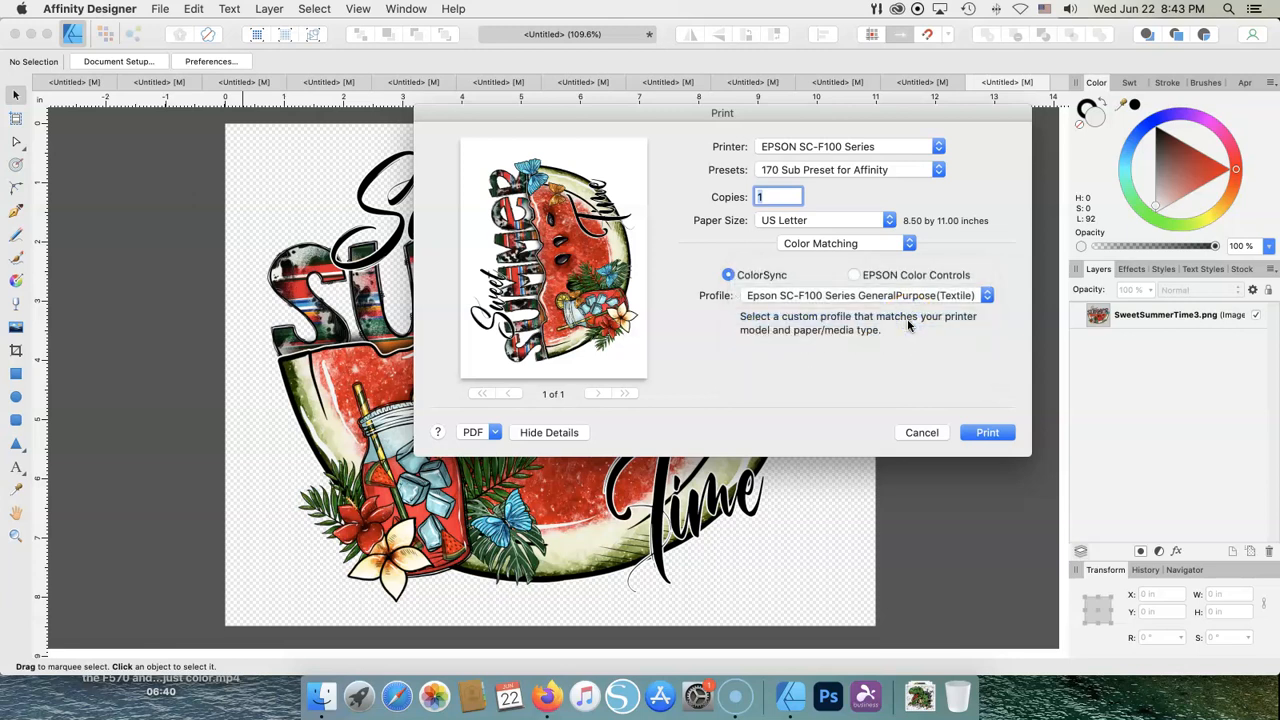
{"action": "mouse_move", "coordinate": [904, 322]}
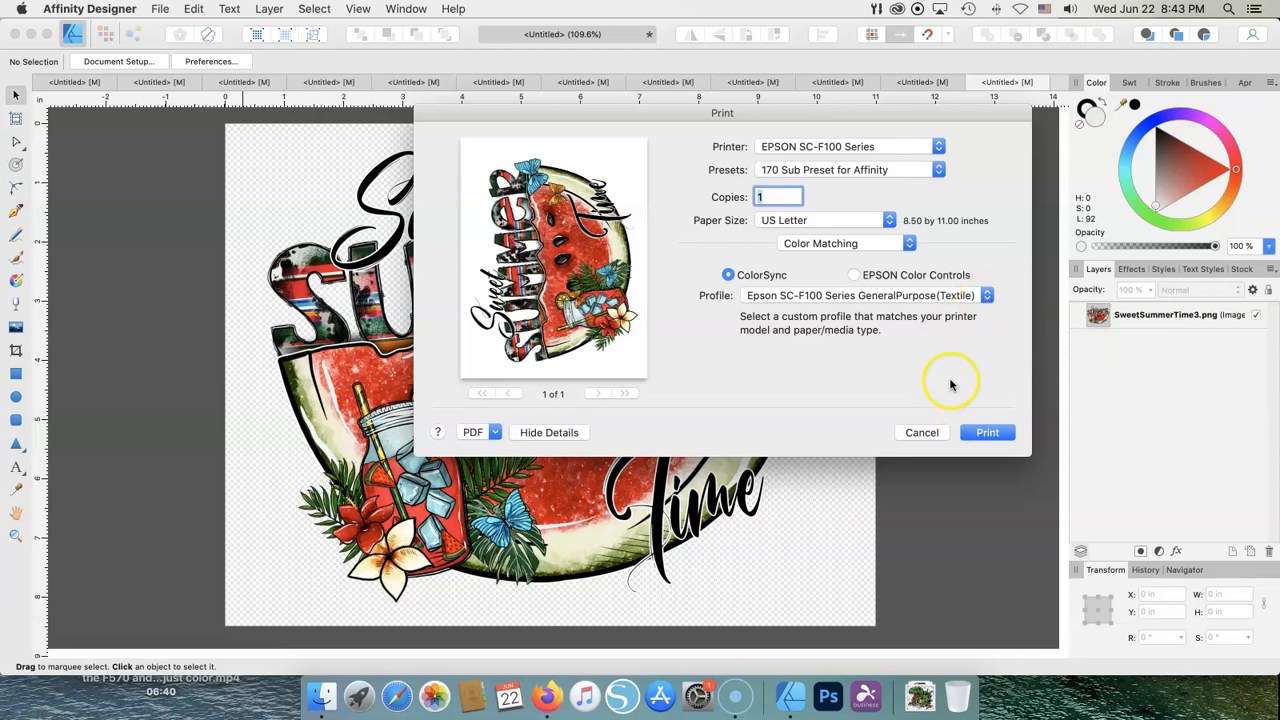
{"action": "mouse_move", "coordinate": [948, 364]}
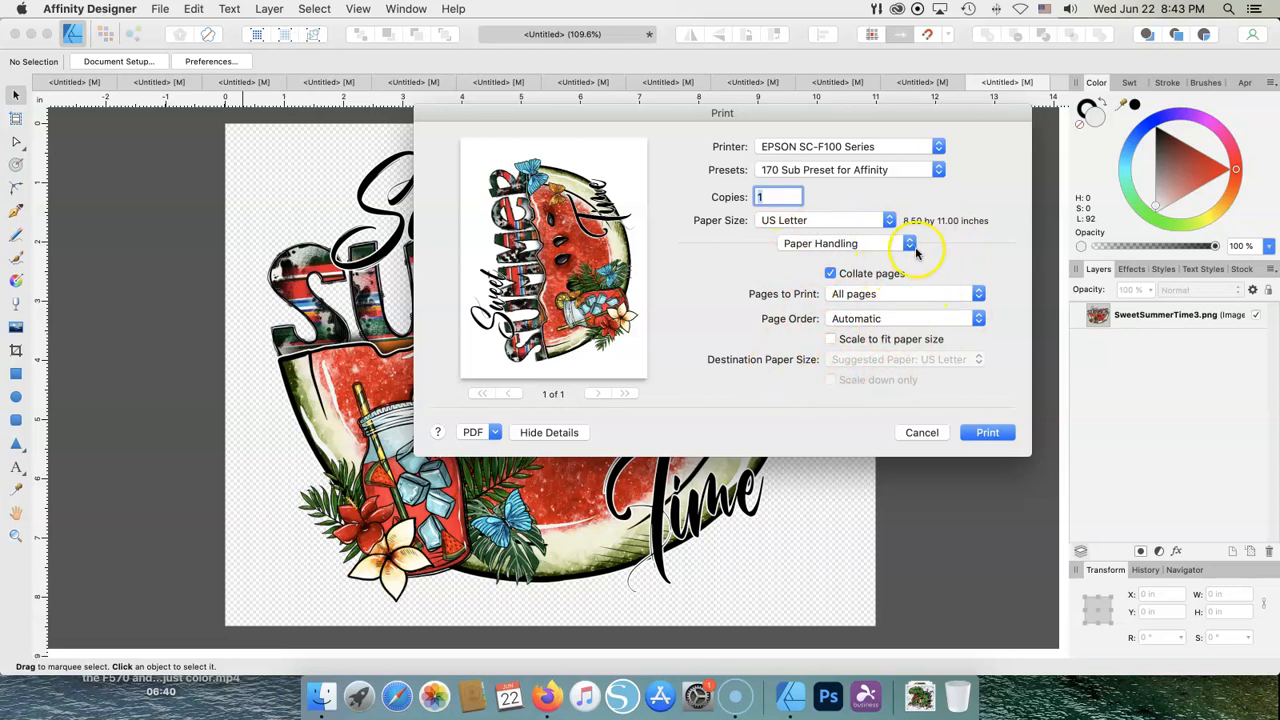
In Print Settings, use DS Transfer Multi Use/Textile media, Fine quality and Mirror Image
{"action": "left_click", "coordinate": [908, 244]}
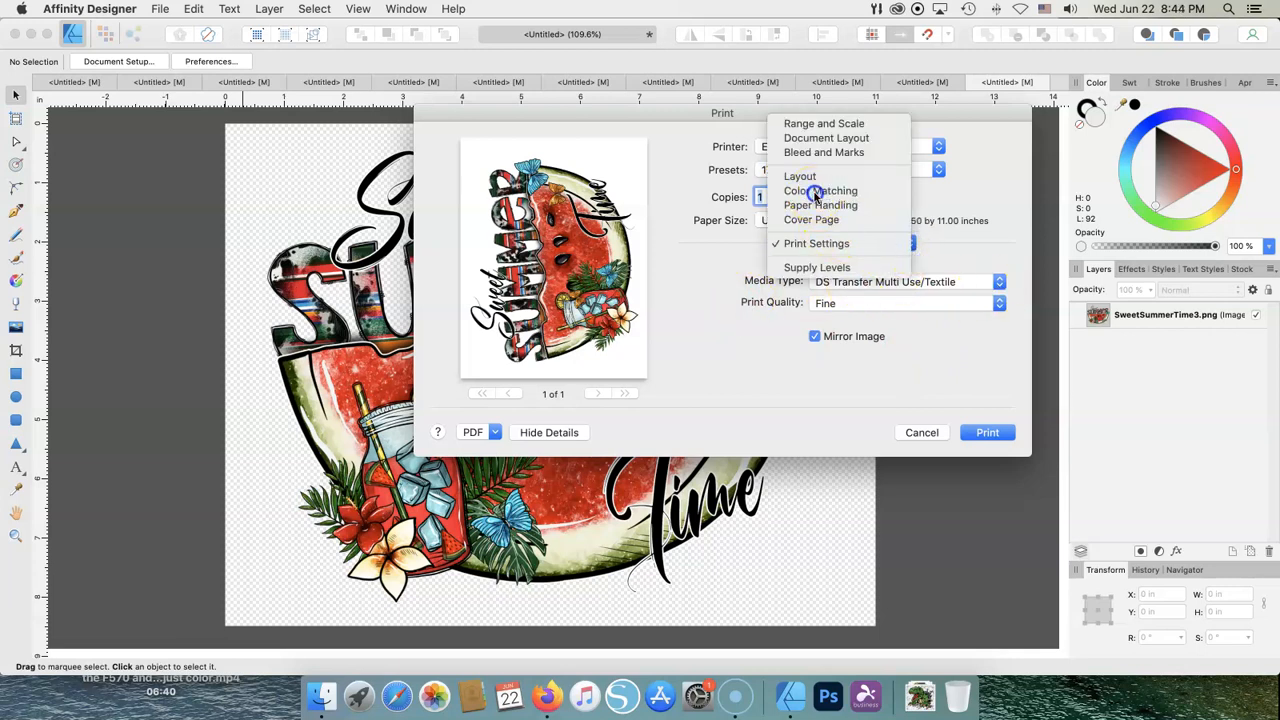
{"action": "left_click", "coordinate": [820, 190]}
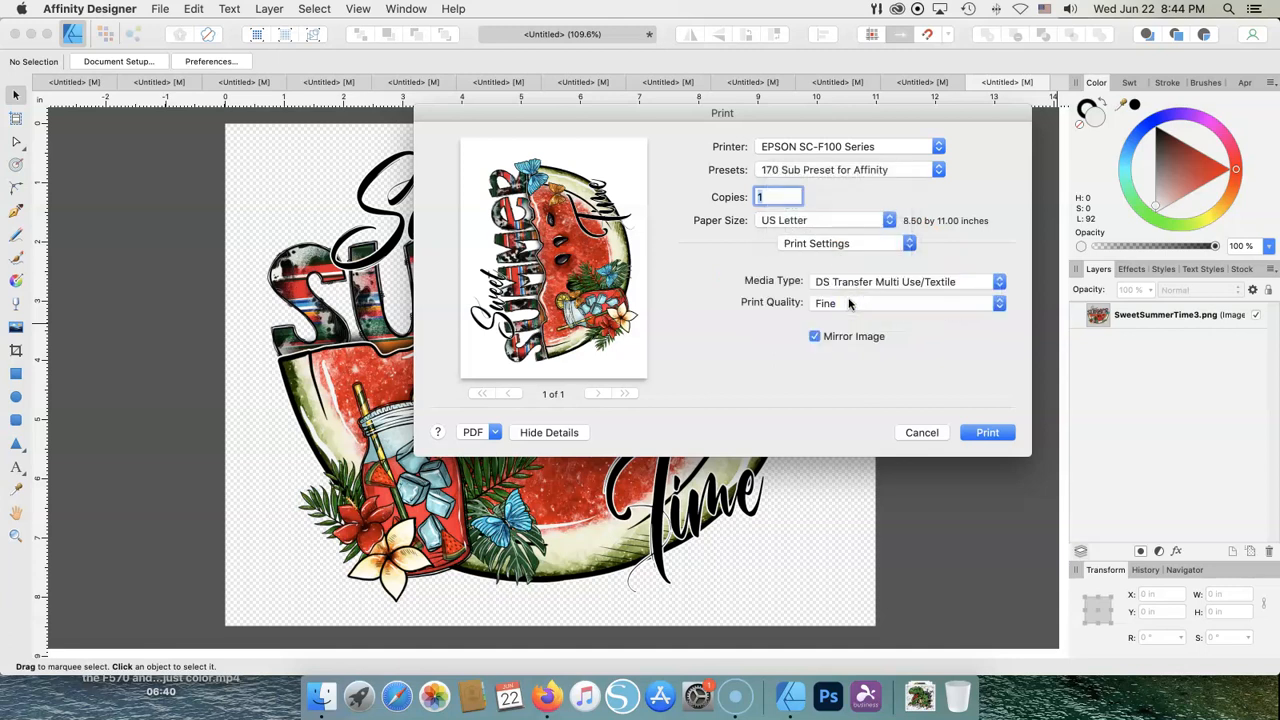
{"action": "left_click", "coordinate": [998, 280]}
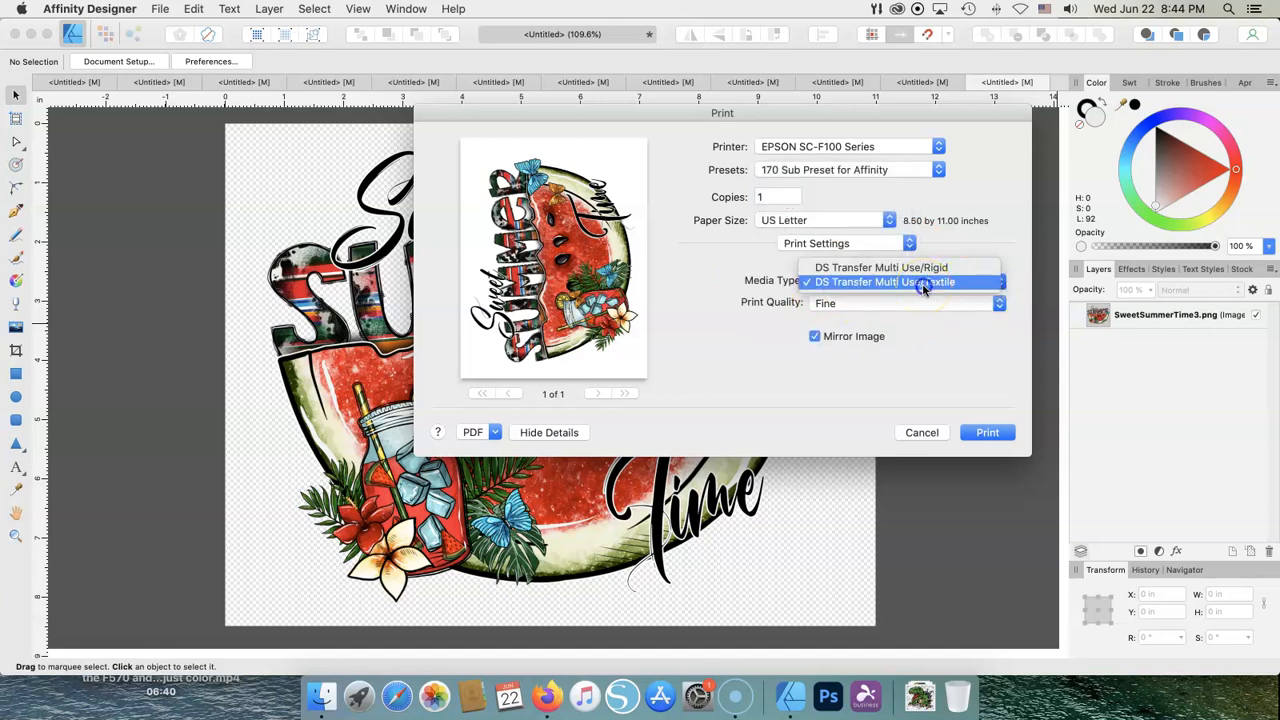
{"action": "left_click", "coordinate": [900, 280]}
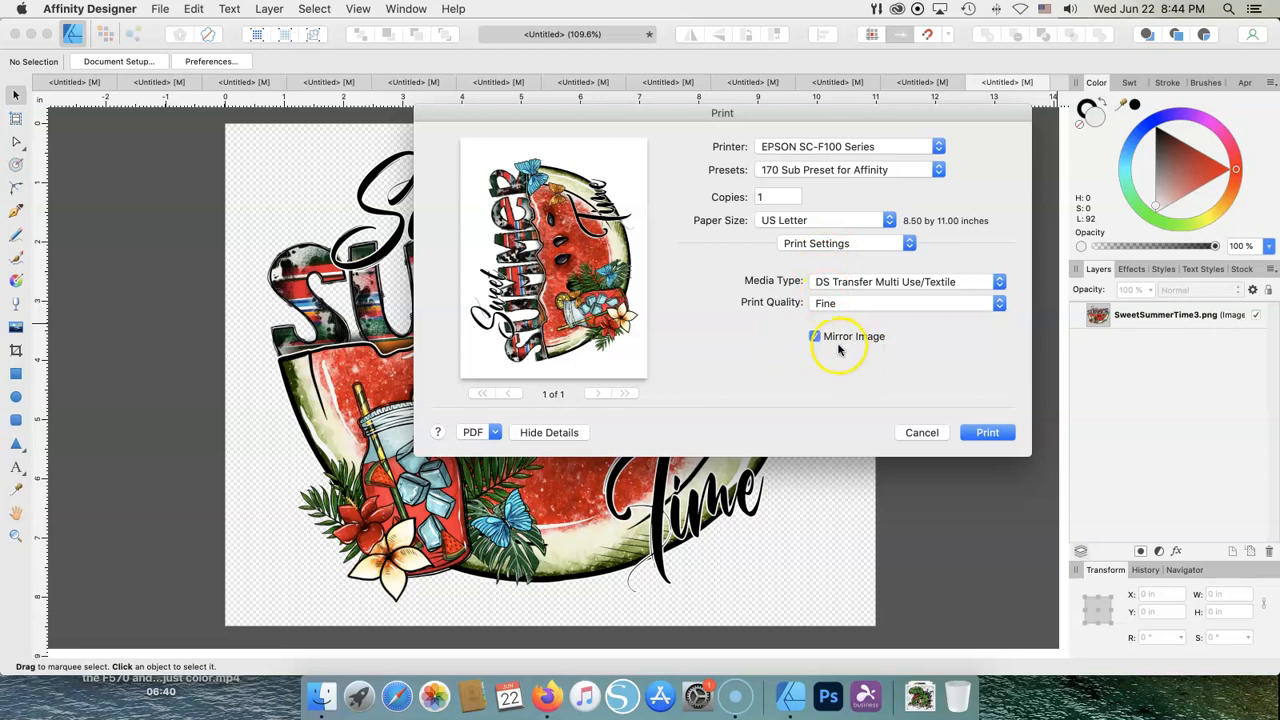
{"action": "left_click", "coordinate": [816, 336]}
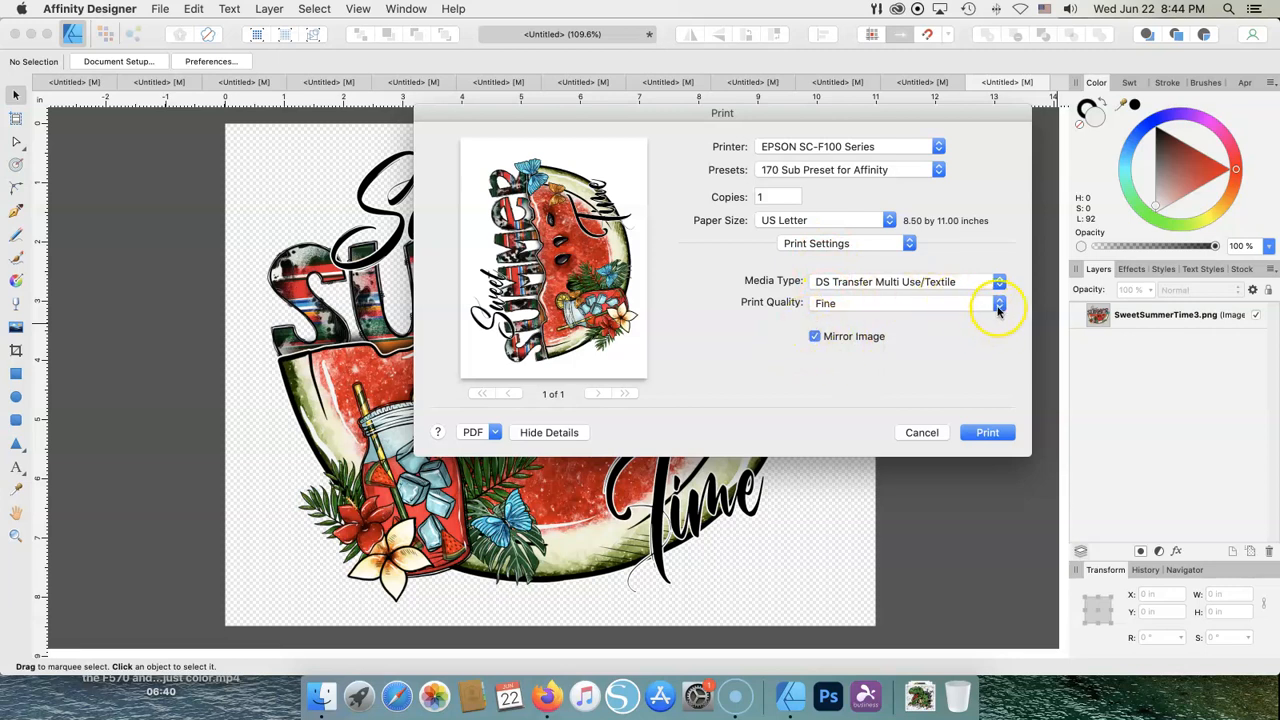
{"action": "left_click", "coordinate": [998, 304]}
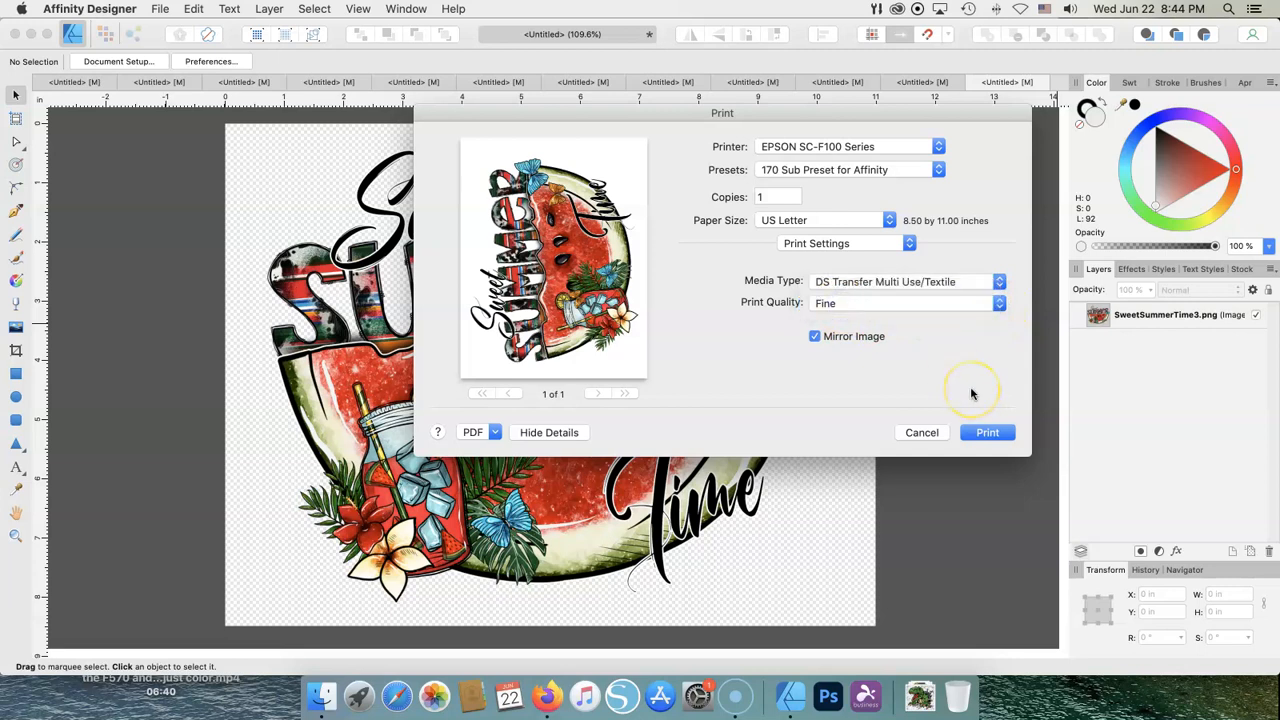
{"action": "mouse_move", "coordinate": [962, 390]}
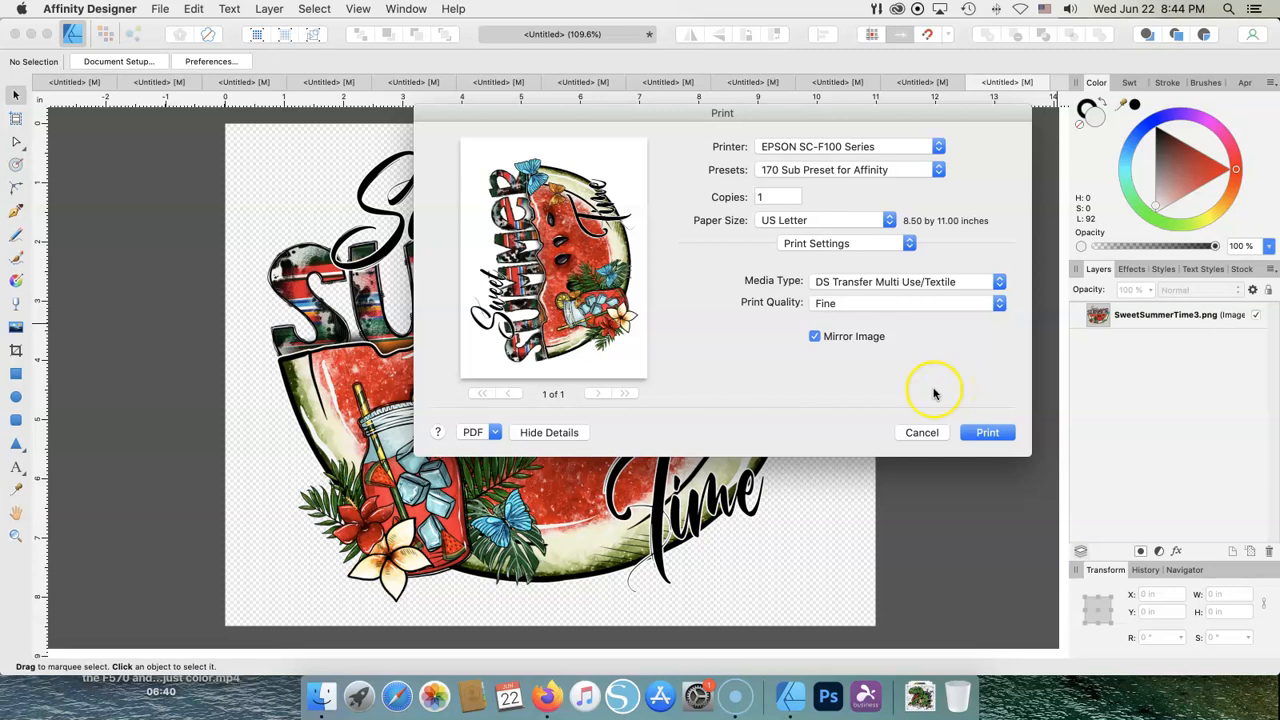
{"action": "mouse_move", "coordinate": [882, 296]}
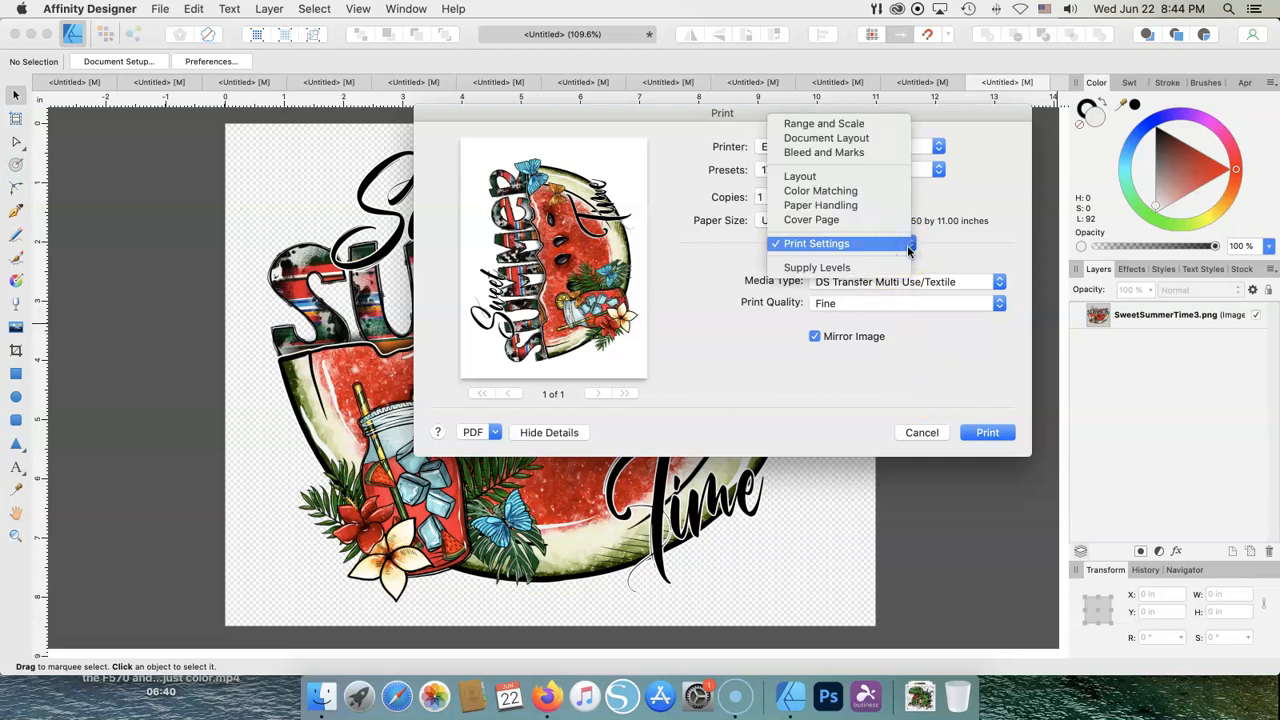
{"action": "mouse_move", "coordinate": [804, 168]}
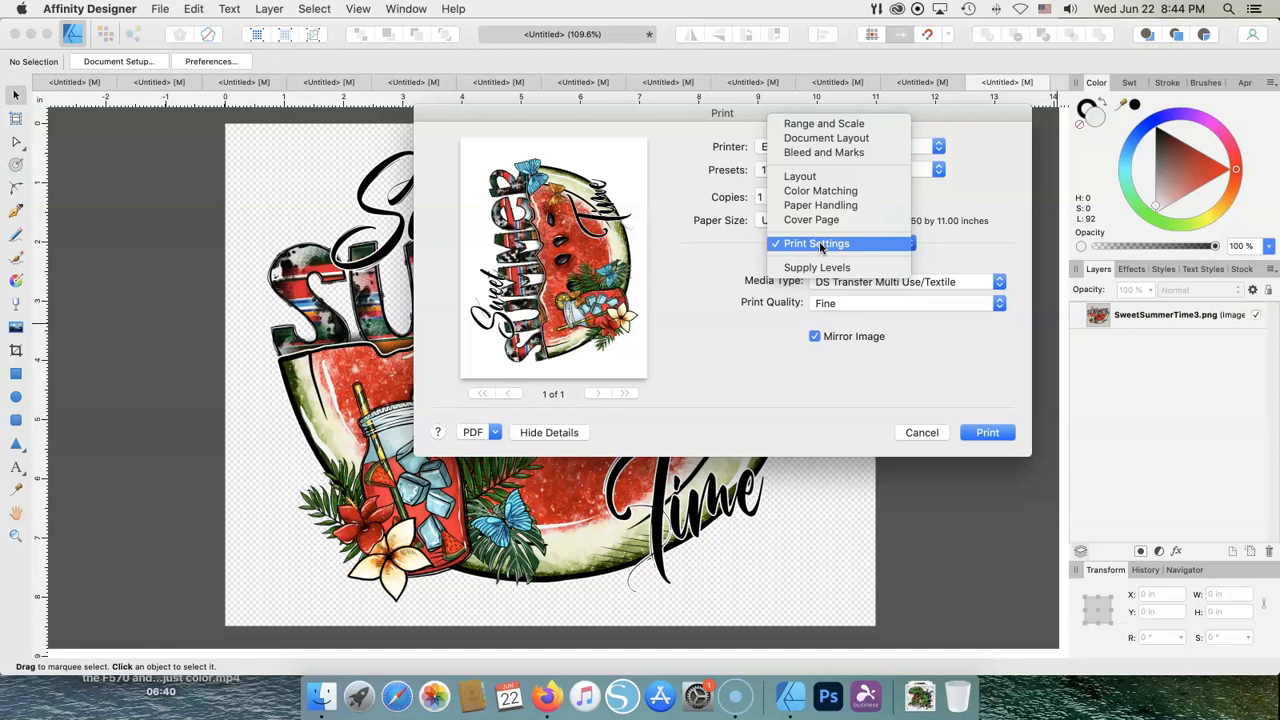
Send the watermelon graphic to the Epson printer and return to the document
{"action": "left_click", "coordinate": [816, 244]}
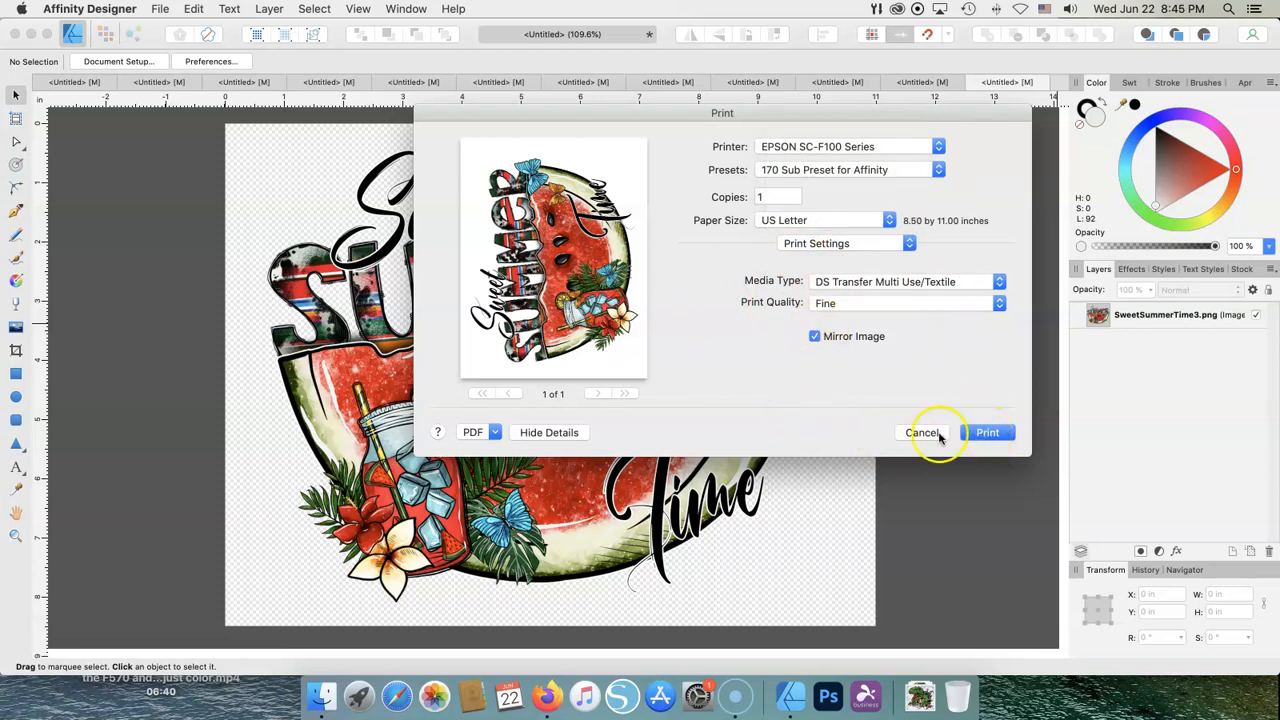
{"action": "mouse_move", "coordinate": [944, 470]}
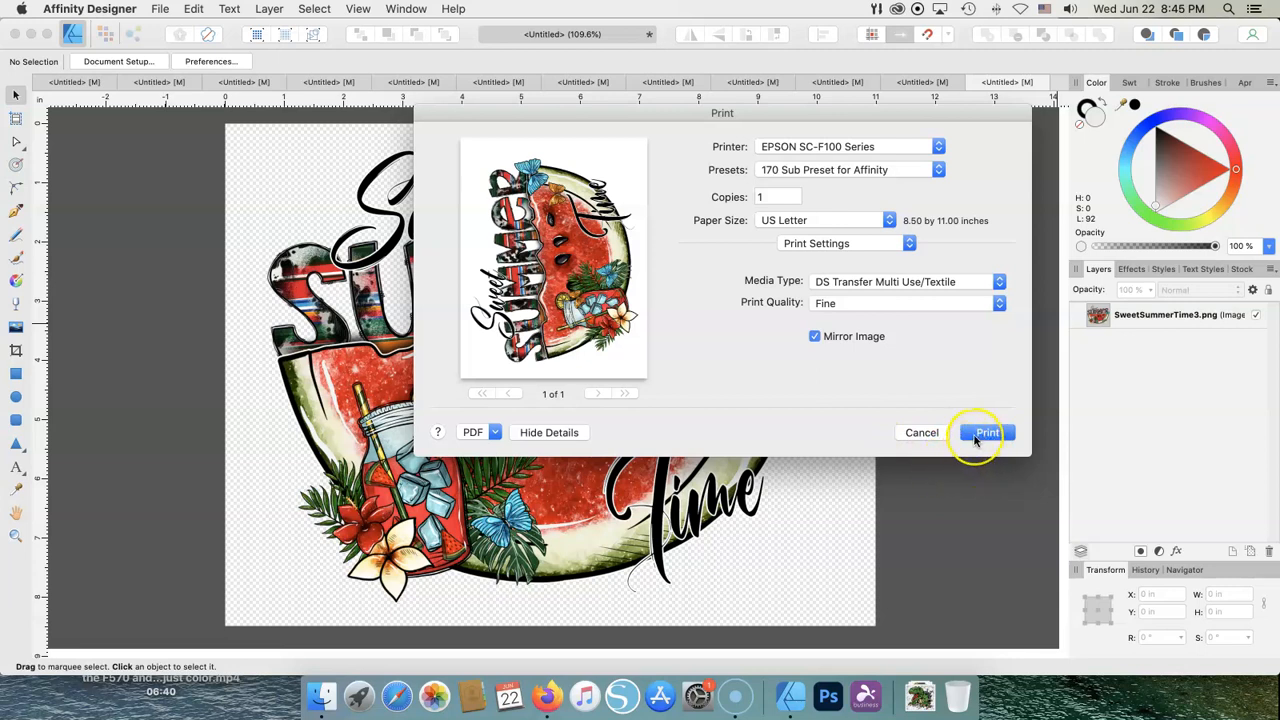
{"action": "left_click", "coordinate": [988, 432]}
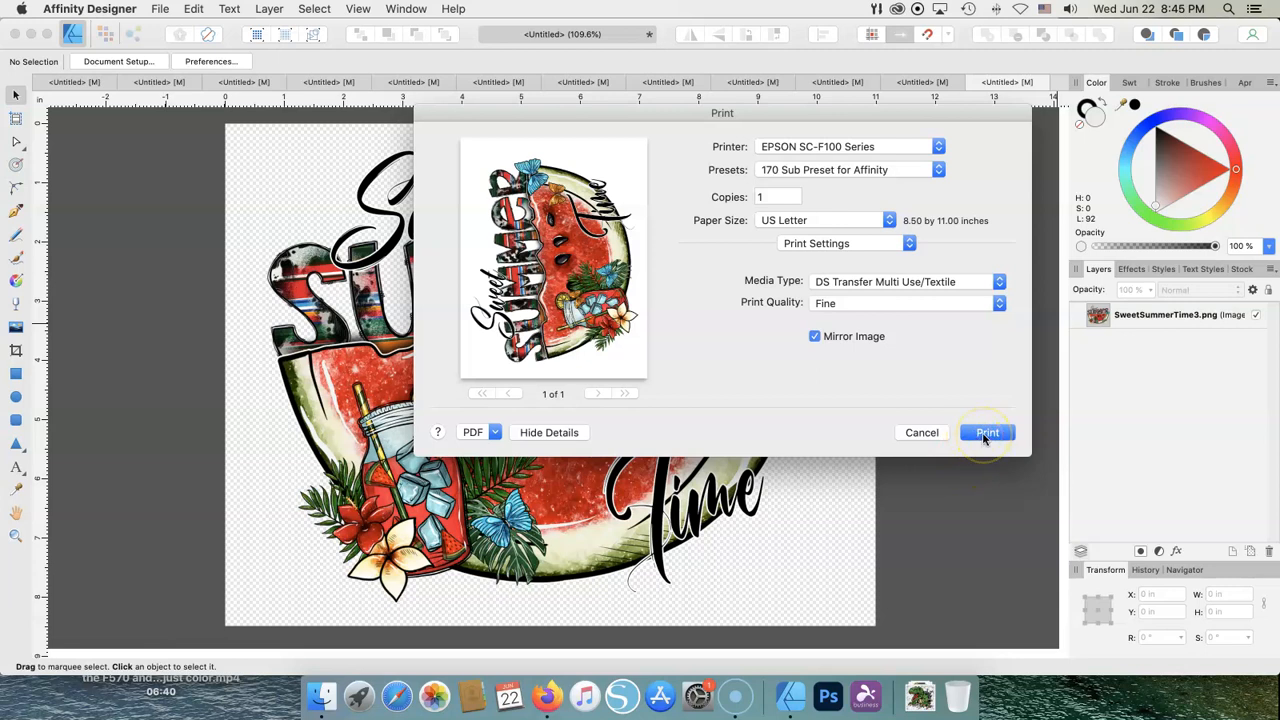
{"action": "left_click", "coordinate": [988, 432]}
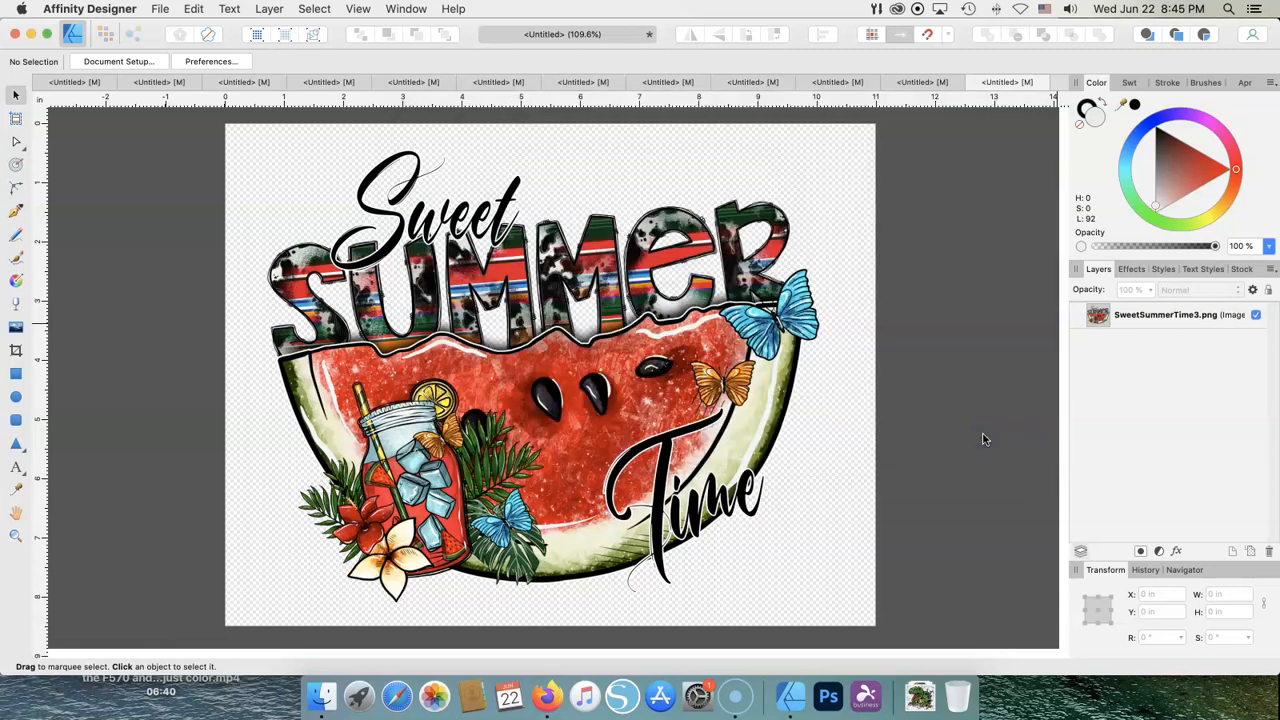